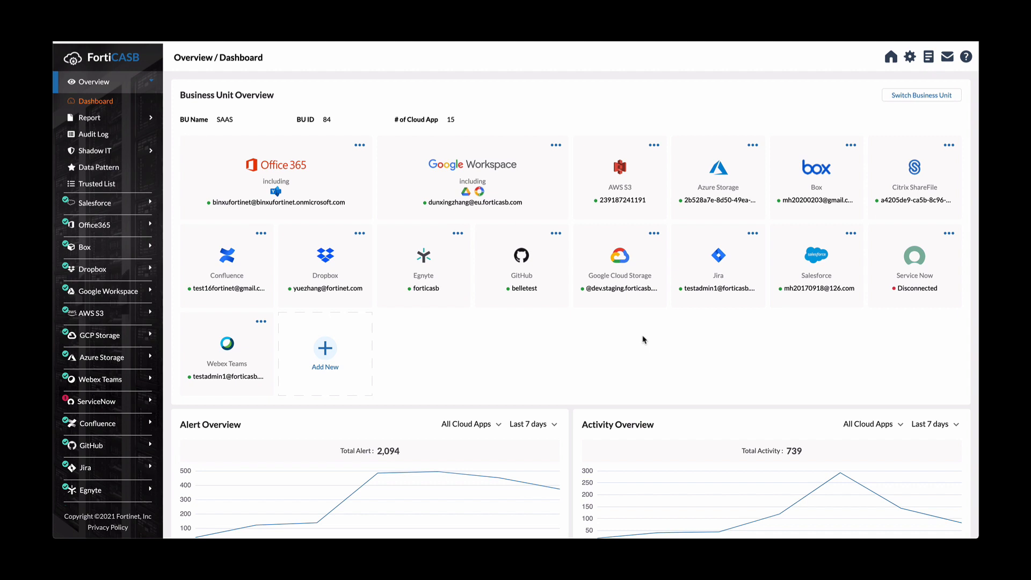
Show the Alert Overview chart's time-range choices beside 'Last 7 days'
scroll("down", 3)
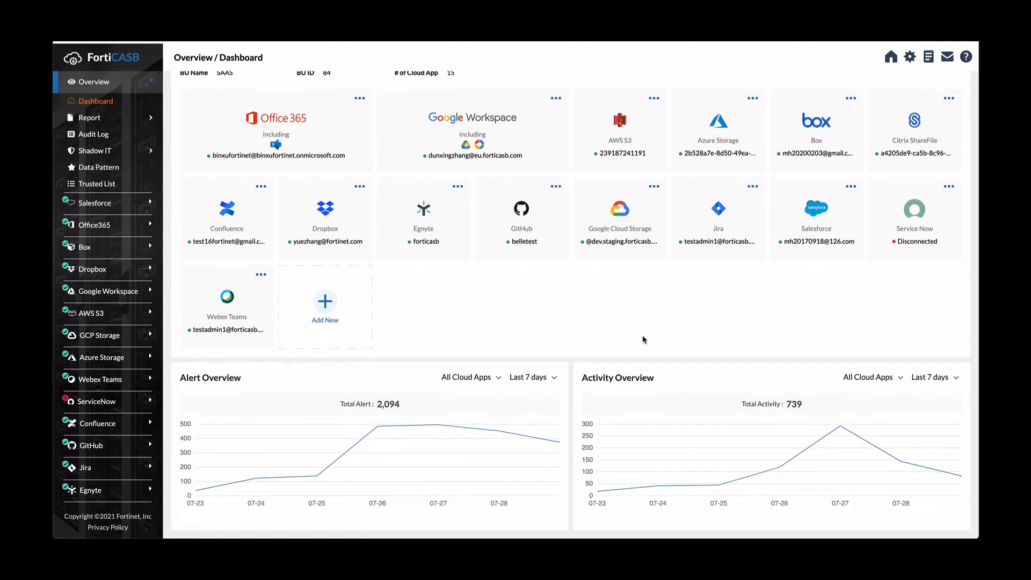
mouse_move(638, 393)
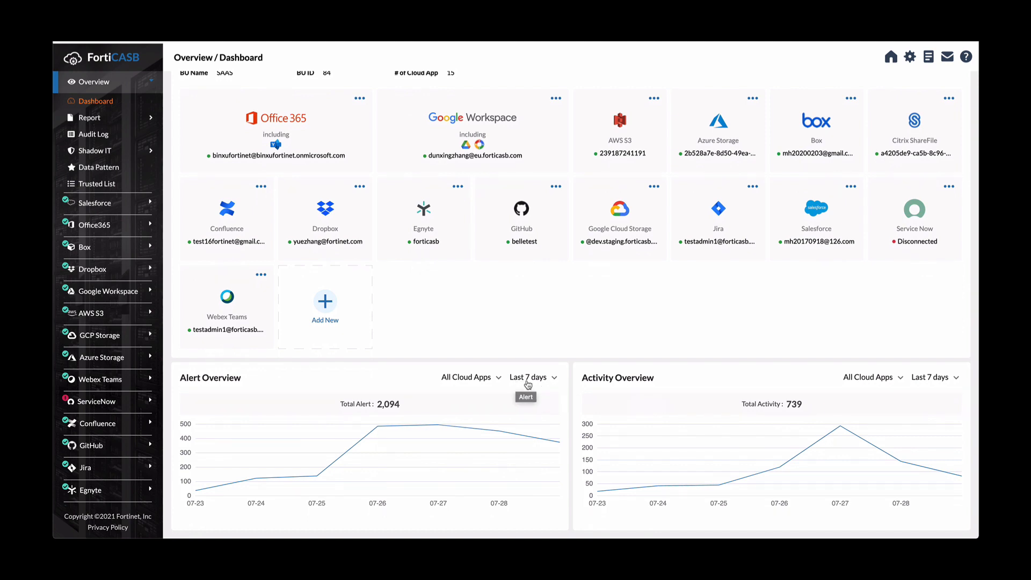
left_click(531, 377)
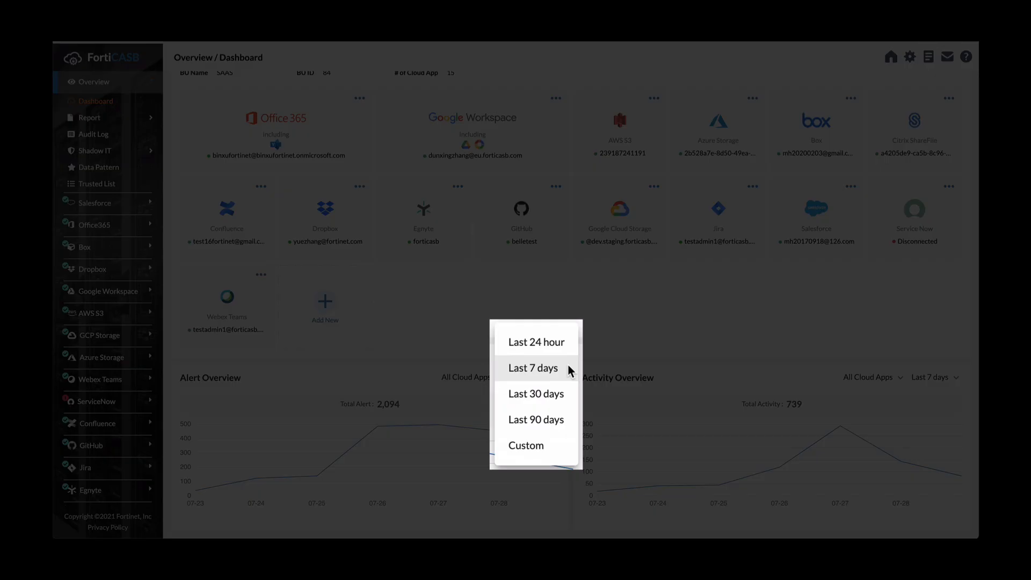
mouse_move(567, 371)
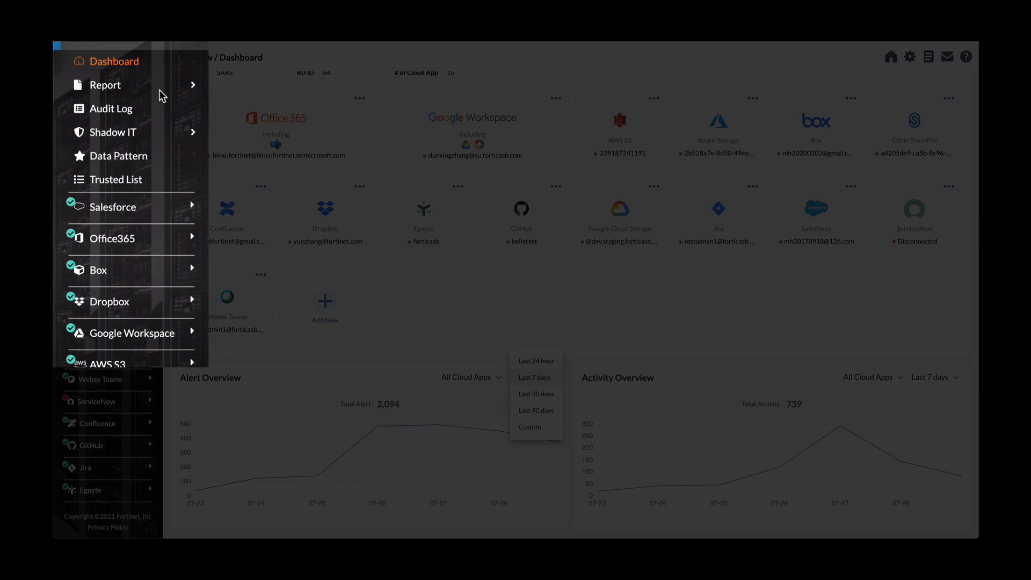
mouse_move(167, 134)
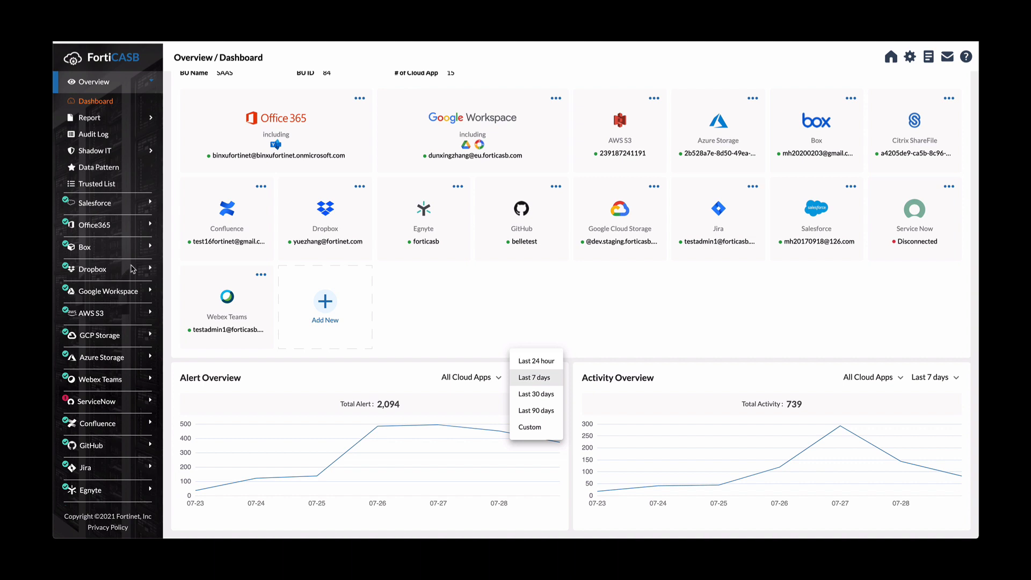
mouse_move(135, 231)
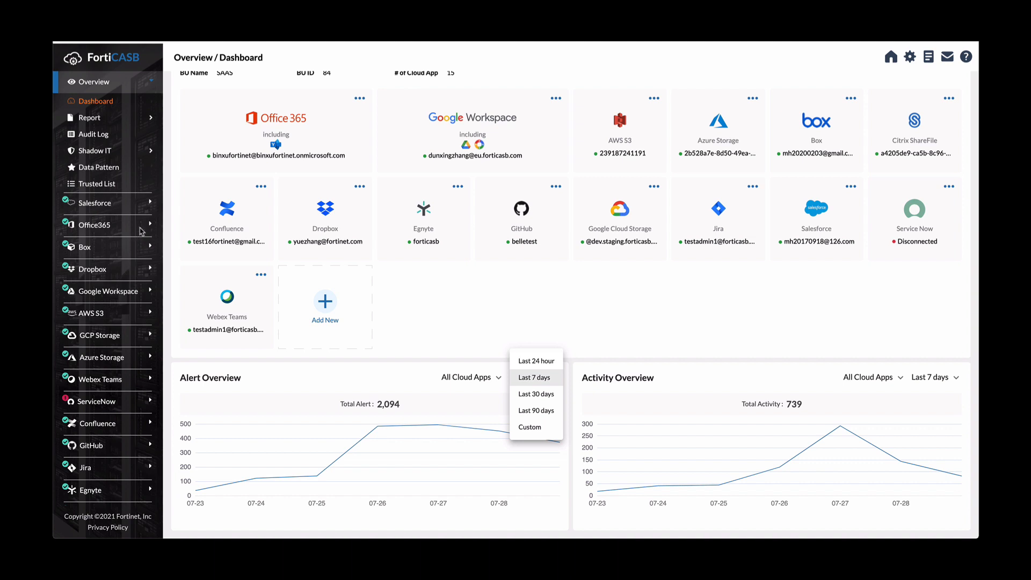
mouse_move(122, 207)
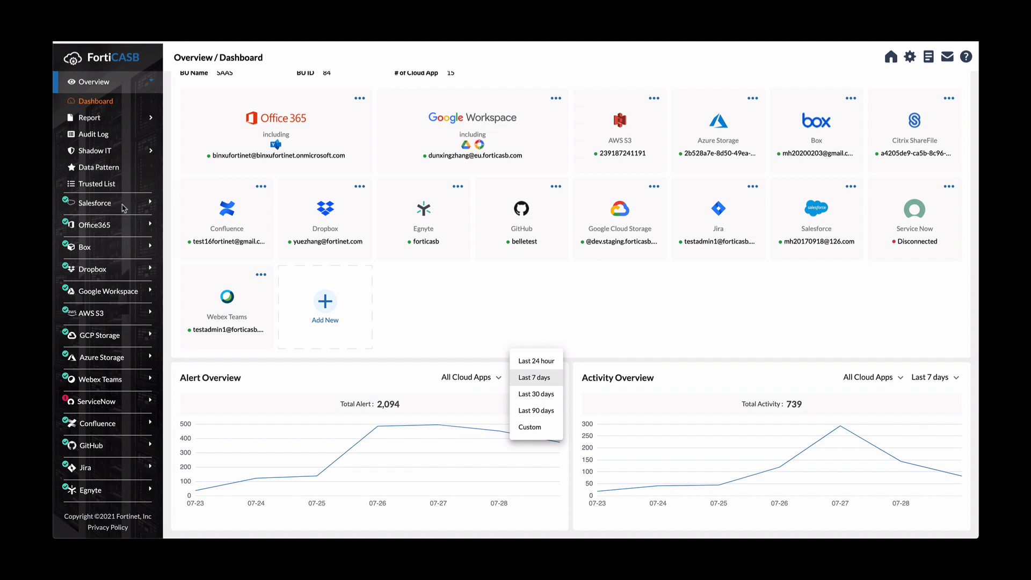
mouse_move(152, 206)
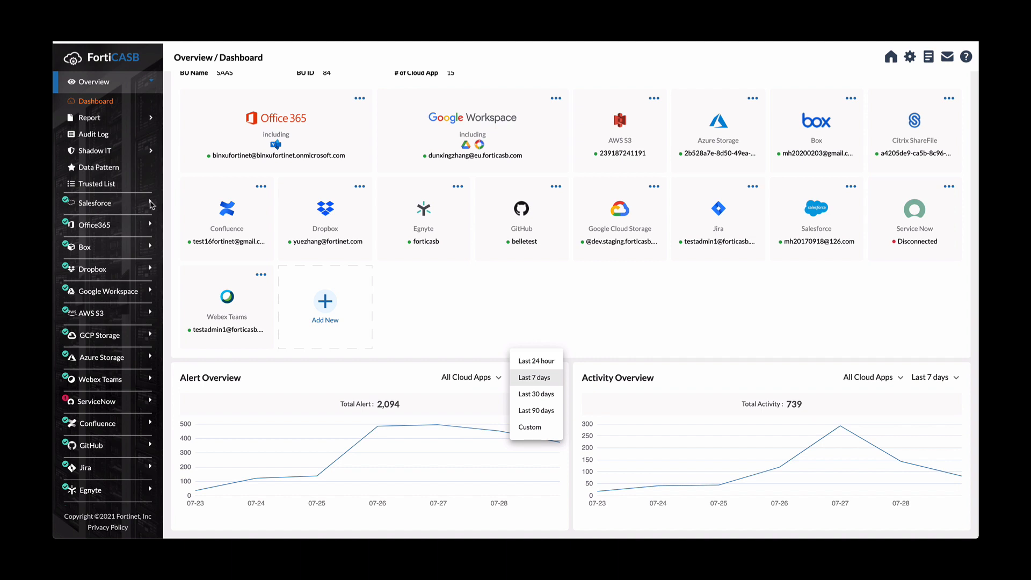
Dismiss the time-range menu and expand the Salesforce app's page list in the sidebar
left_click(533, 377)
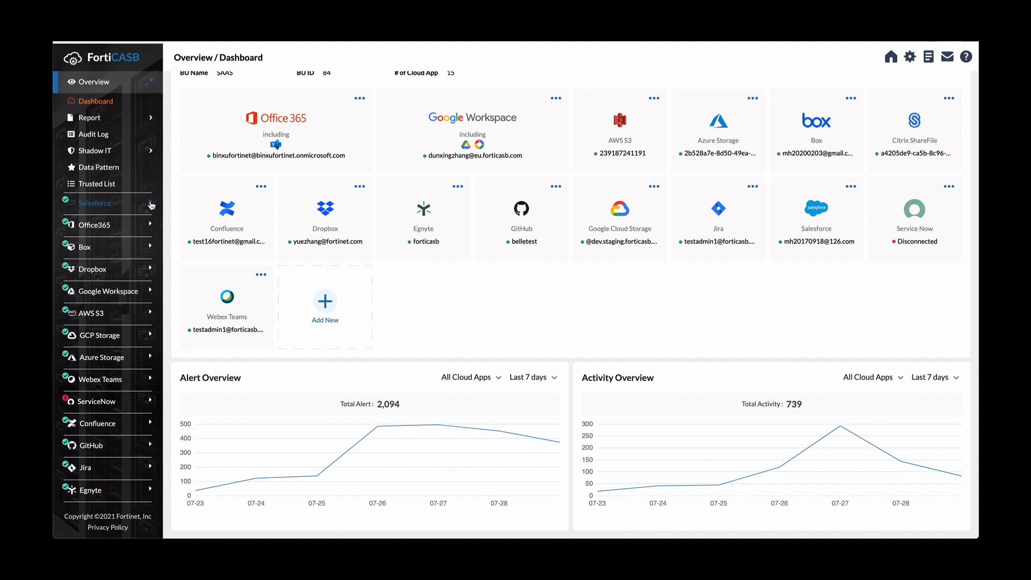
left_click(96, 203)
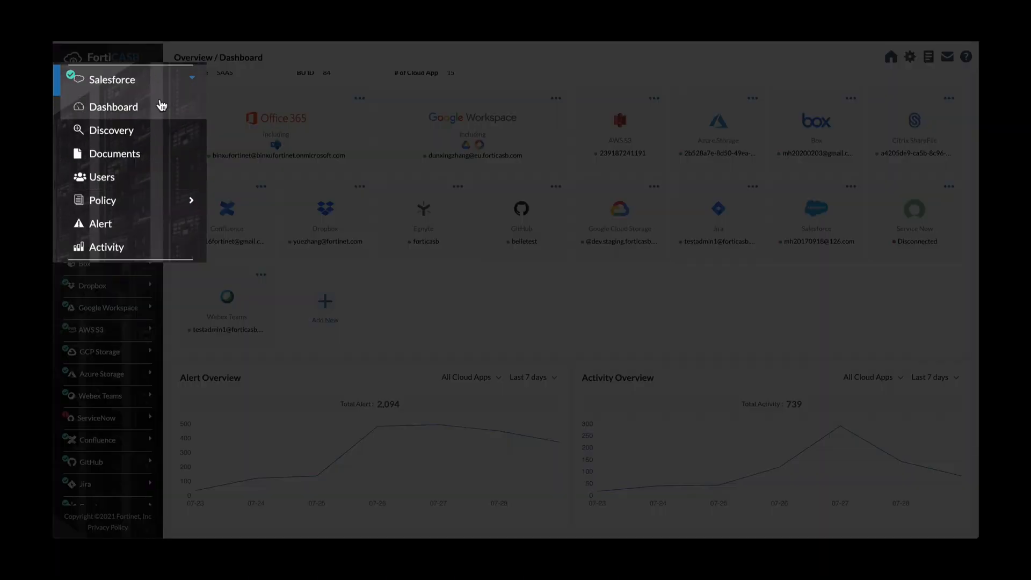
mouse_move(158, 131)
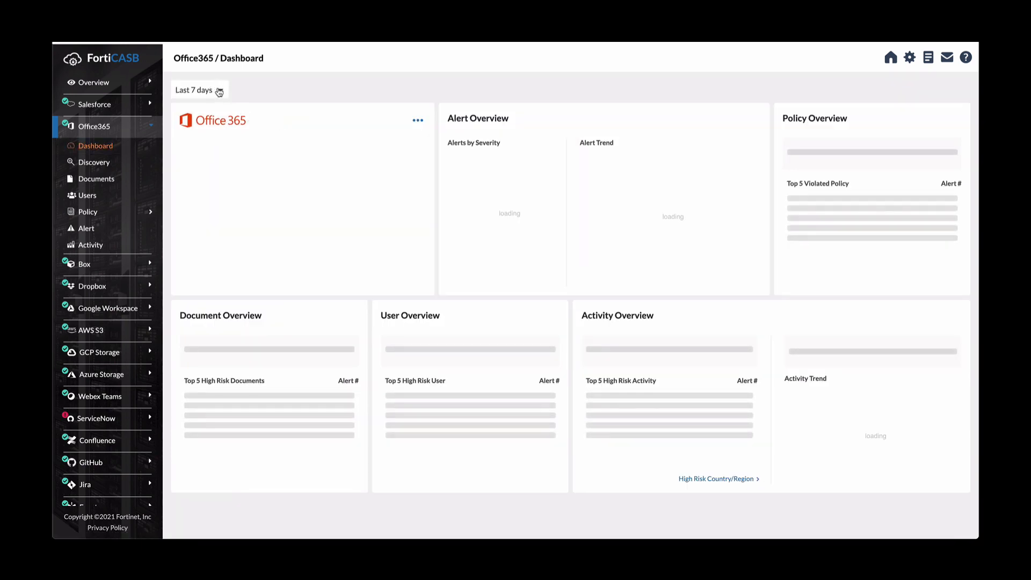
Switch the Office365 dashboard time range from last 7 days to last 90 days
left_click(196, 89)
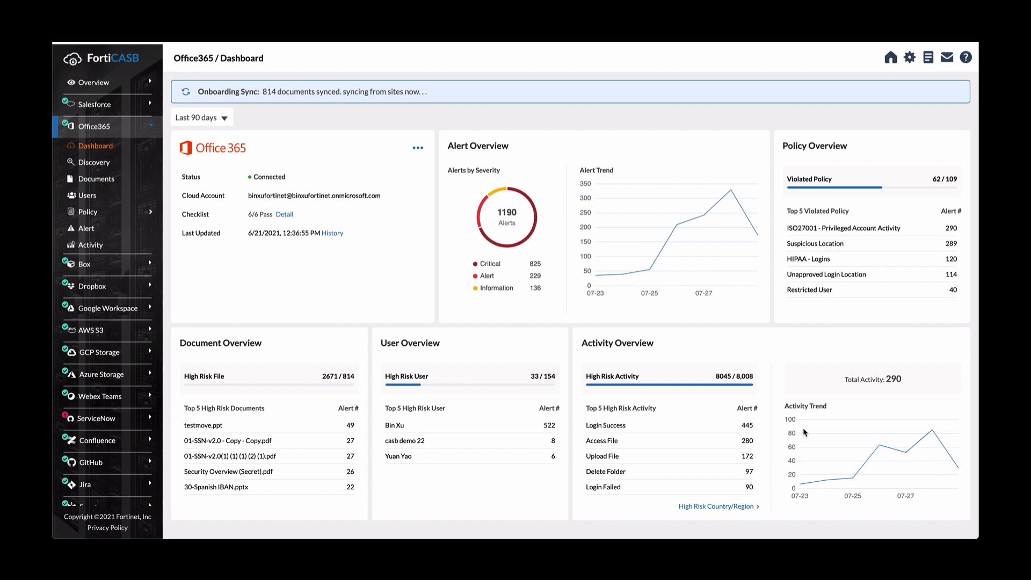
mouse_move(850, 257)
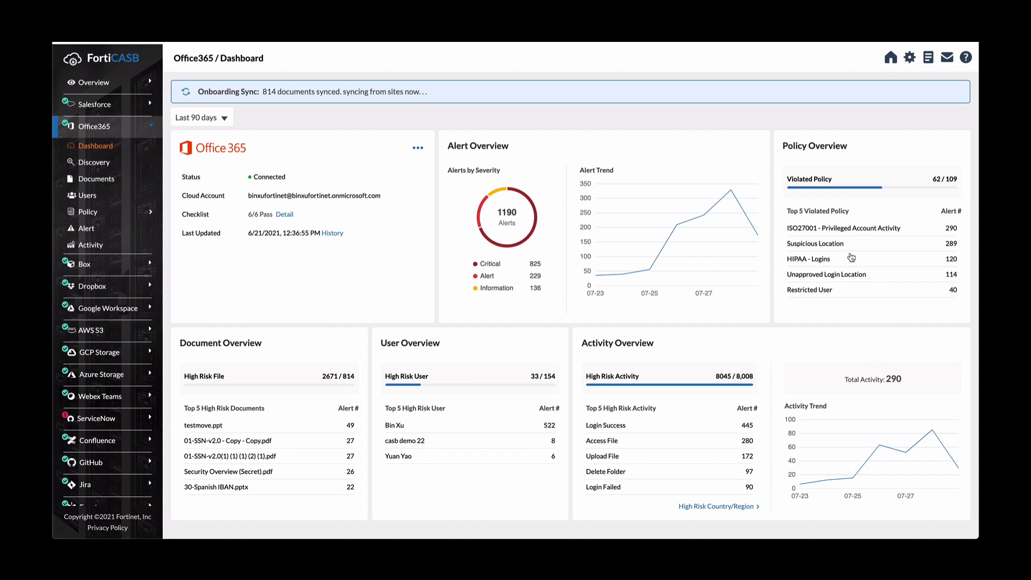
mouse_move(784, 347)
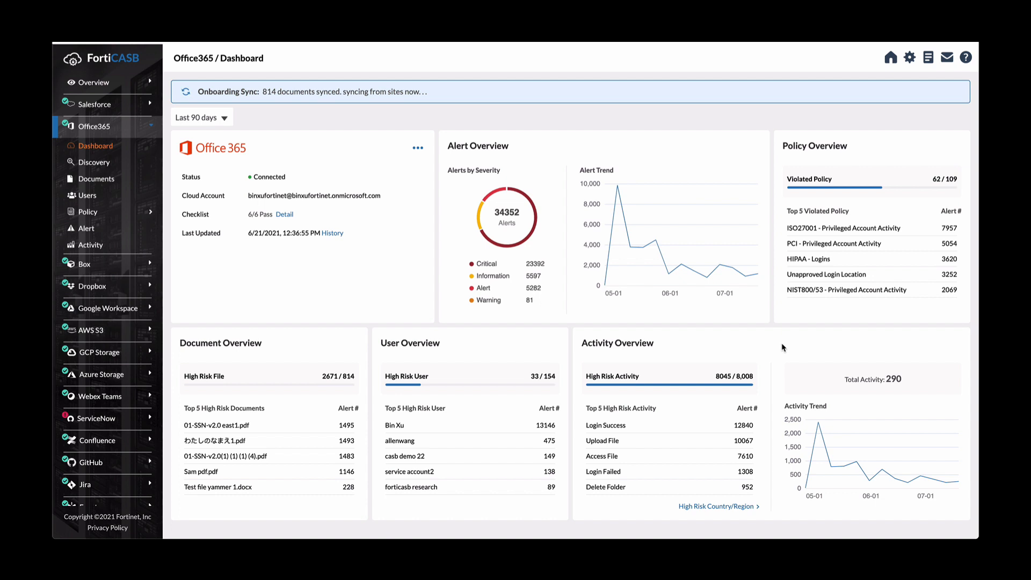
mouse_move(674, 412)
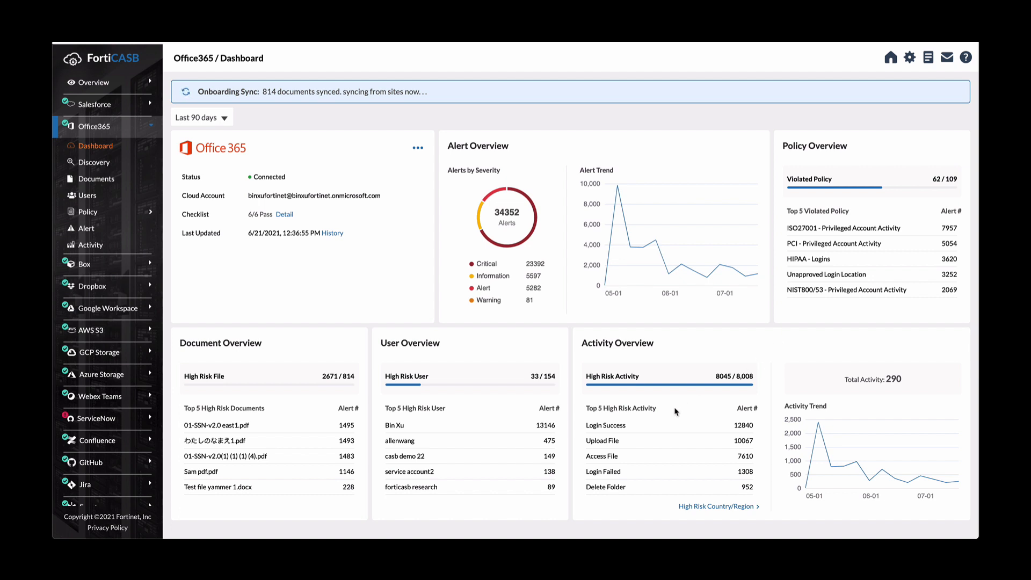
mouse_move(267, 426)
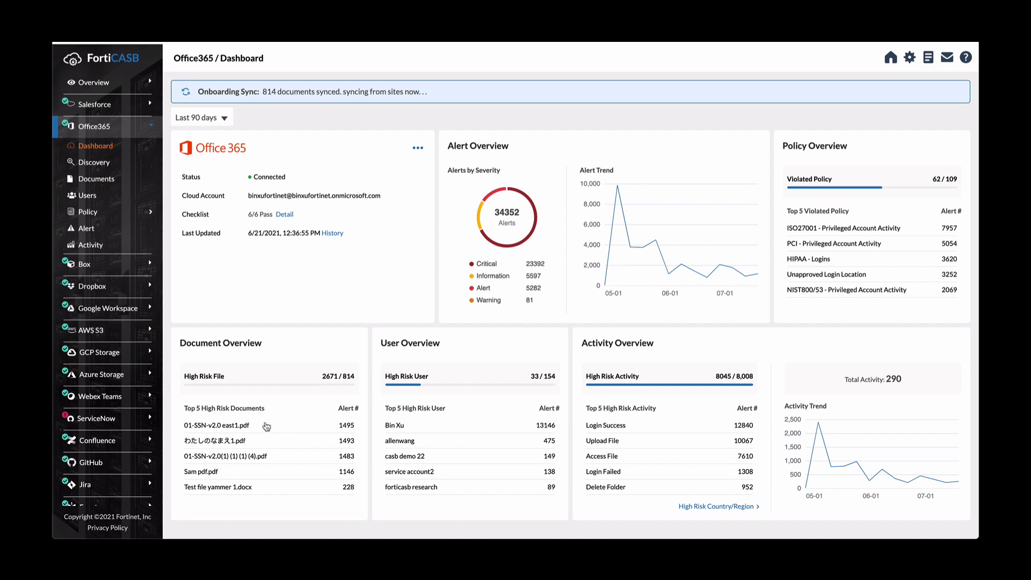
mouse_move(284, 441)
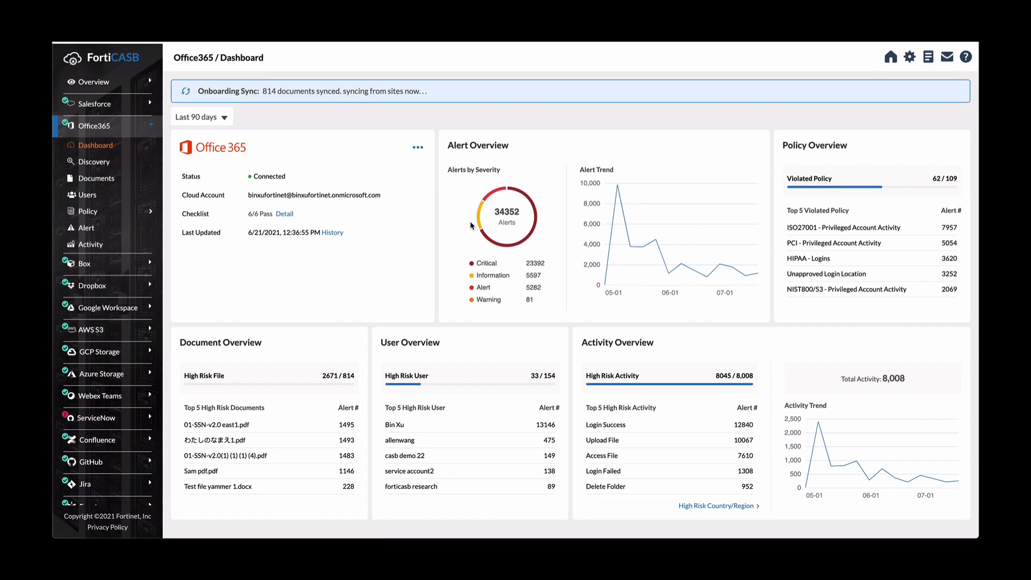
mouse_move(474, 242)
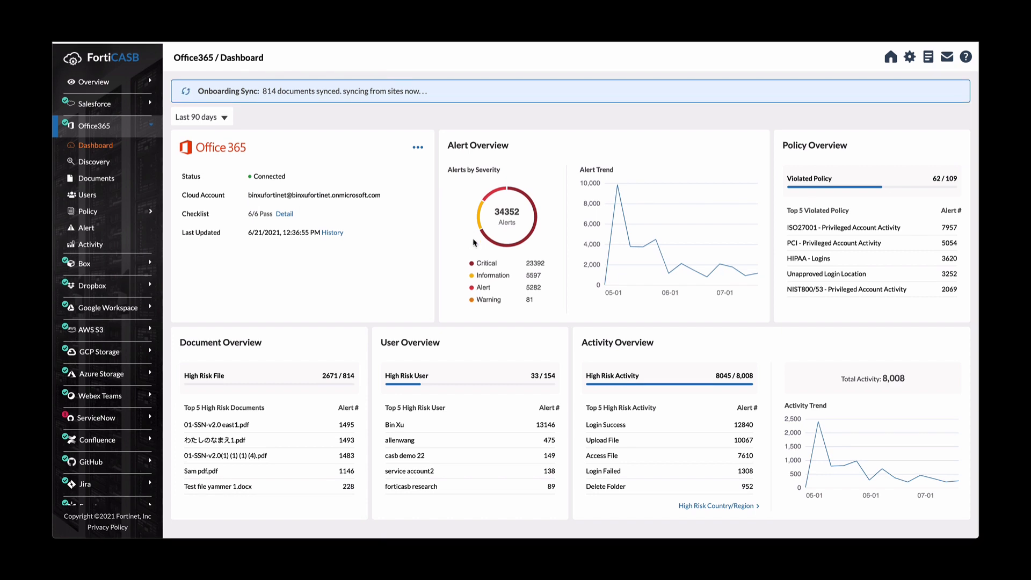
Drill into the 'Upload File' high-risk activity to list its 10,067 Office365 alerts
left_click(616, 341)
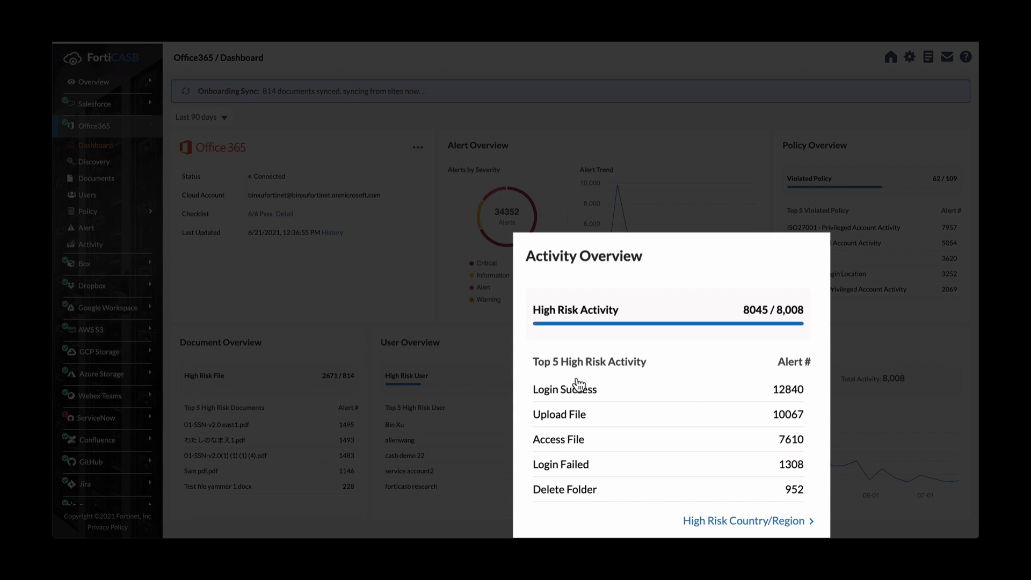
mouse_move(562, 419)
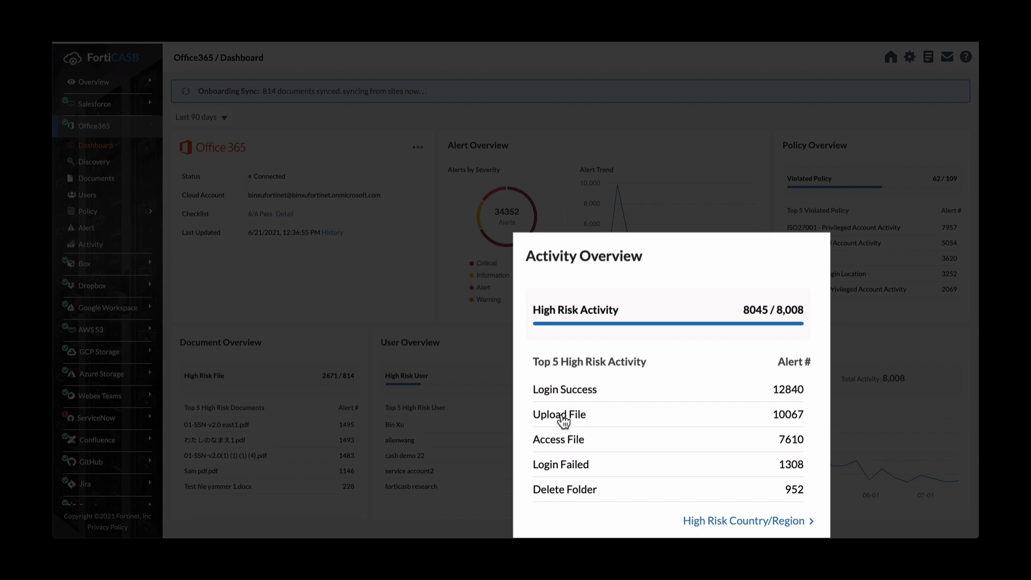
left_click(559, 415)
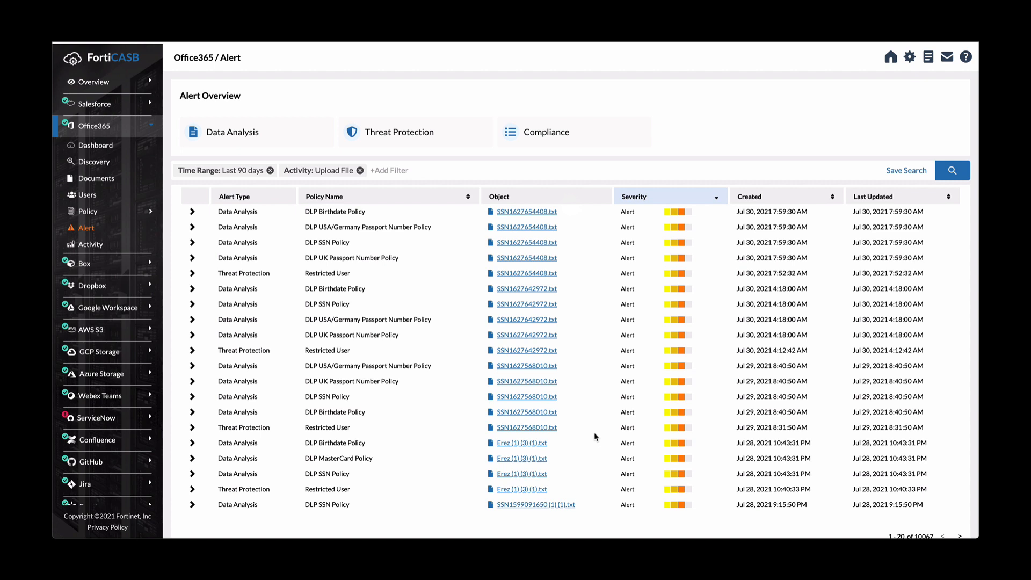
mouse_move(562, 385)
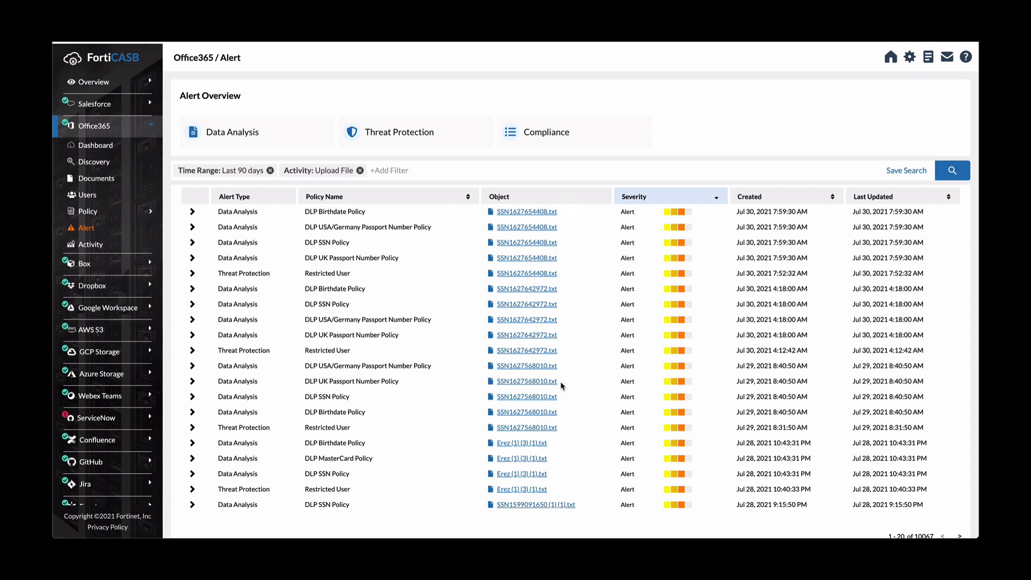
mouse_move(502, 334)
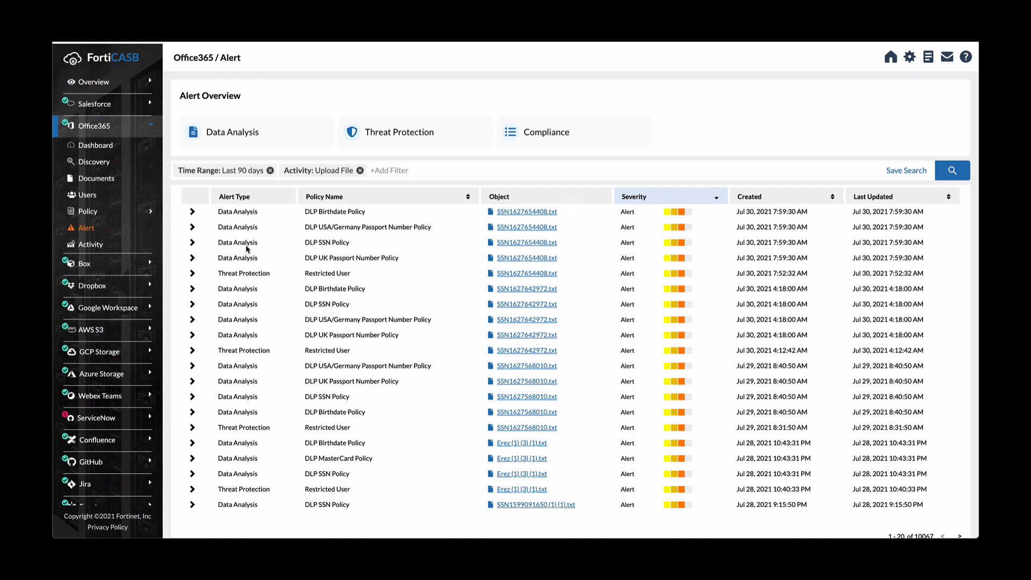
mouse_move(508, 212)
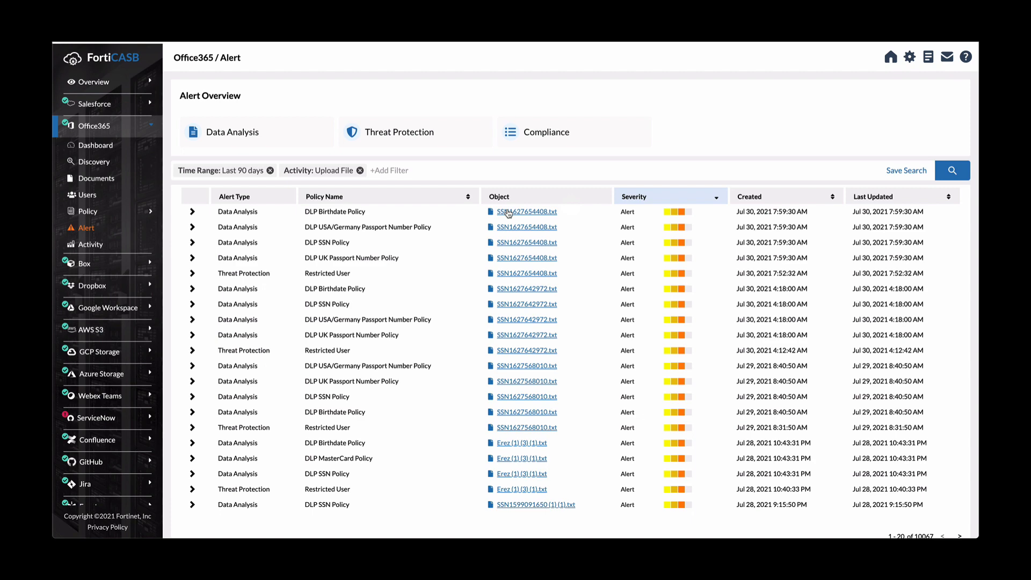
left_click(193, 211)
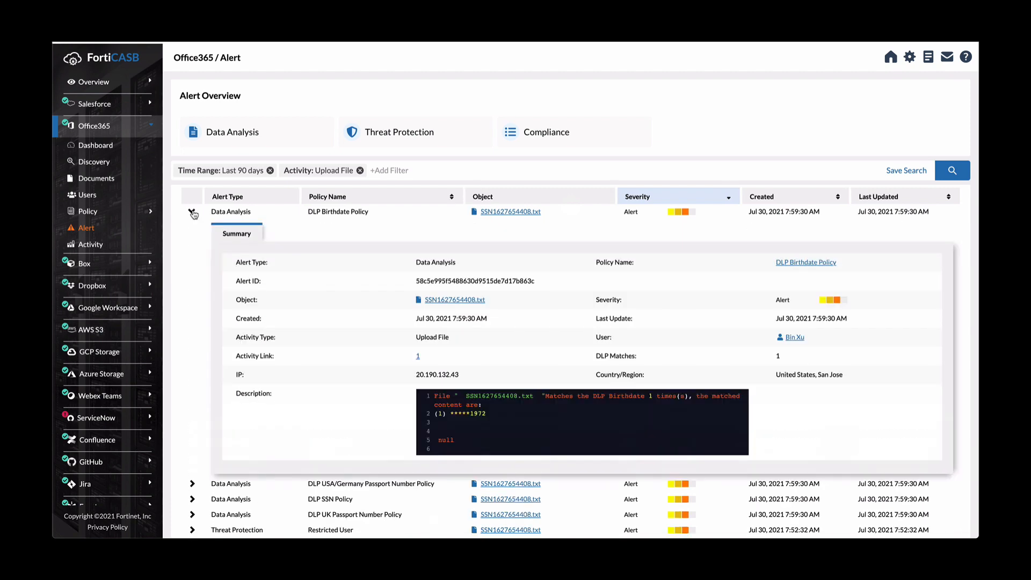
left_click(192, 211)
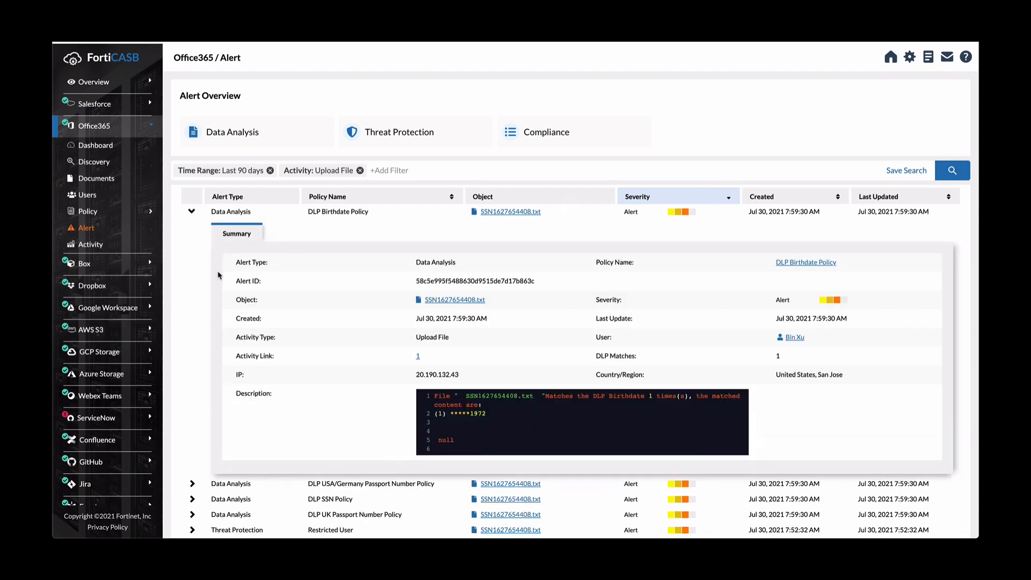
mouse_move(268, 281)
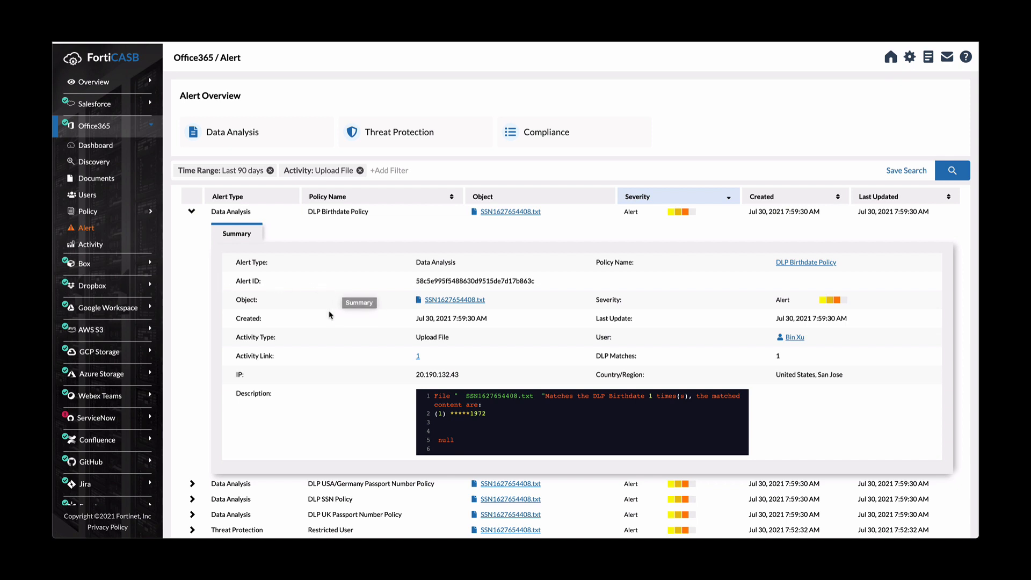
mouse_move(279, 347)
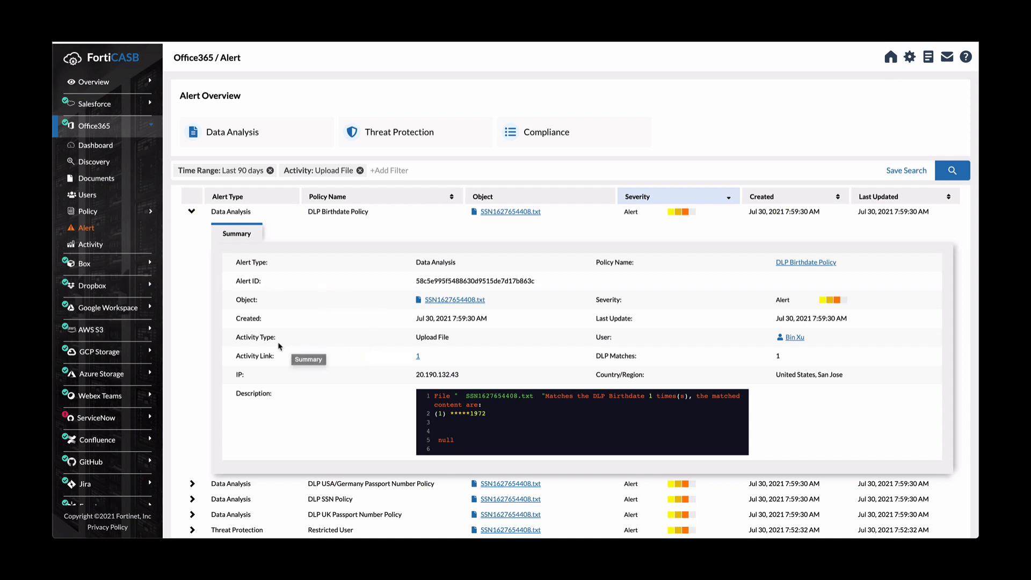
mouse_move(439, 337)
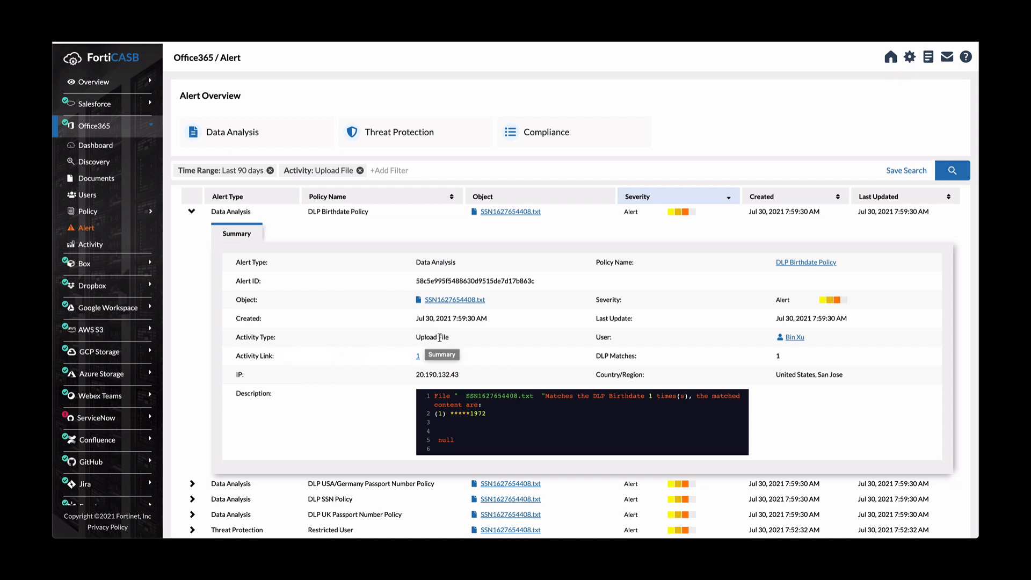
mouse_move(499, 414)
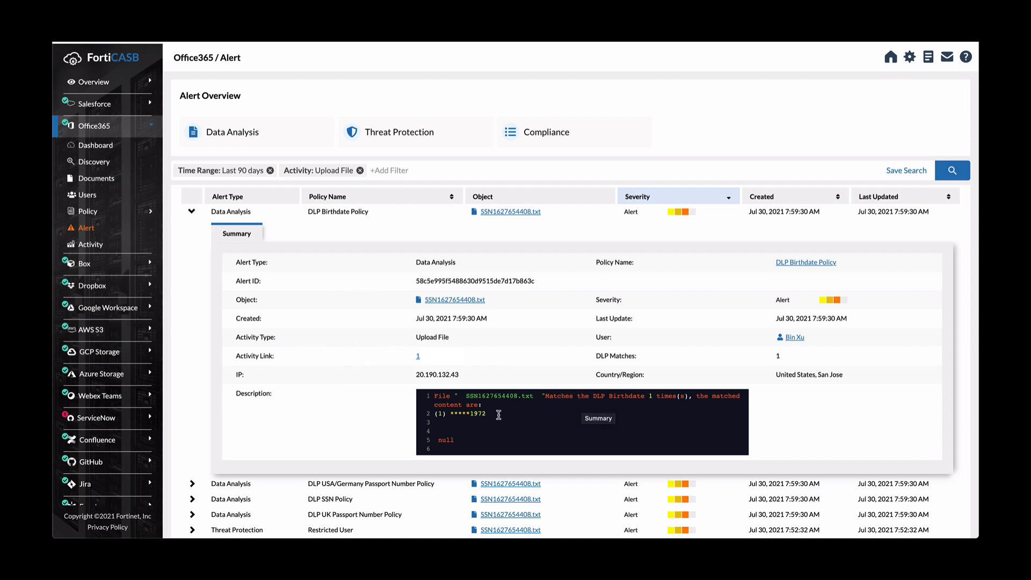
mouse_move(492, 413)
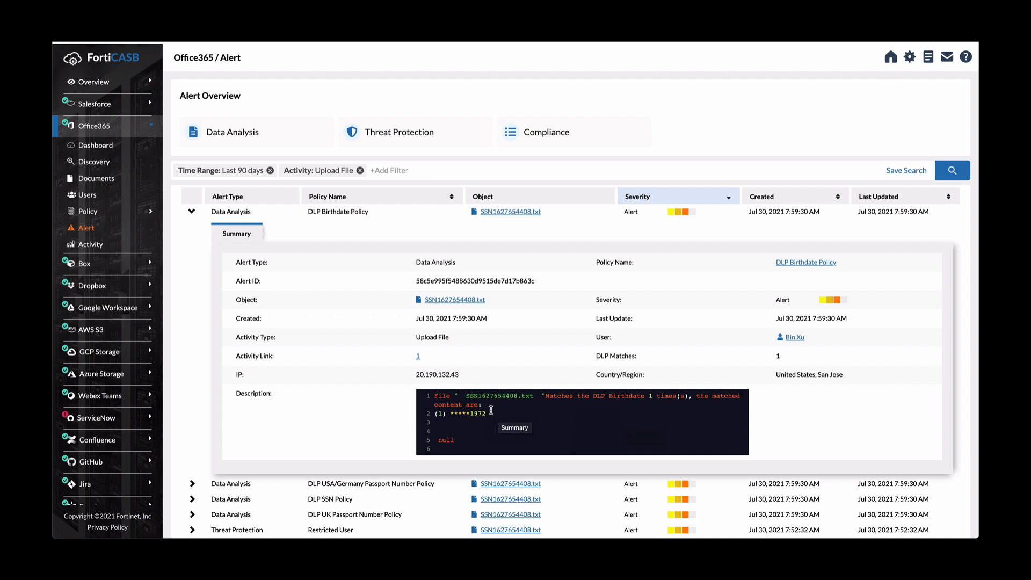
mouse_move(461, 418)
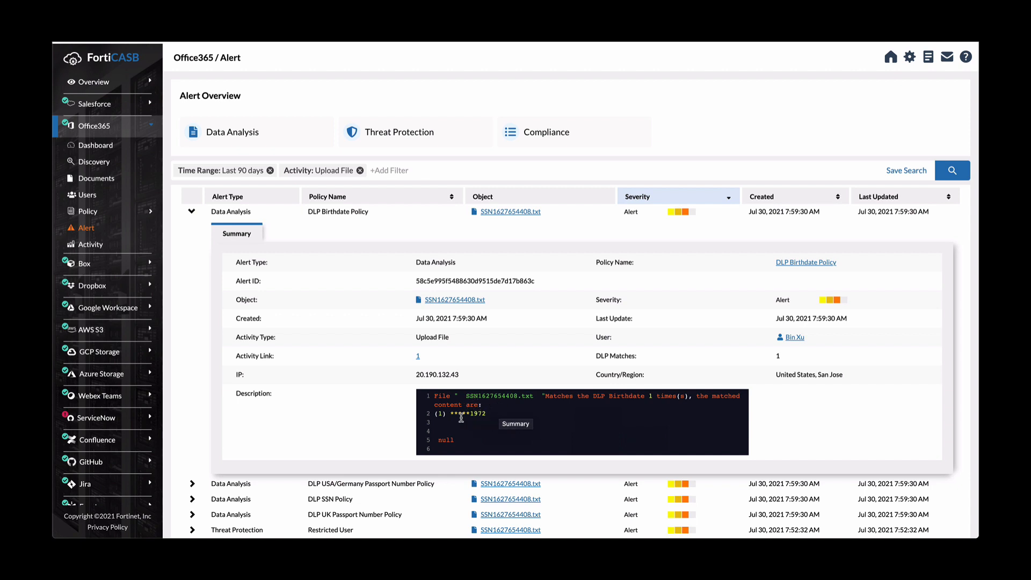
mouse_move(603, 424)
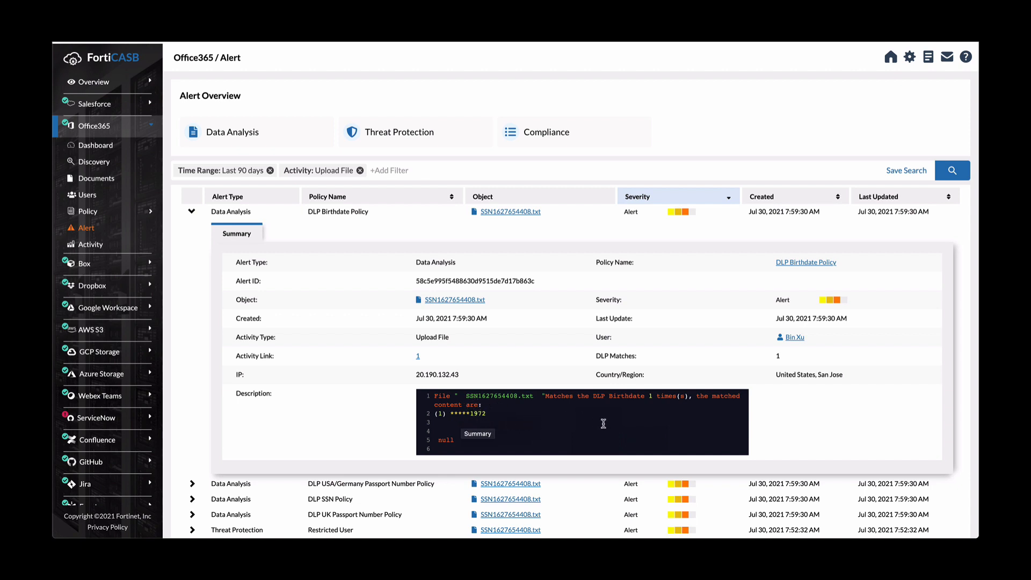
mouse_move(808, 403)
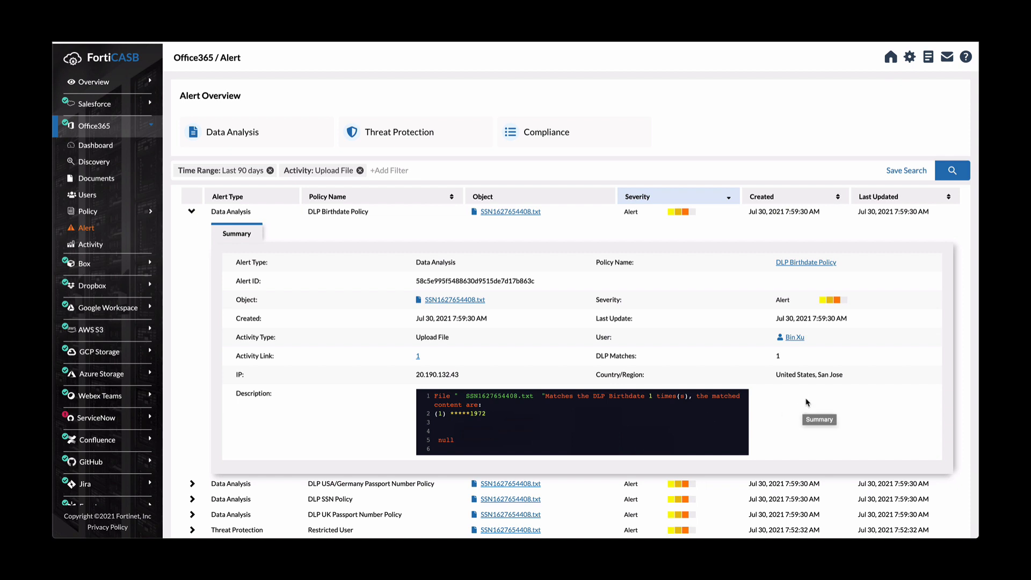
mouse_move(783, 350)
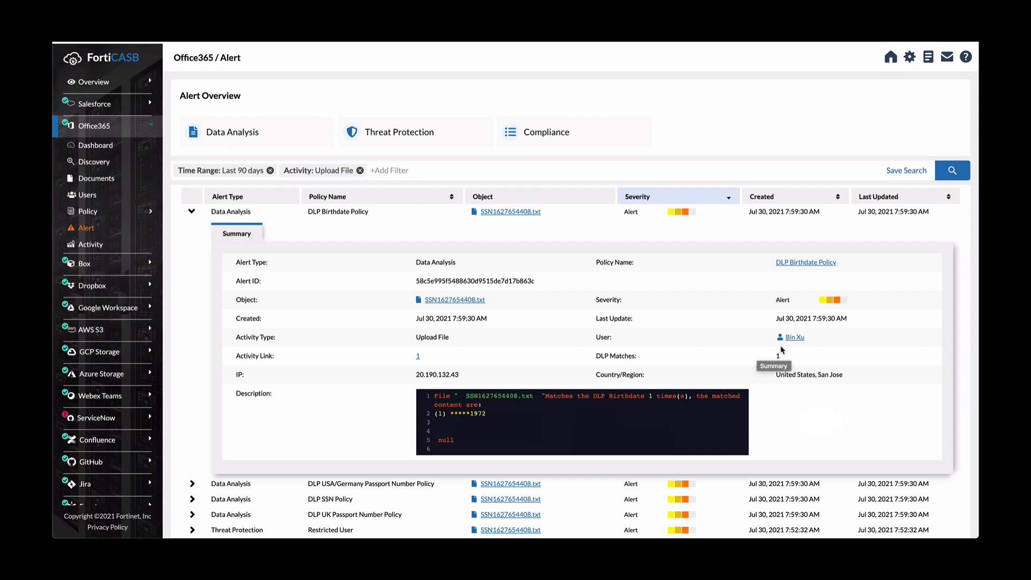
mouse_move(325, 415)
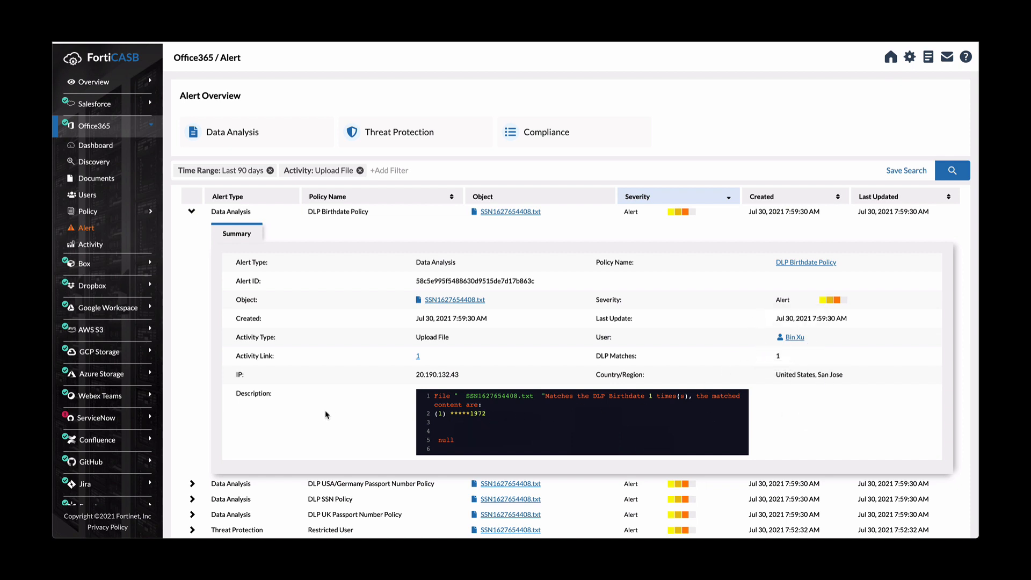
mouse_move(325, 415)
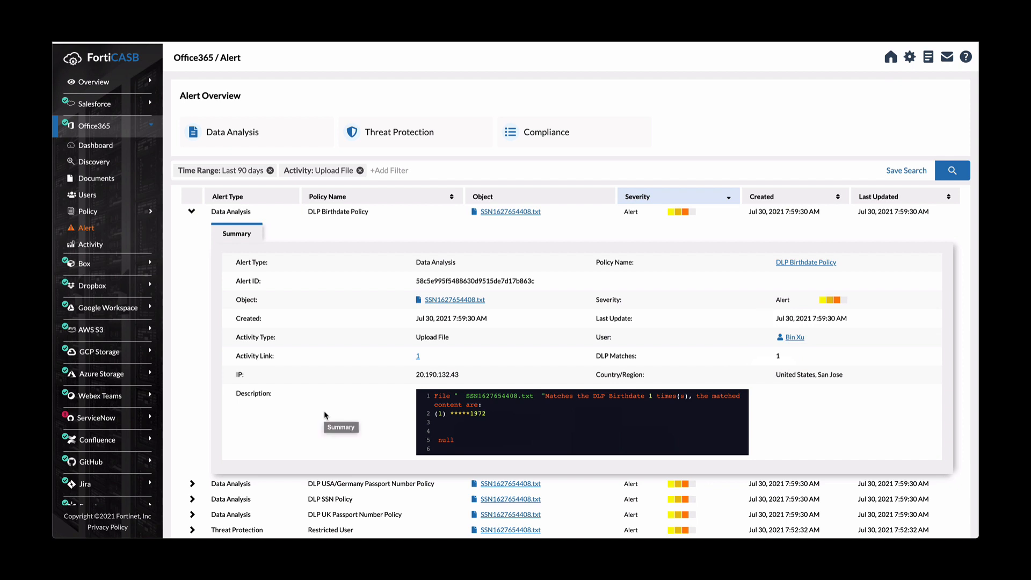
mouse_move(257, 368)
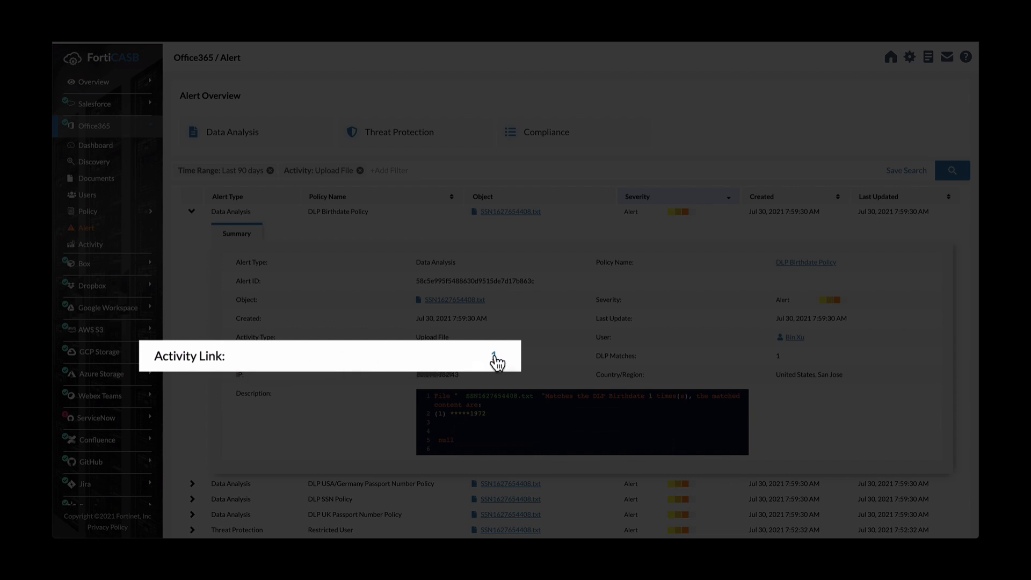
left_click(496, 358)
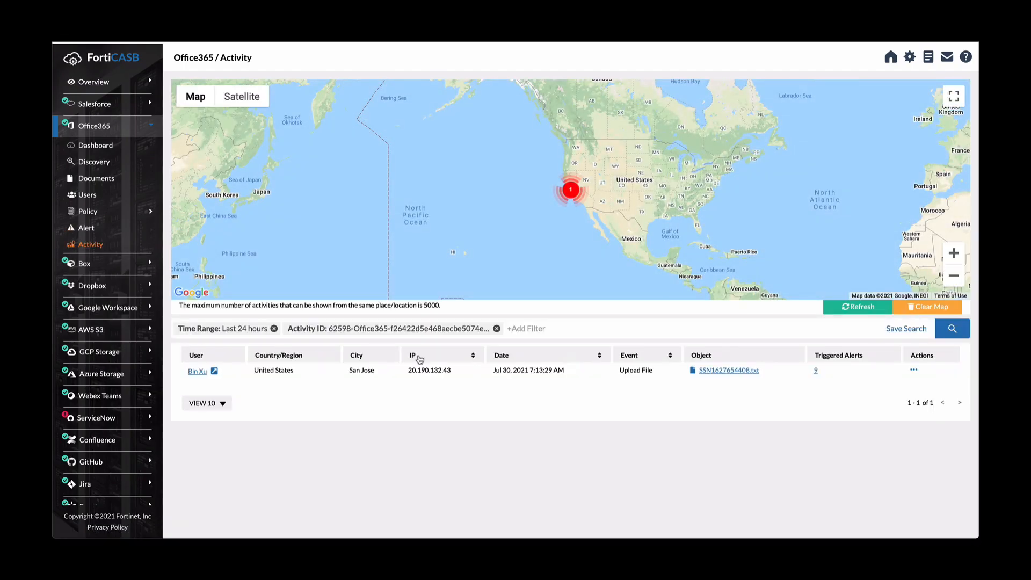
mouse_move(452, 445)
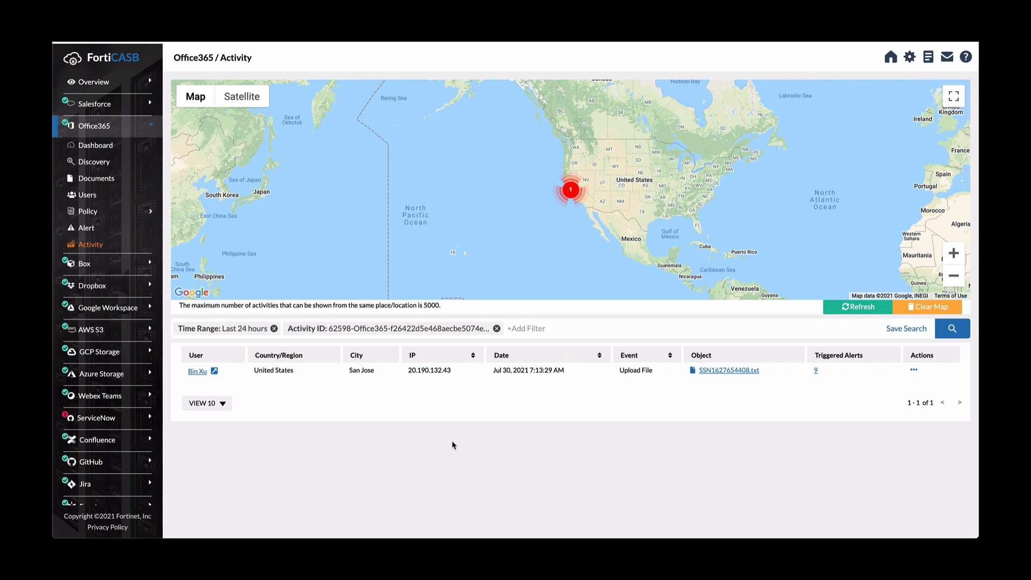
mouse_move(539, 320)
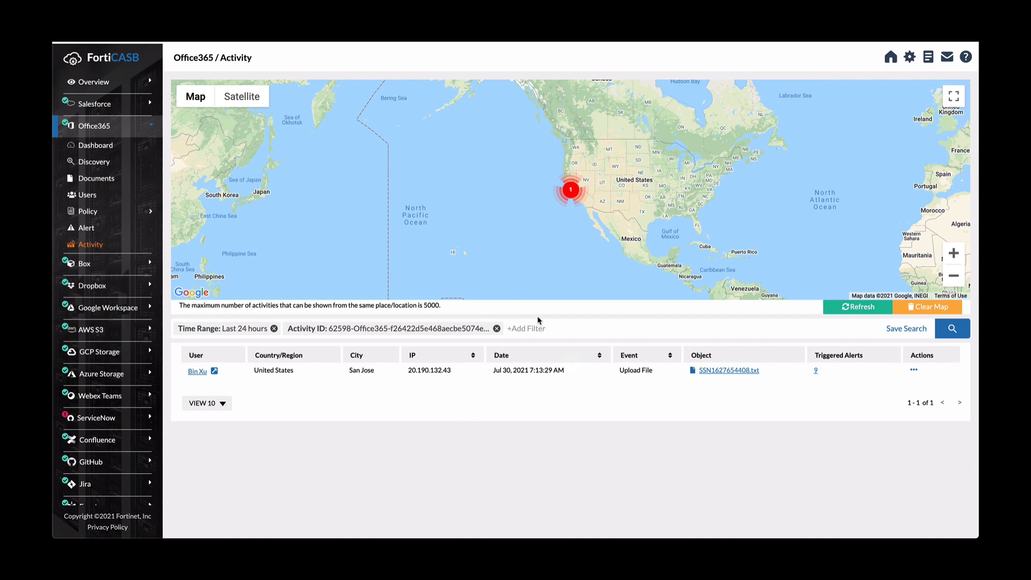
mouse_move(240, 382)
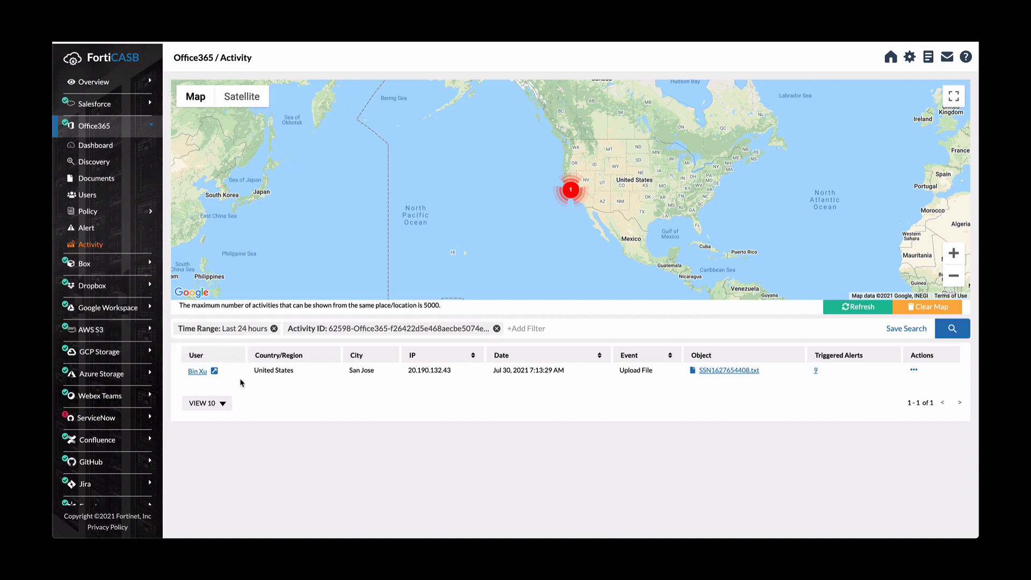
mouse_move(439, 385)
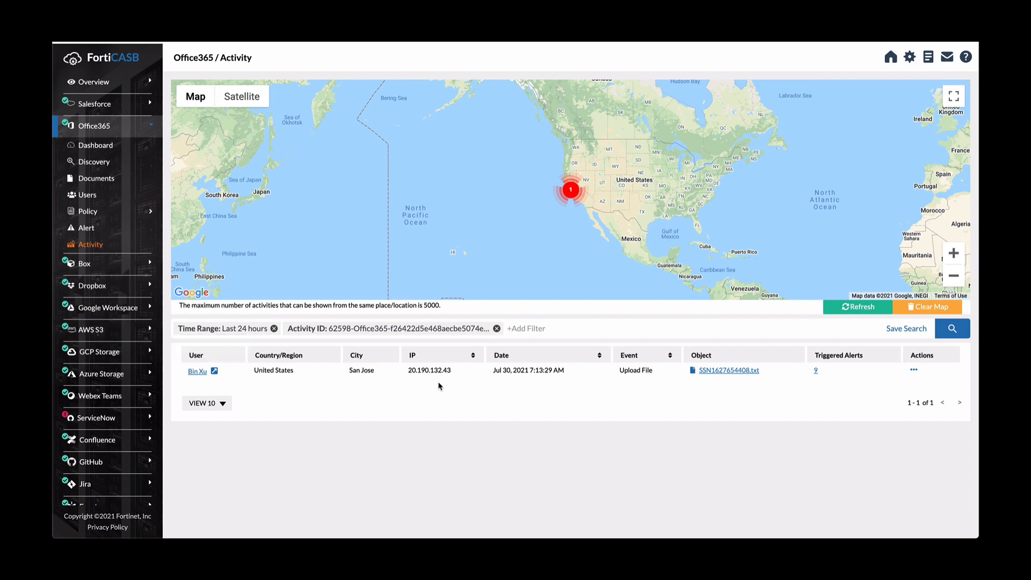
mouse_move(464, 380)
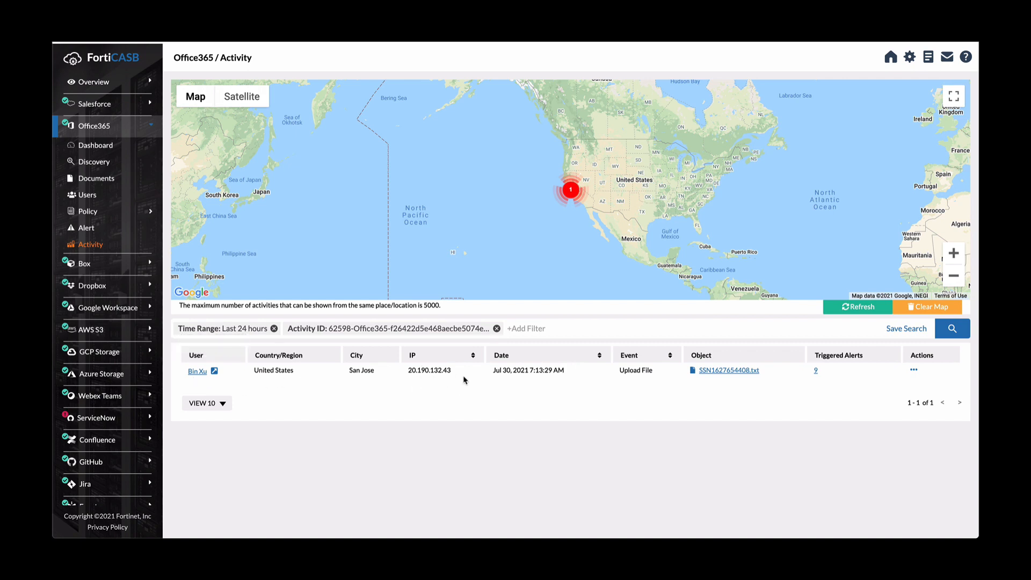
mouse_move(831, 382)
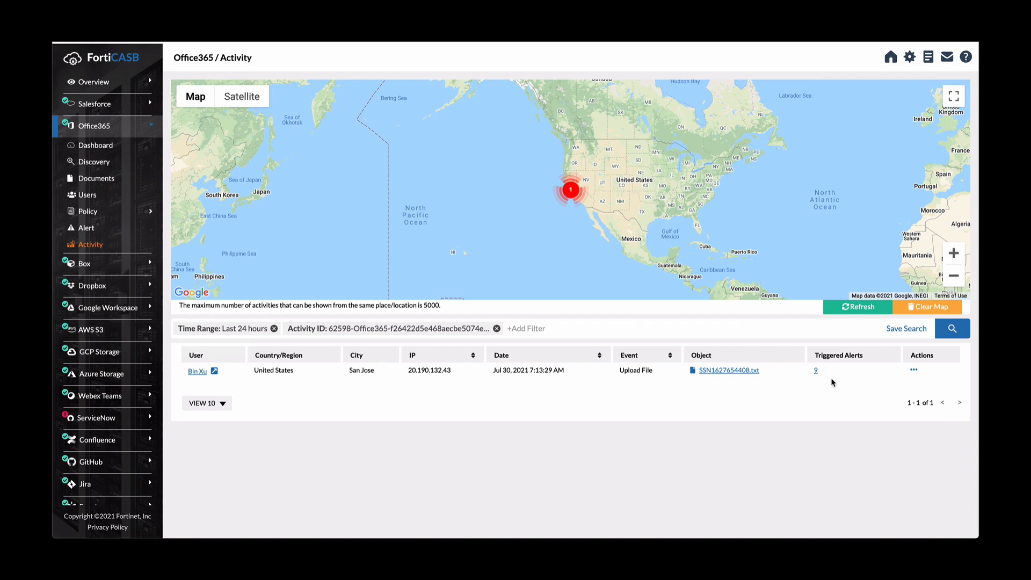
mouse_move(823, 373)
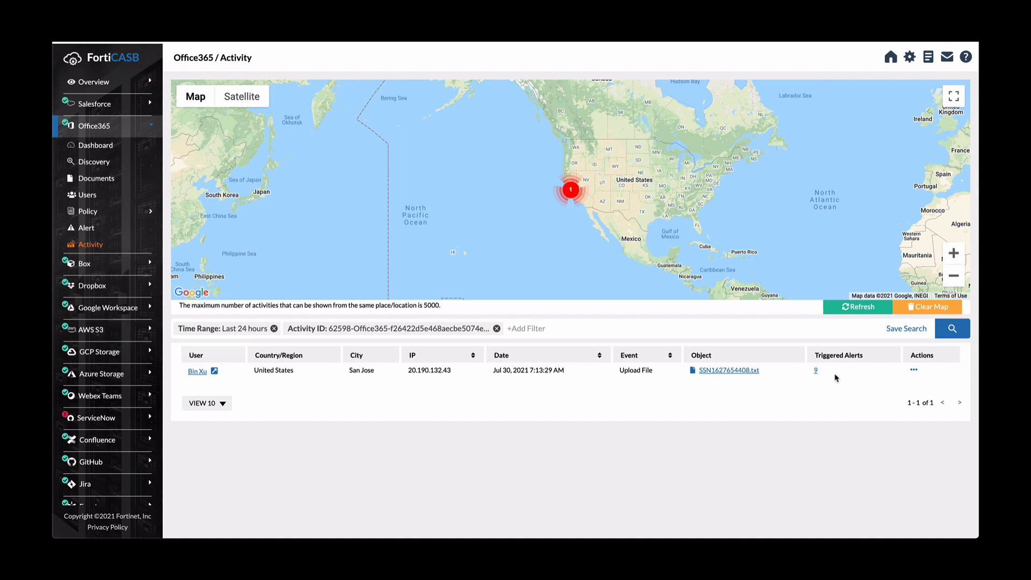
mouse_move(711, 461)
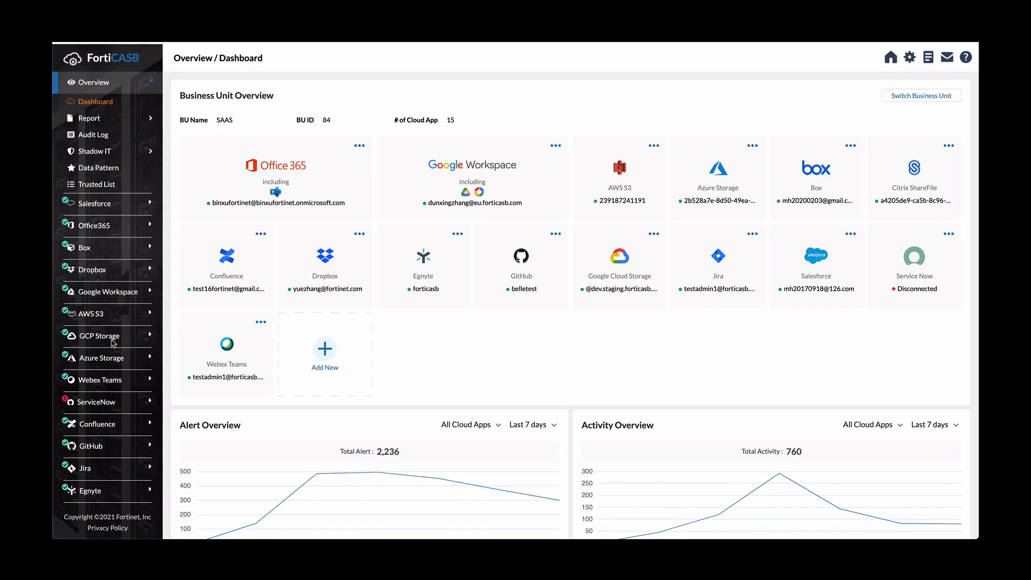
mouse_move(103, 337)
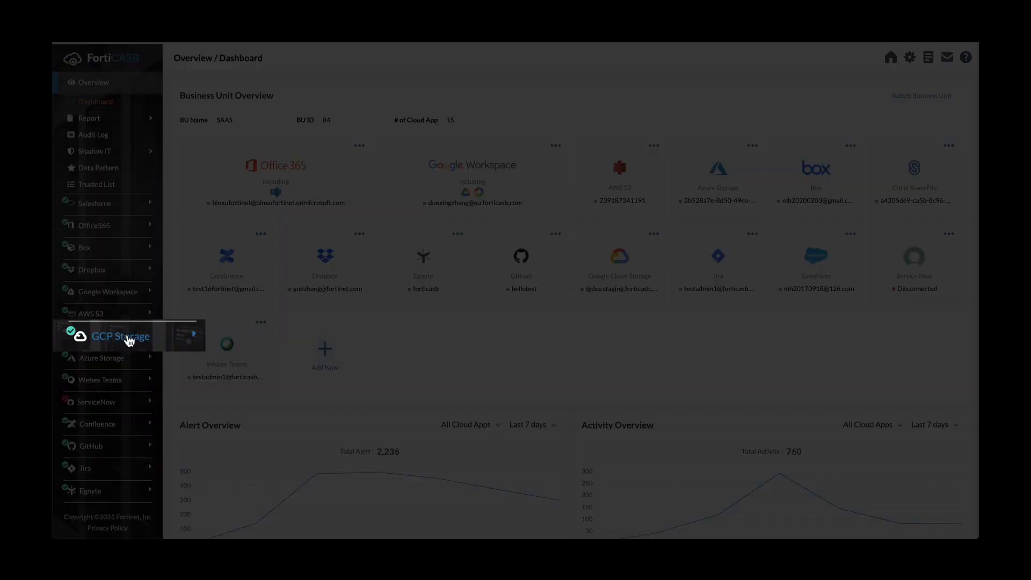
Expand GCP Storage in the sidebar to list its Dashboard, Documents, Policy, Alert and Activity pages
left_click(121, 336)
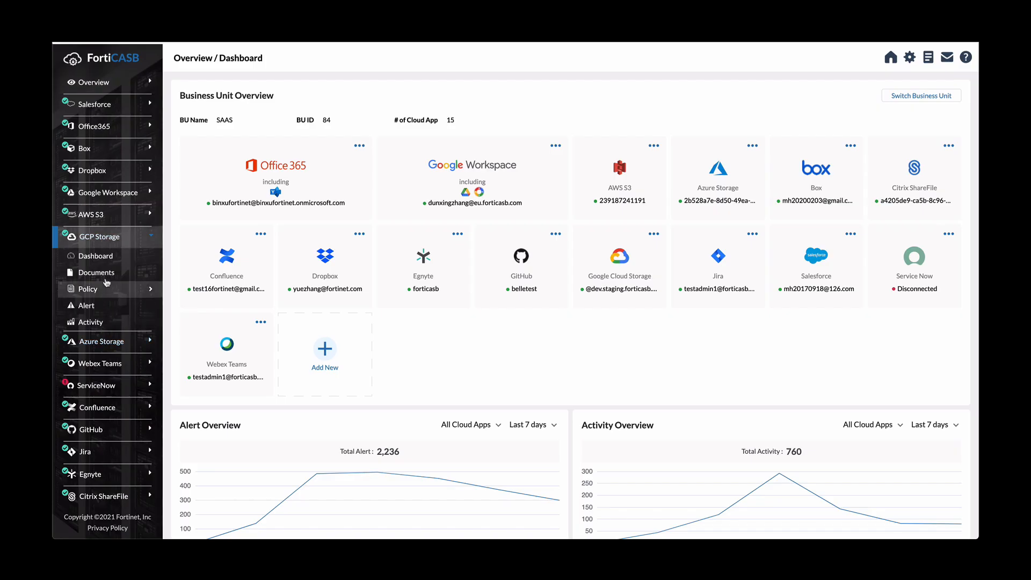
List the 946 Google Cloud Storage documents, including 21 malware and 714 sensitive files
left_click(98, 271)
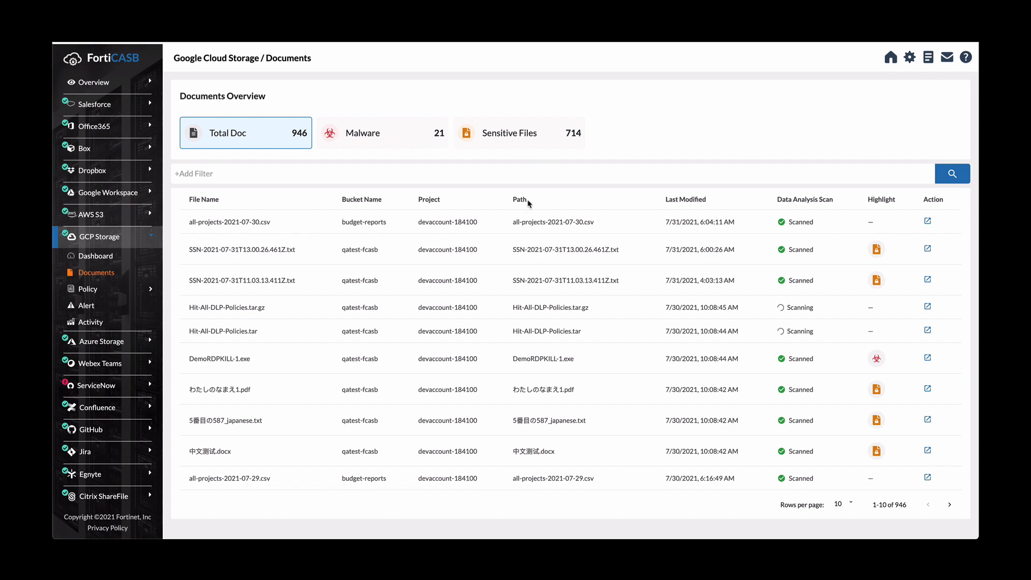
mouse_move(743, 294)
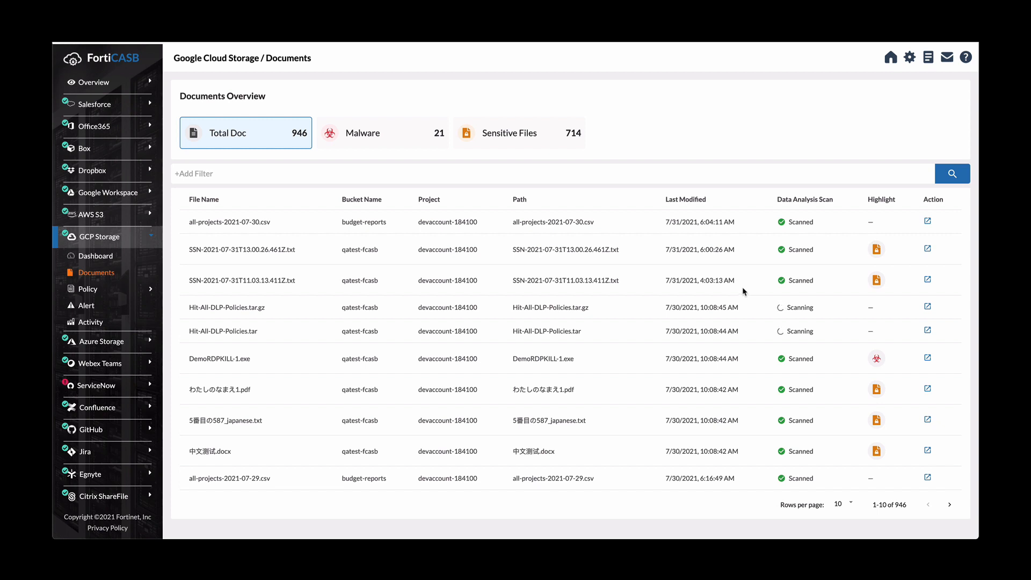
mouse_move(868, 248)
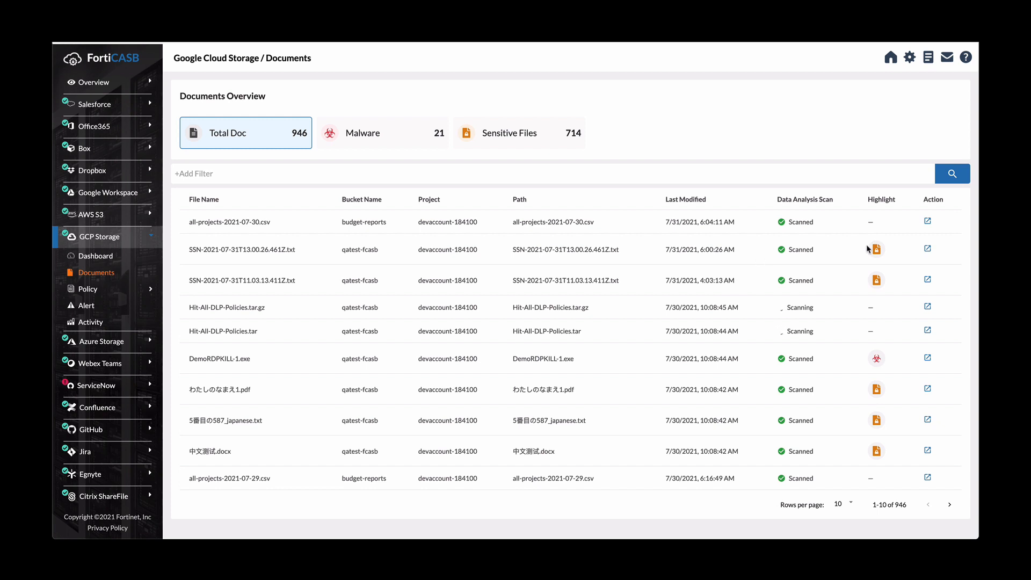
mouse_move(876, 358)
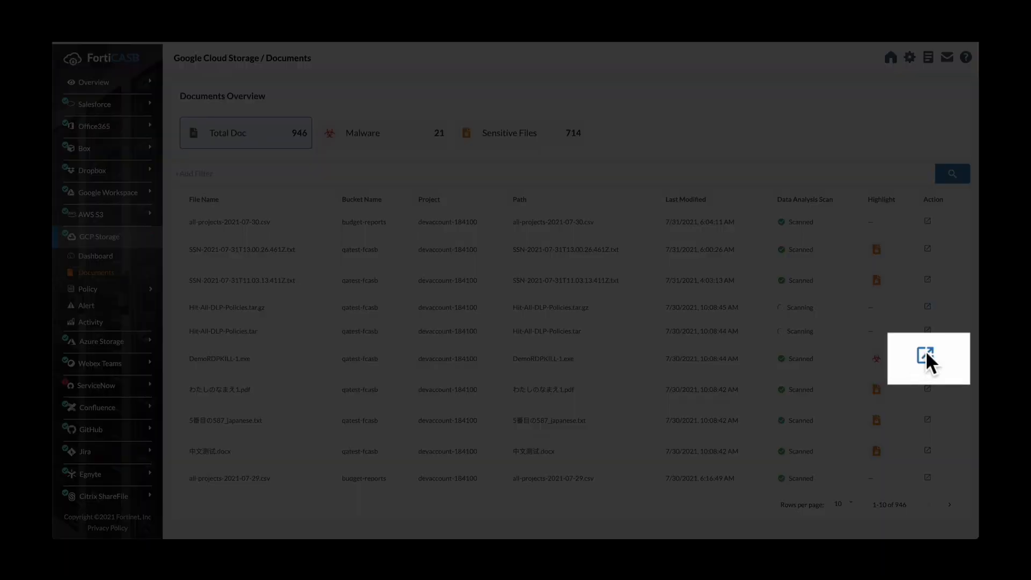
left_click(927, 359)
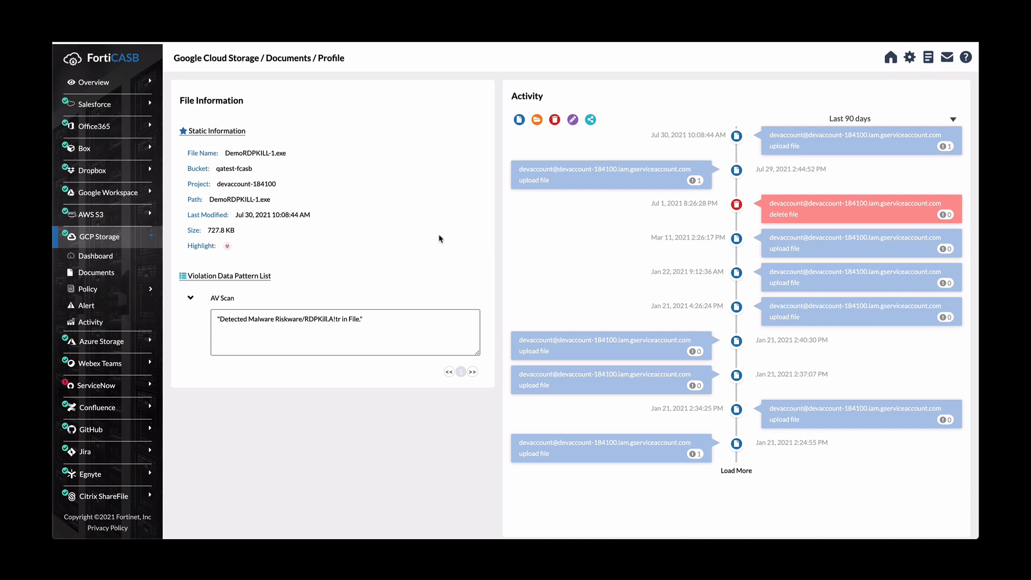
mouse_move(396, 144)
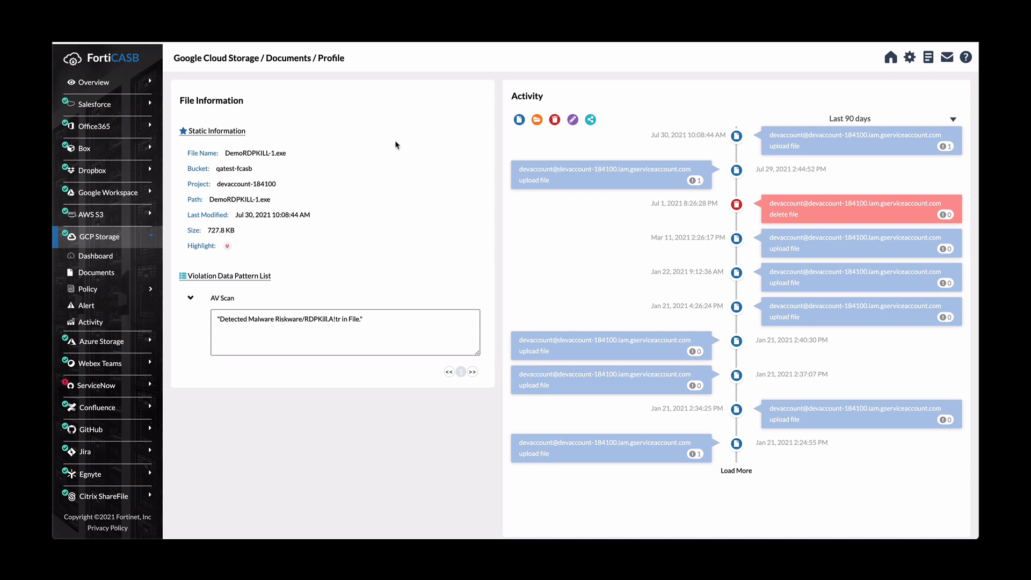
mouse_move(380, 175)
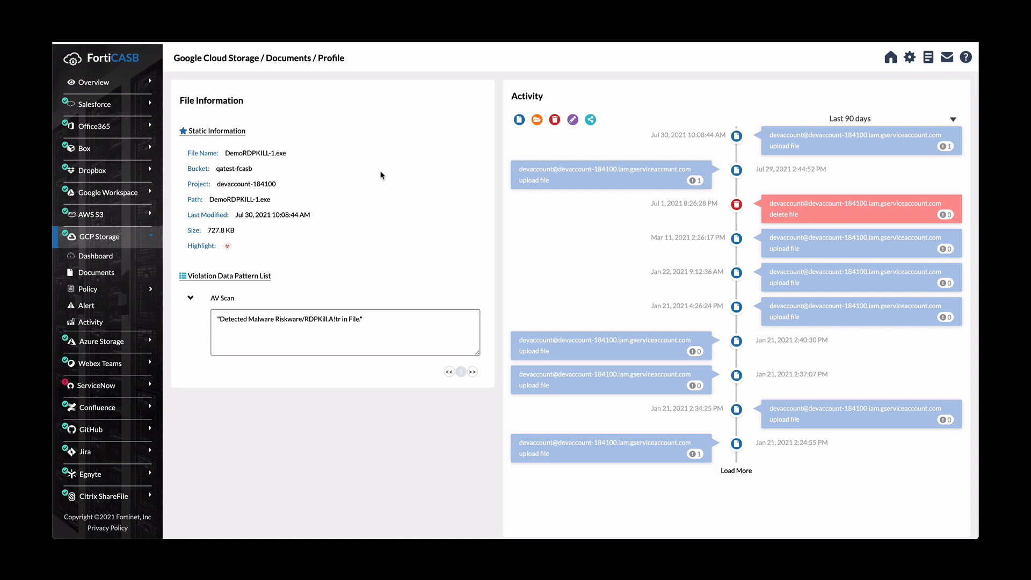
mouse_move(398, 205)
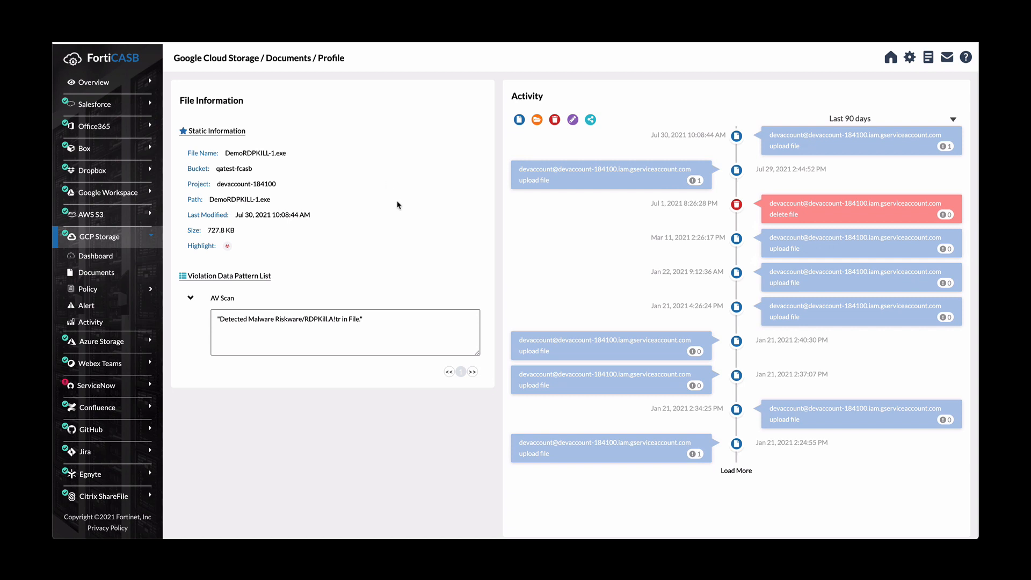
mouse_move(400, 214)
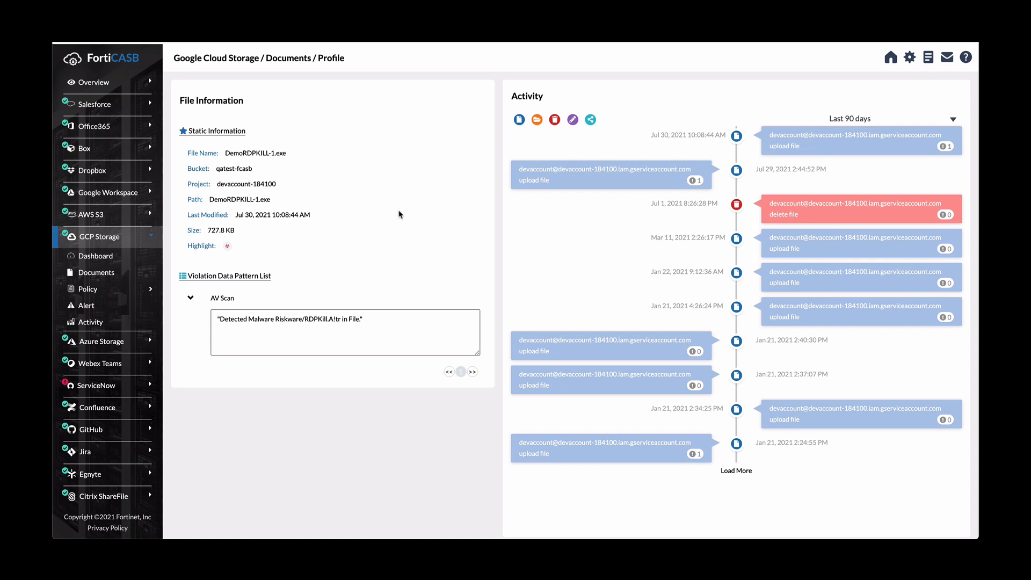
mouse_move(256, 295)
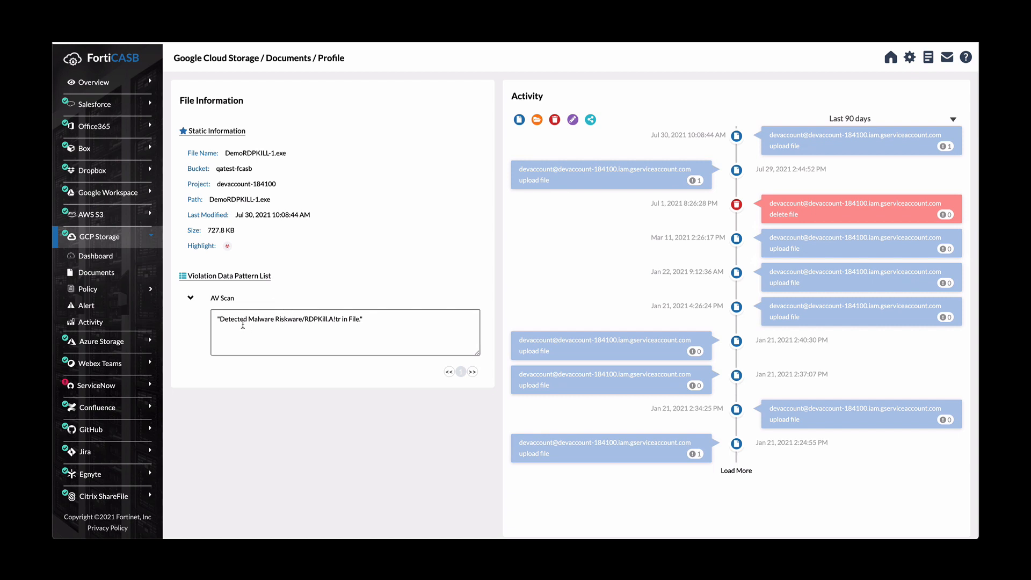
mouse_move(403, 327)
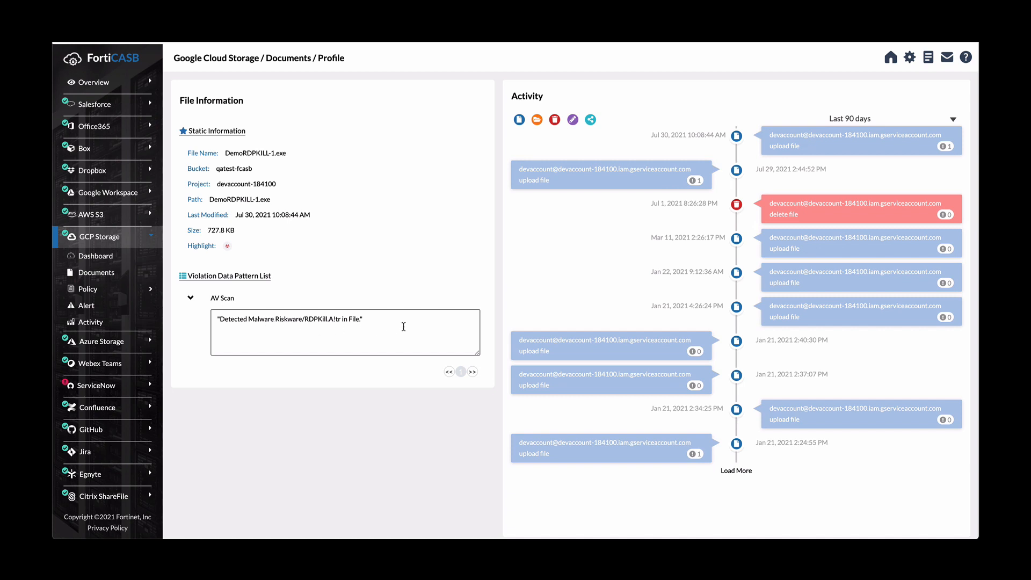
mouse_move(607, 252)
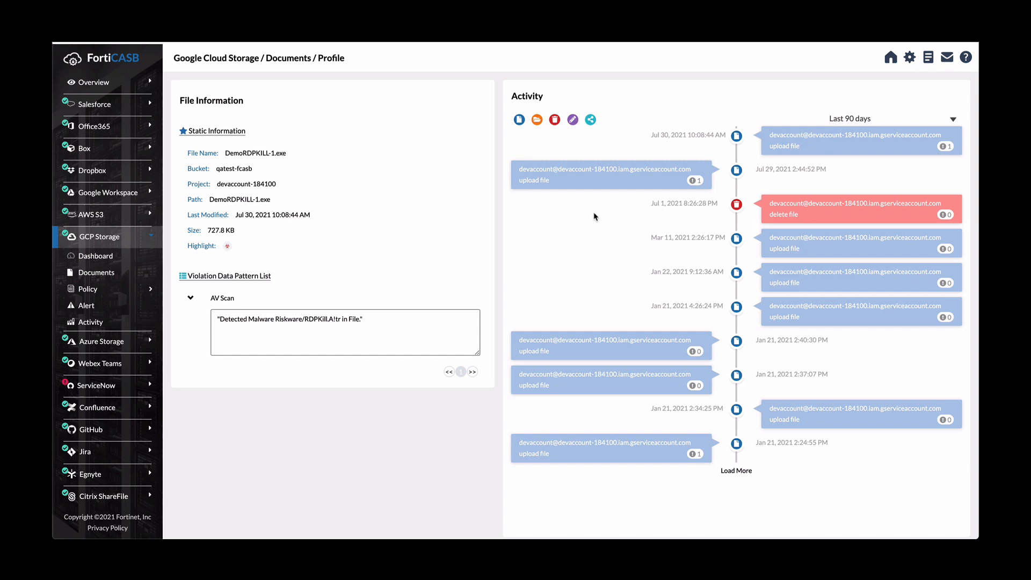
mouse_move(595, 212)
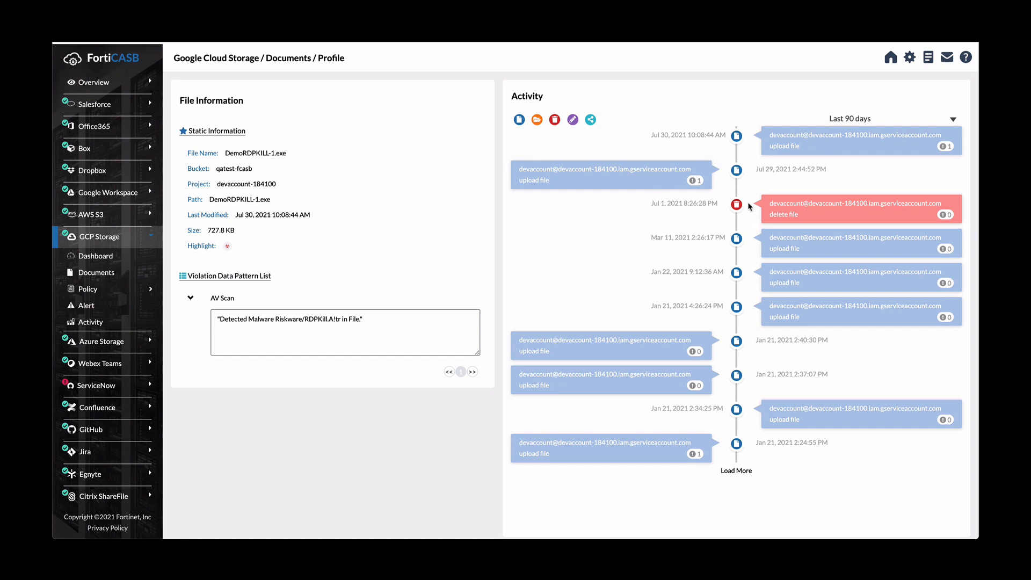
mouse_move(643, 276)
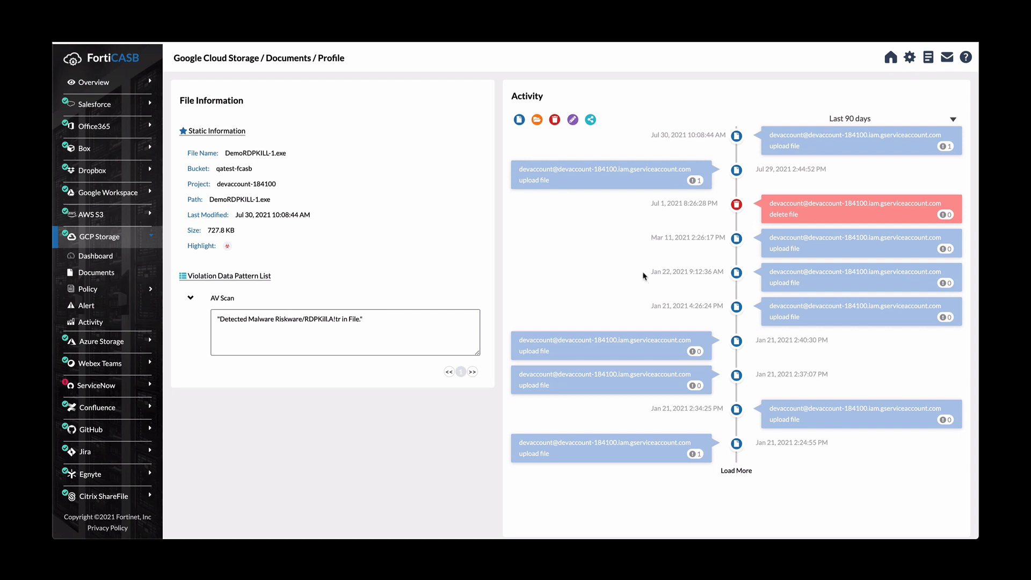
mouse_move(735, 472)
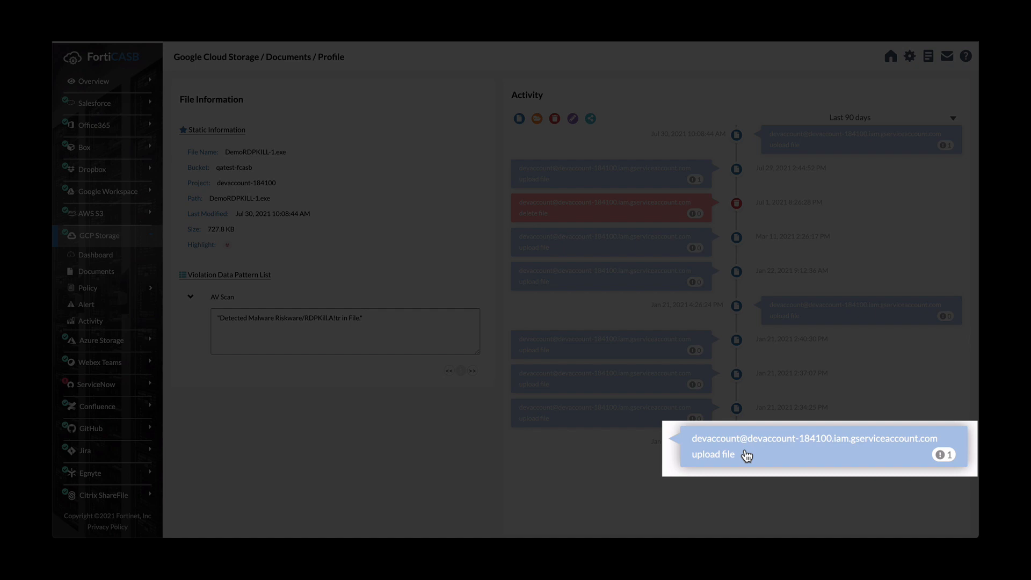
mouse_move(943, 456)
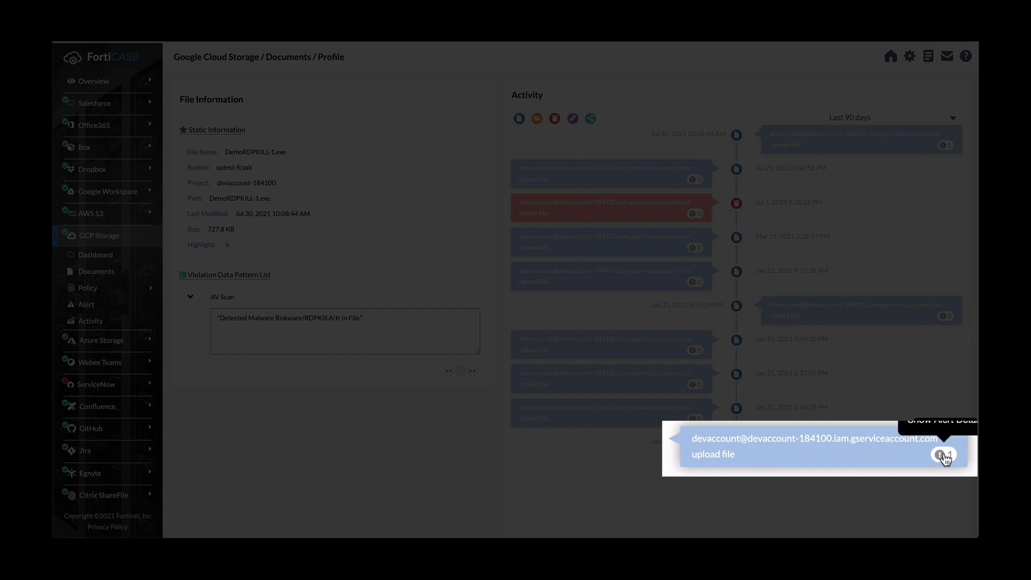
Expand the critical AV Scan Policy alert for the DemoRDPKILL-1.exe upload from Santa Clara
left_click(944, 455)
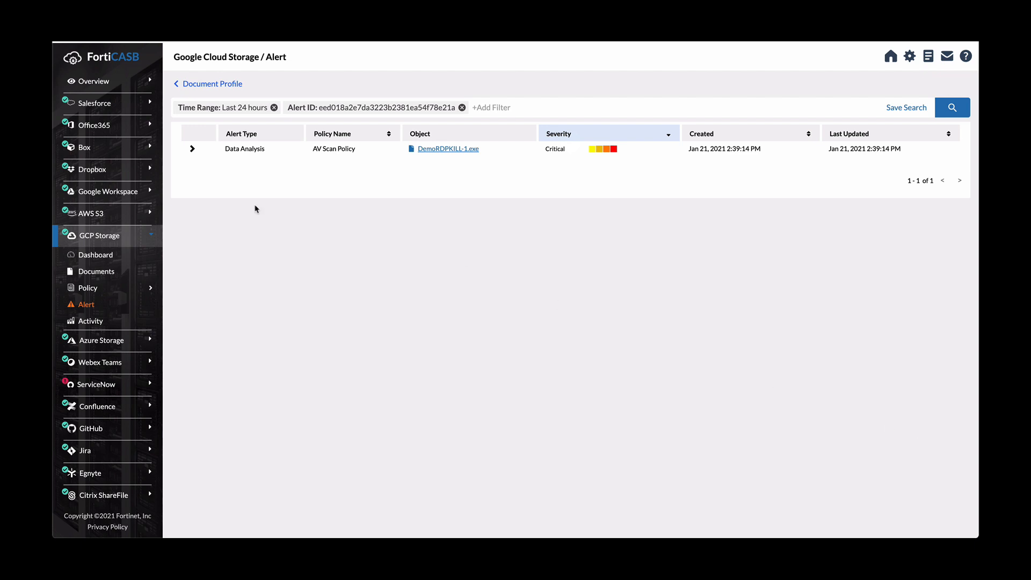
left_click(192, 148)
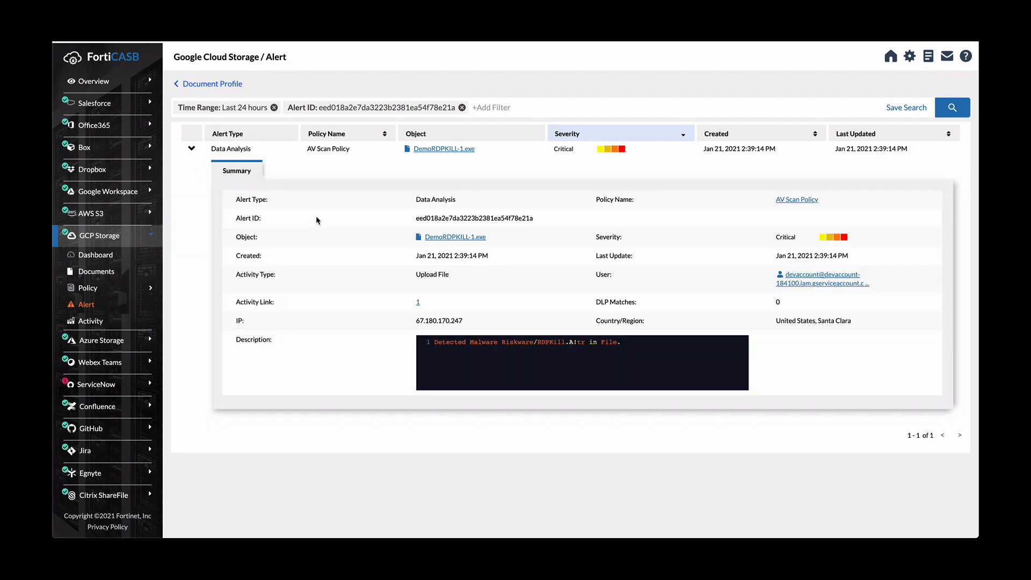
mouse_move(356, 241)
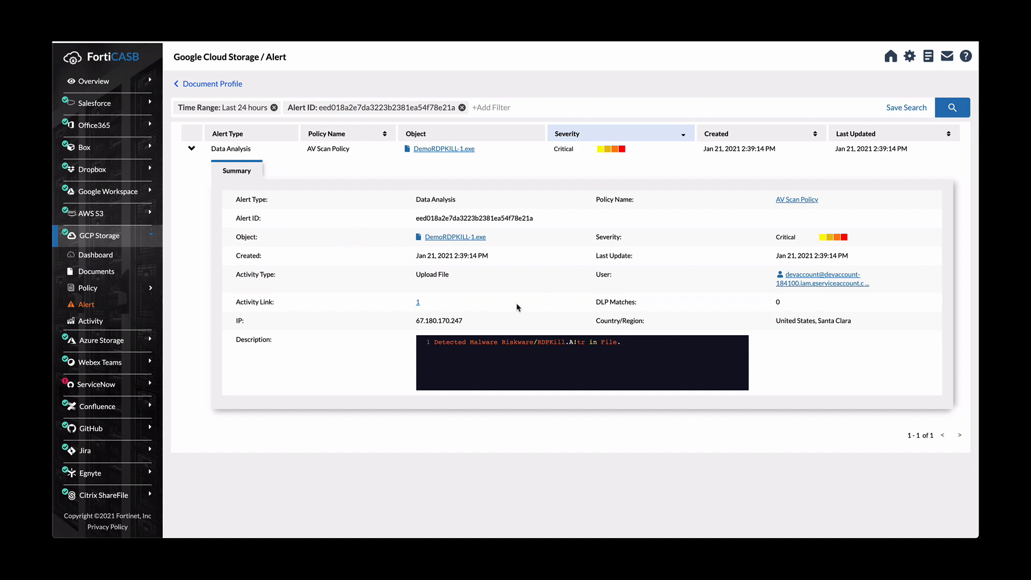
mouse_move(341, 309)
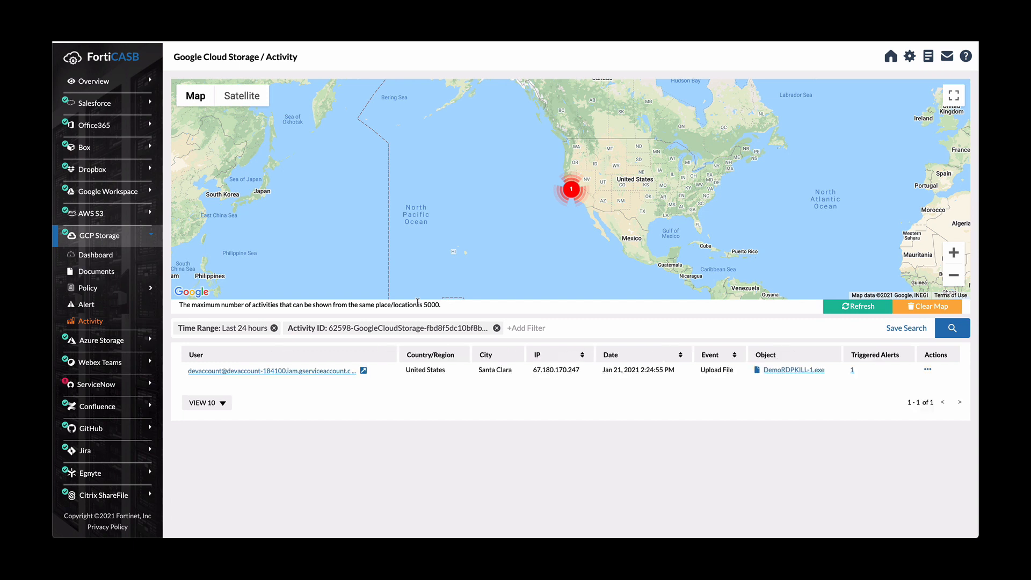
mouse_move(559, 425)
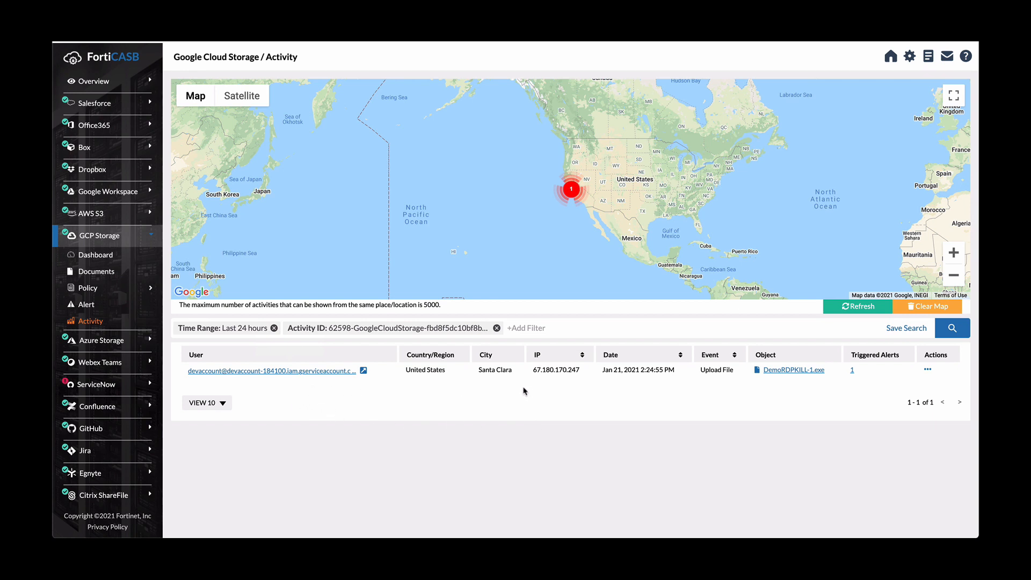
mouse_move(470, 385)
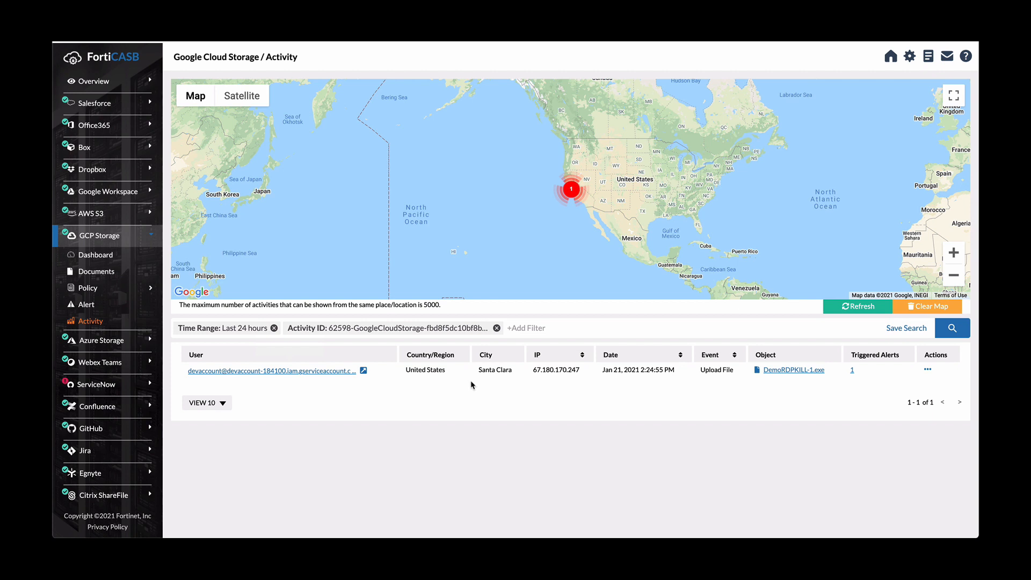
mouse_move(550, 386)
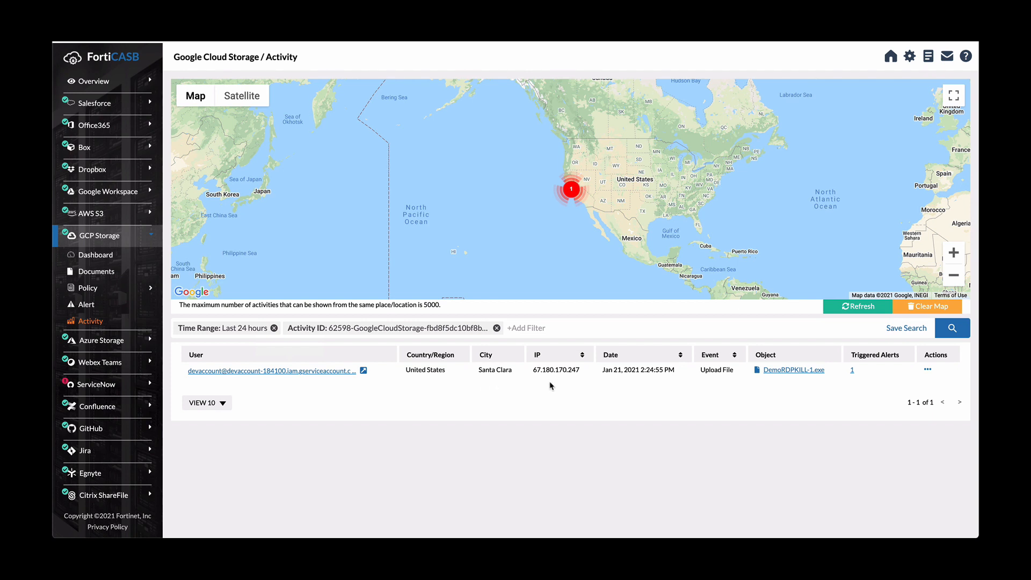
mouse_move(577, 383)
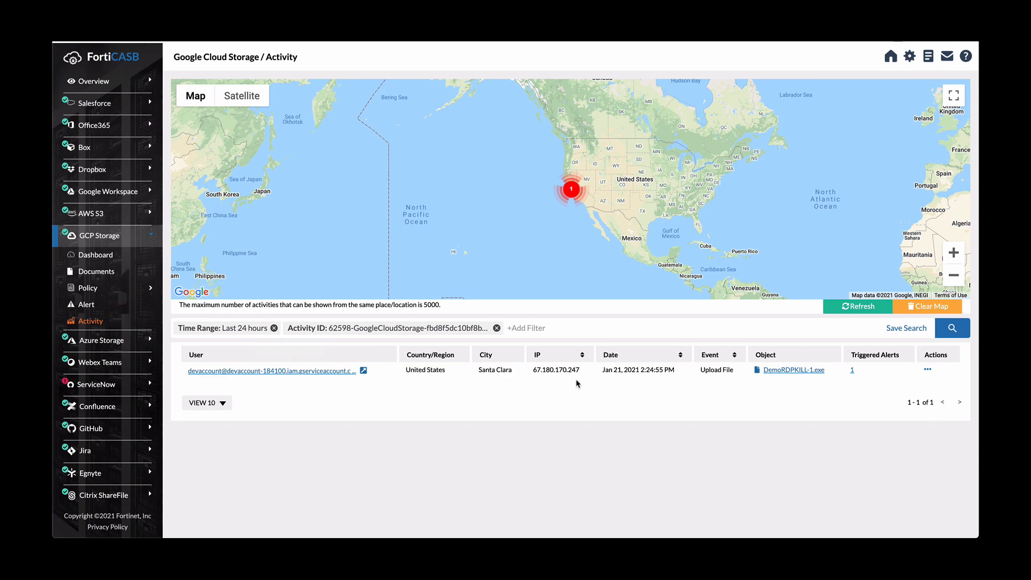
Expand the critical AV Scan Policy in Google Cloud Storage's Data Analysis policy list
left_click(96, 256)
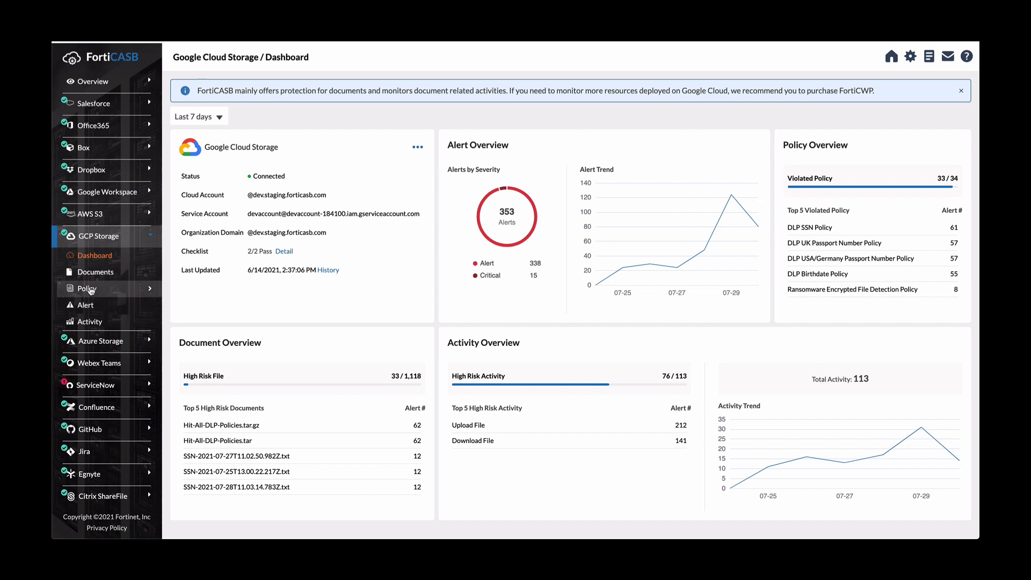
left_click(86, 288)
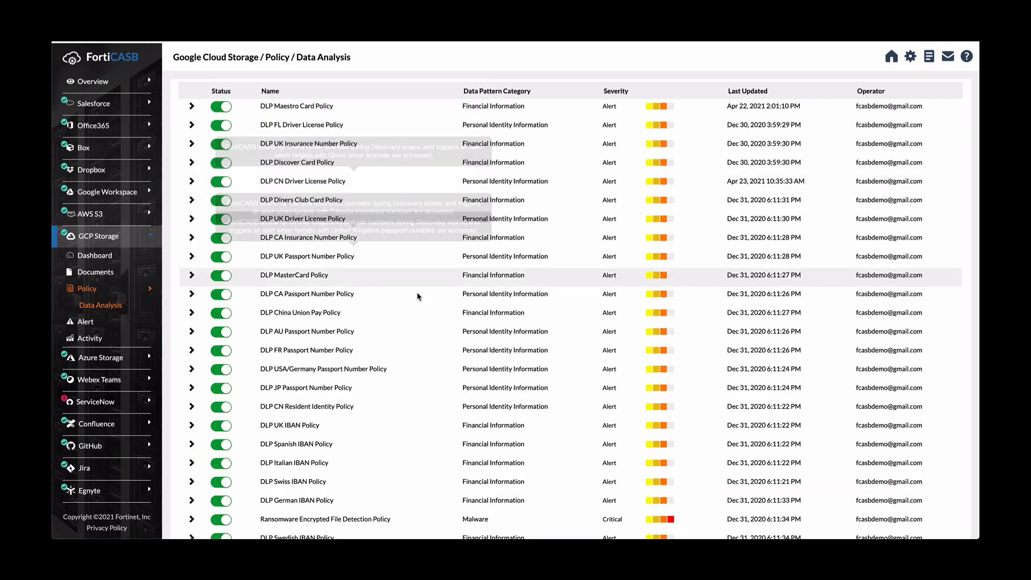
scroll("down", 3)
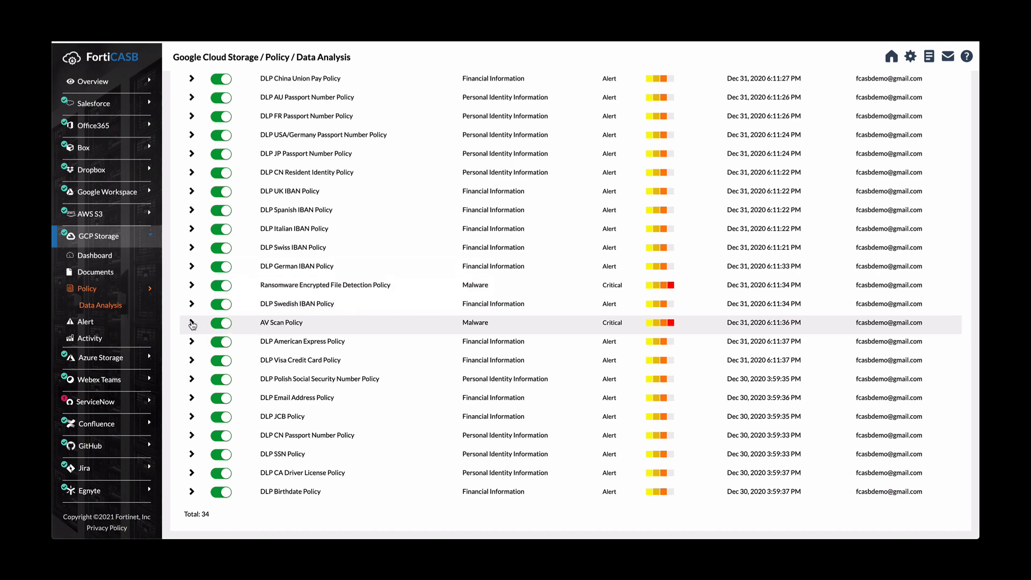
left_click(191, 322)
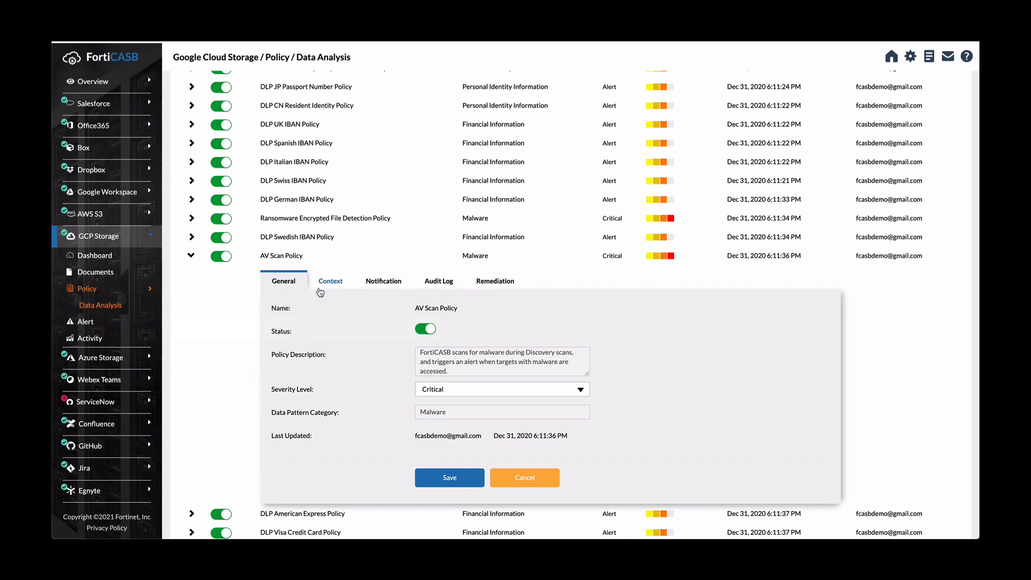
mouse_move(384, 312)
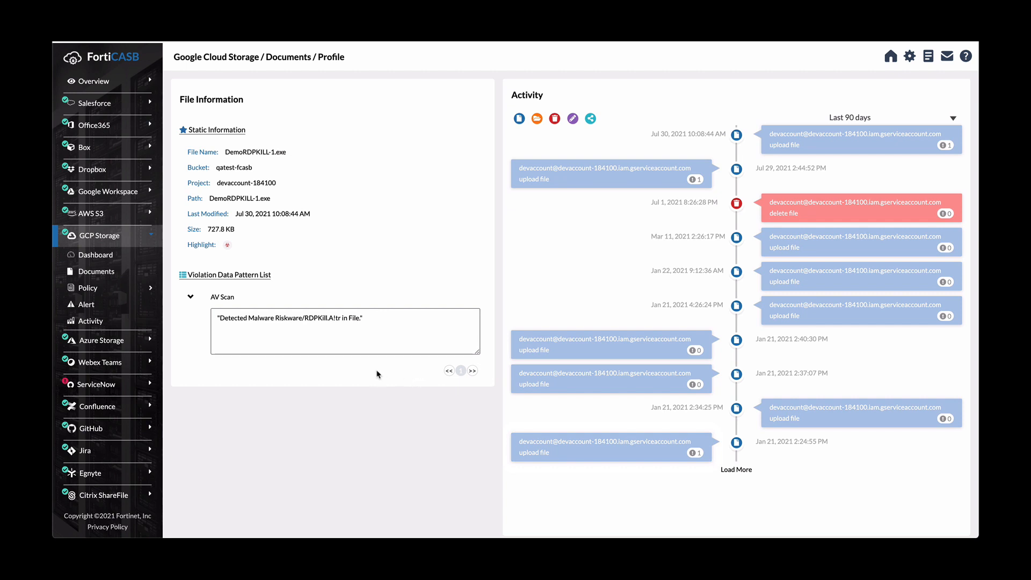
mouse_move(406, 295)
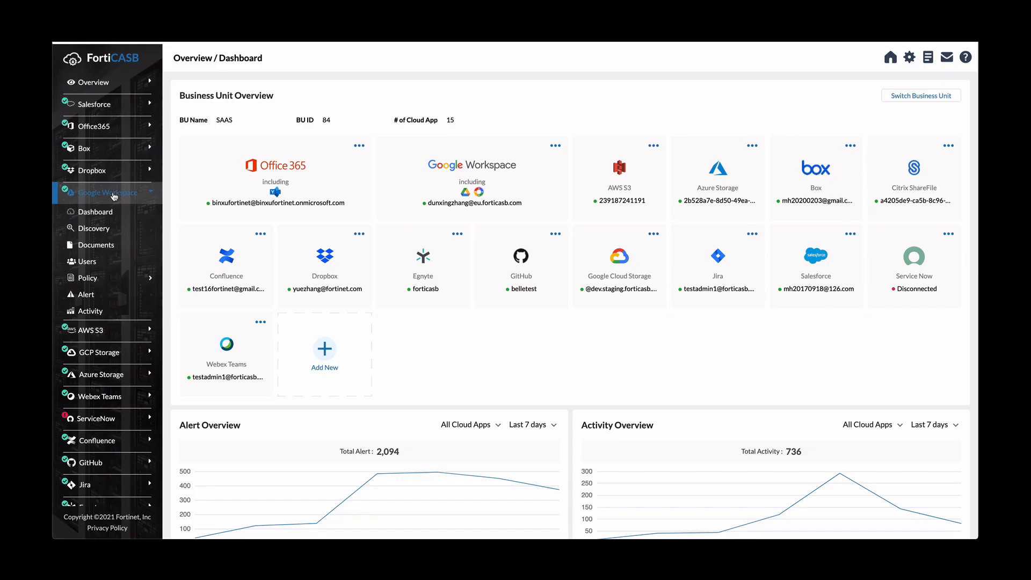
List the 3 Google Workspace users with their sensitive file and sharing counts
left_click(87, 261)
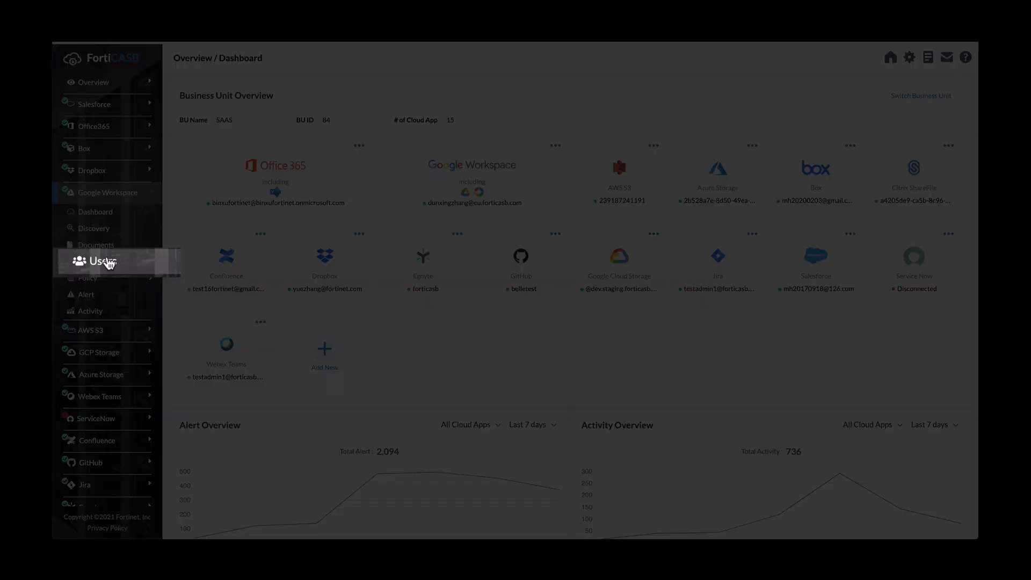
left_click(87, 261)
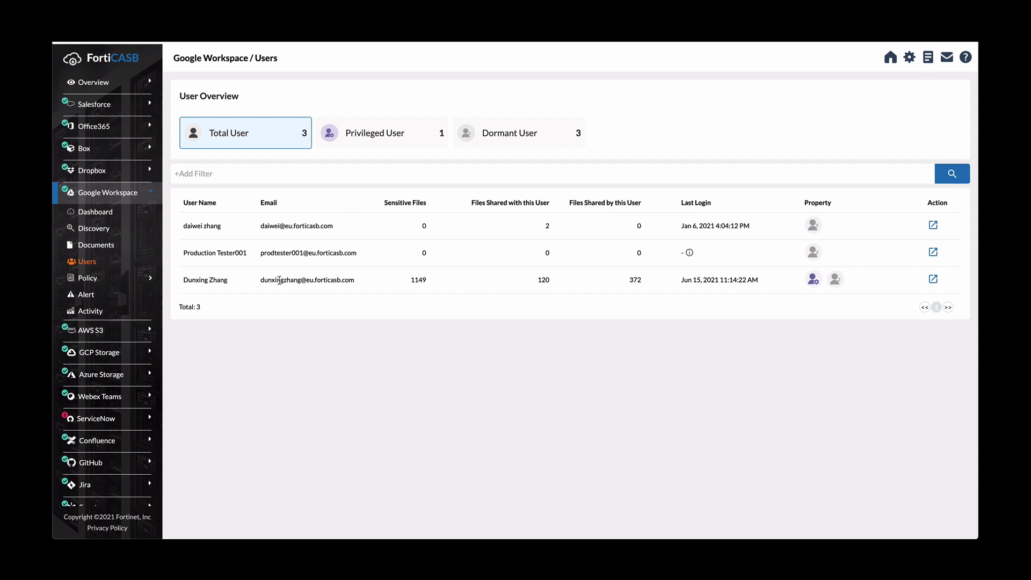
mouse_move(427, 210)
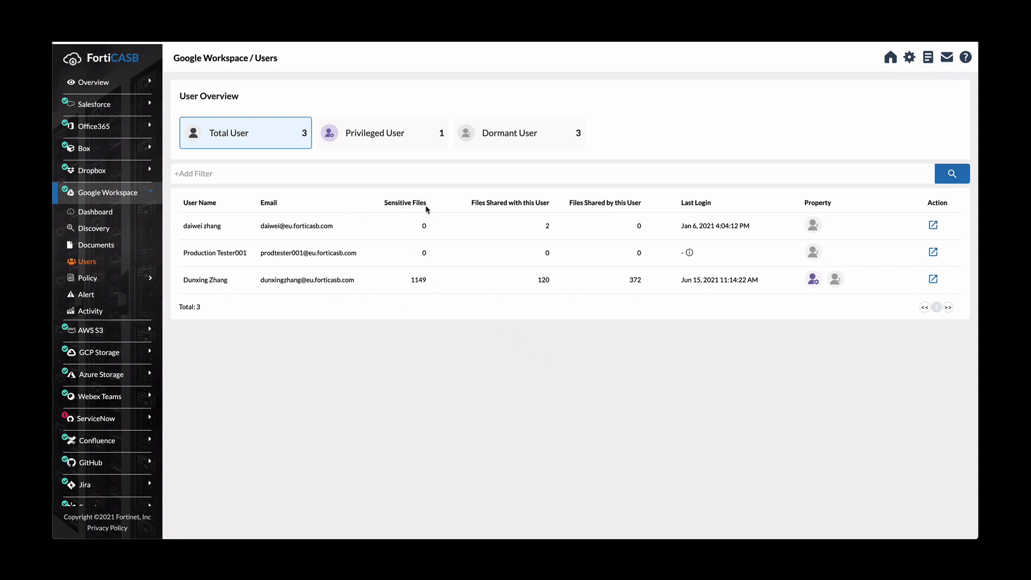
mouse_move(566, 276)
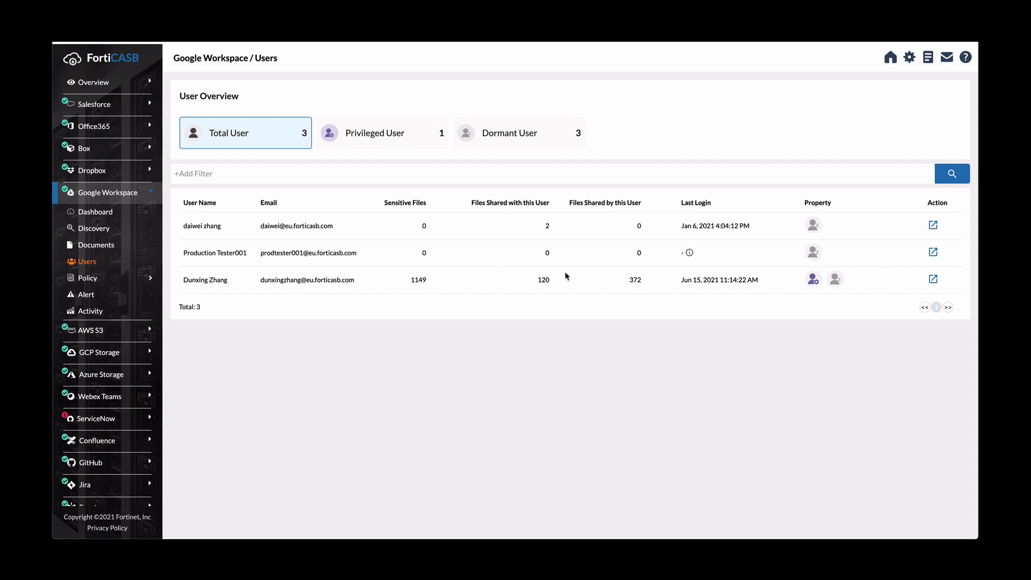
mouse_move(922, 286)
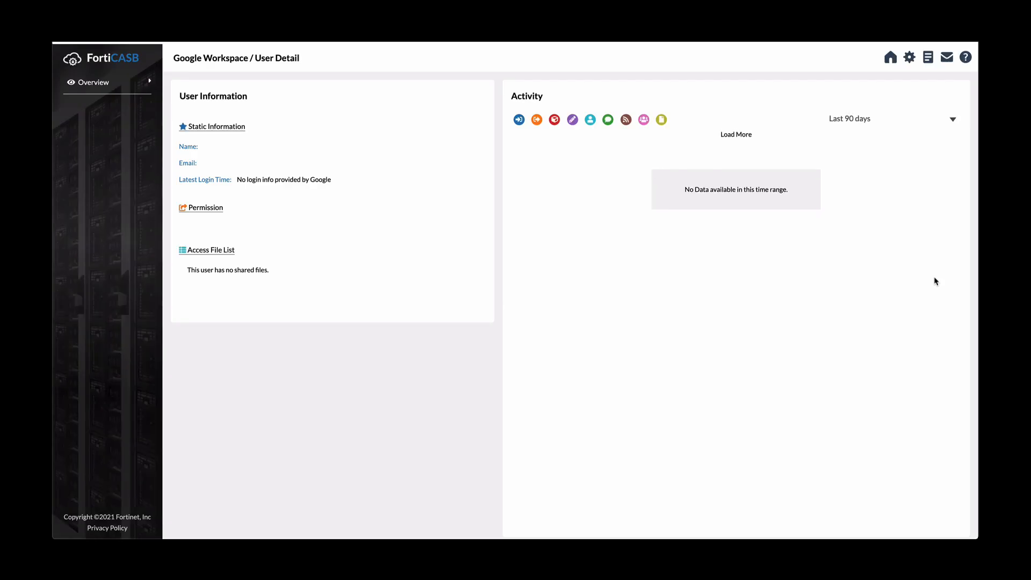
left_click(92, 81)
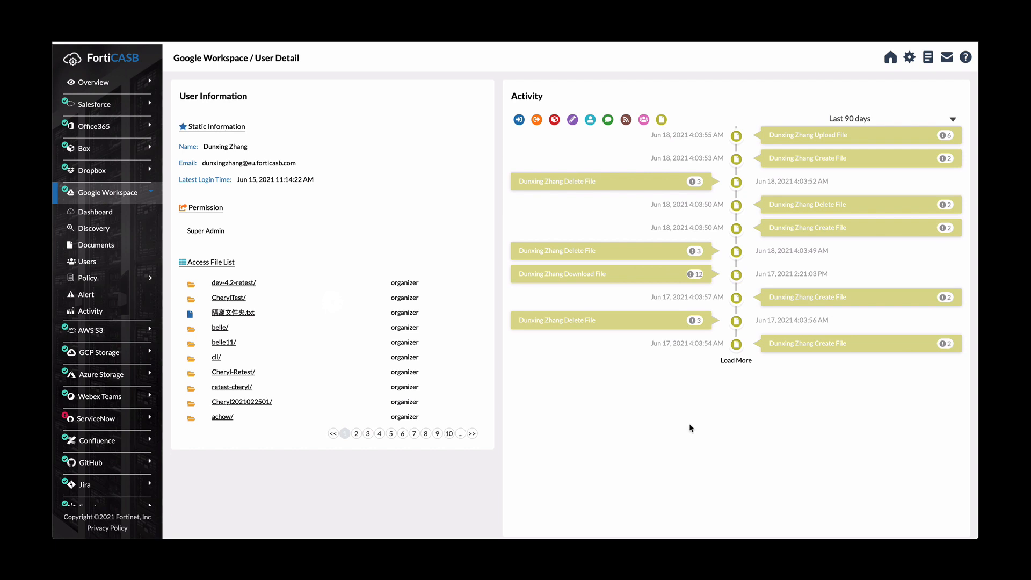
mouse_move(616, 135)
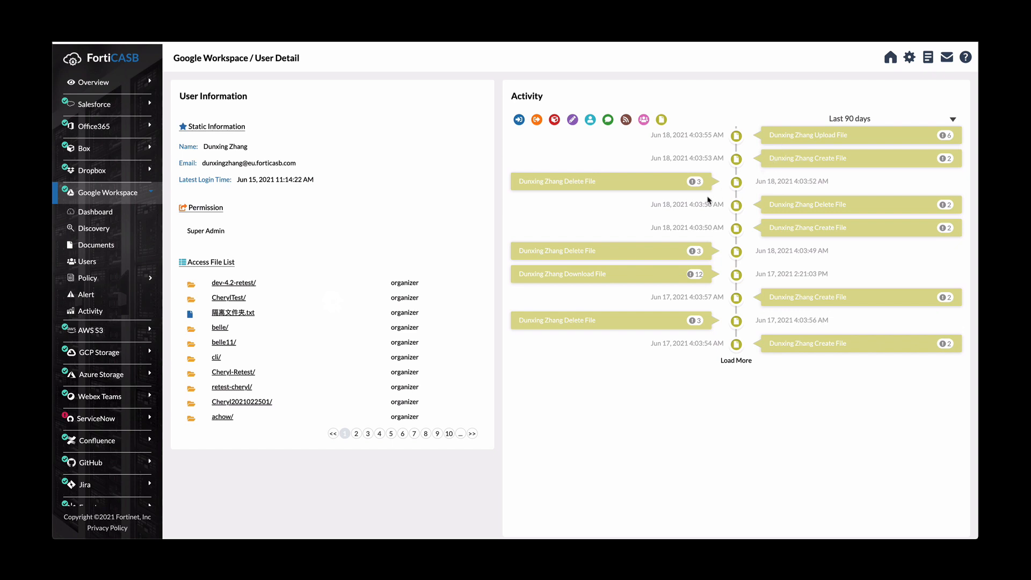
mouse_move(406, 387)
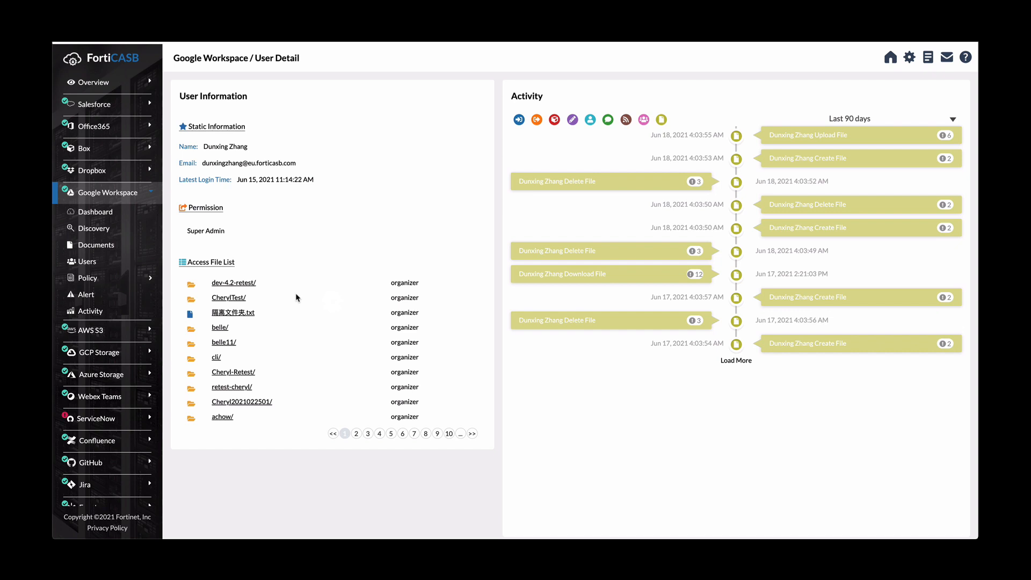
mouse_move(301, 300)
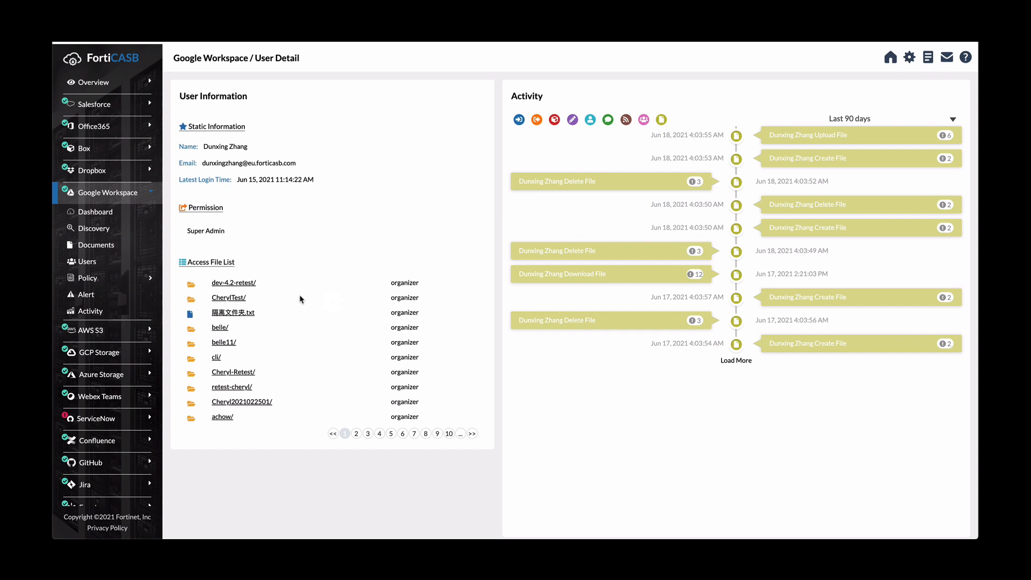
mouse_move(308, 348)
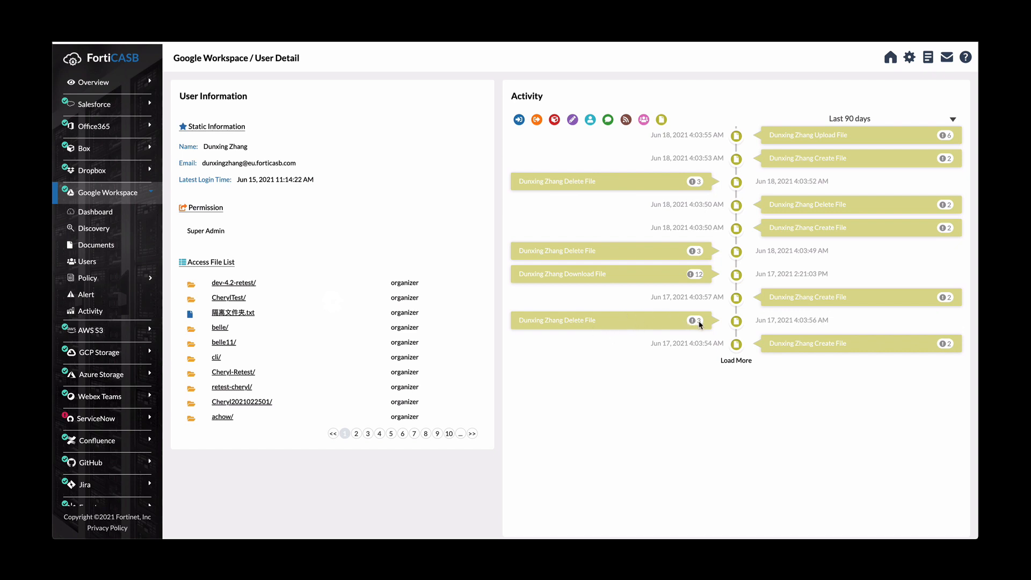
left_click(733, 324)
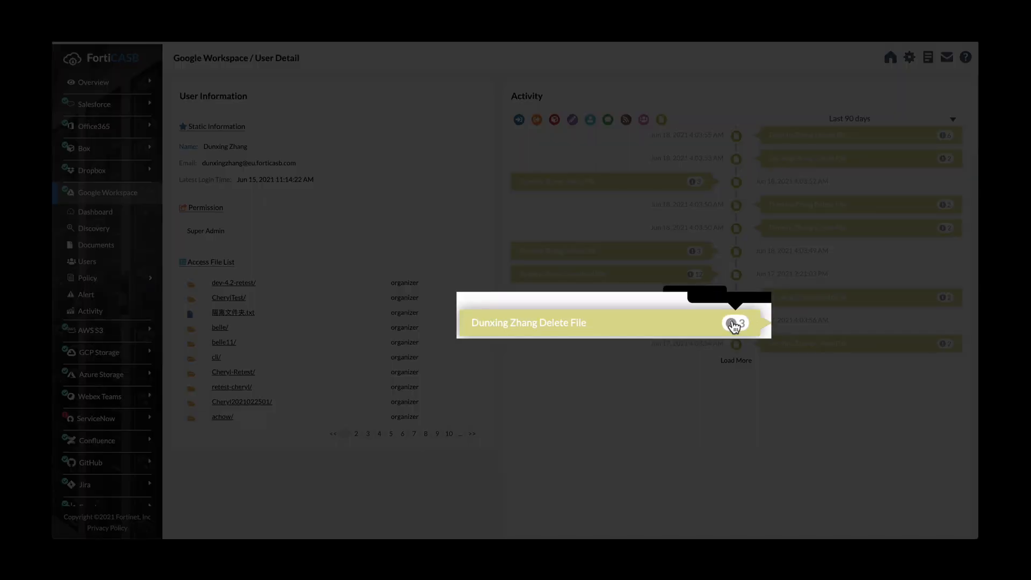
left_click(733, 323)
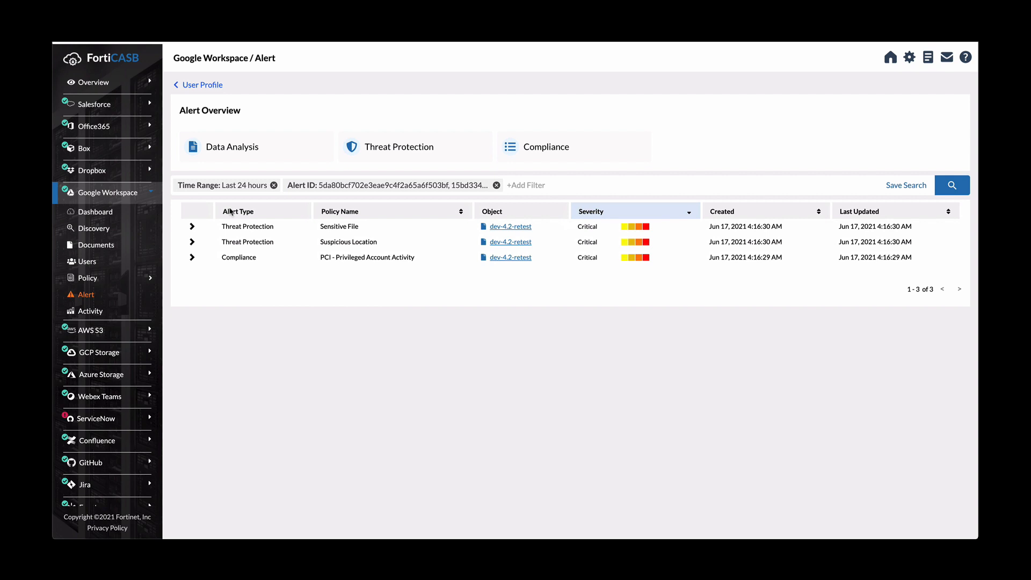
mouse_move(304, 277)
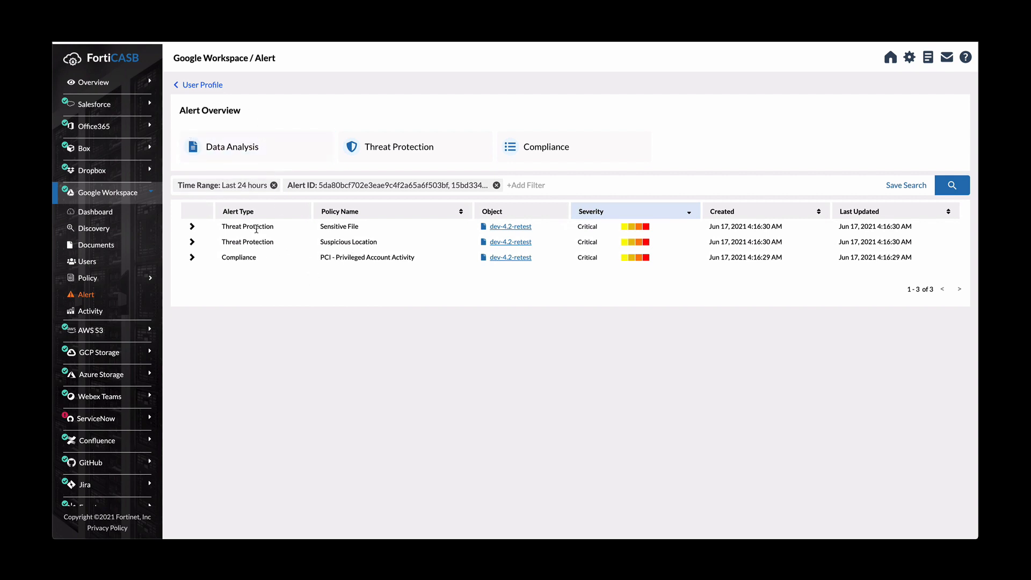
mouse_move(315, 274)
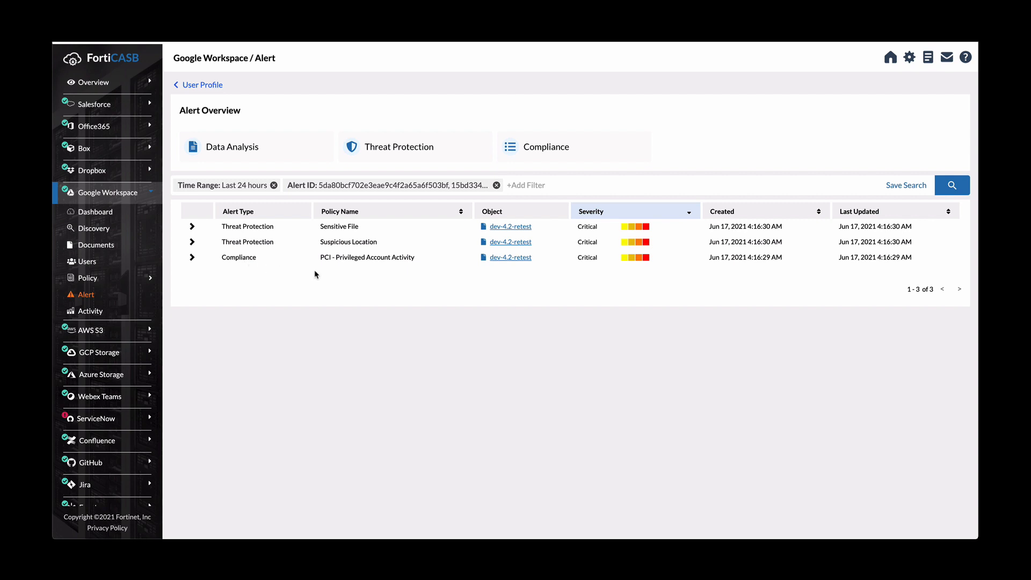
mouse_move(323, 240)
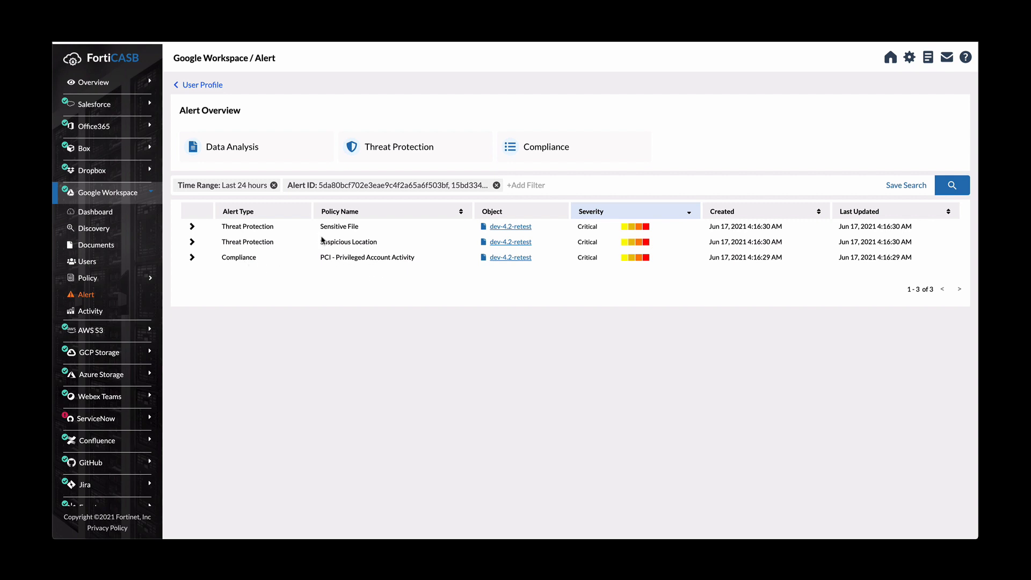
mouse_move(394, 248)
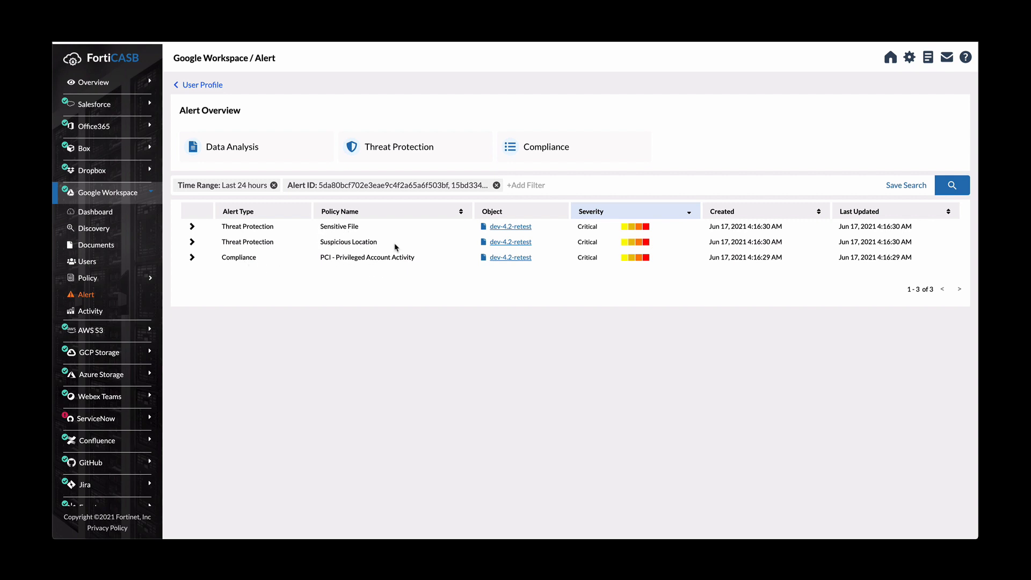
mouse_move(315, 297)
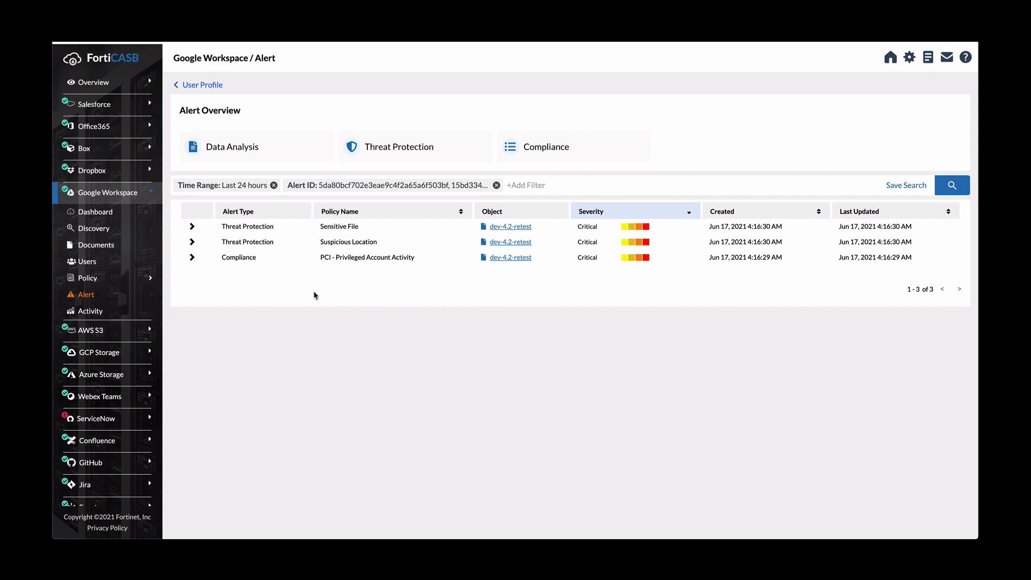
Expand the critical Threat Protection / Sensitive File alert to show its summary
left_click(192, 226)
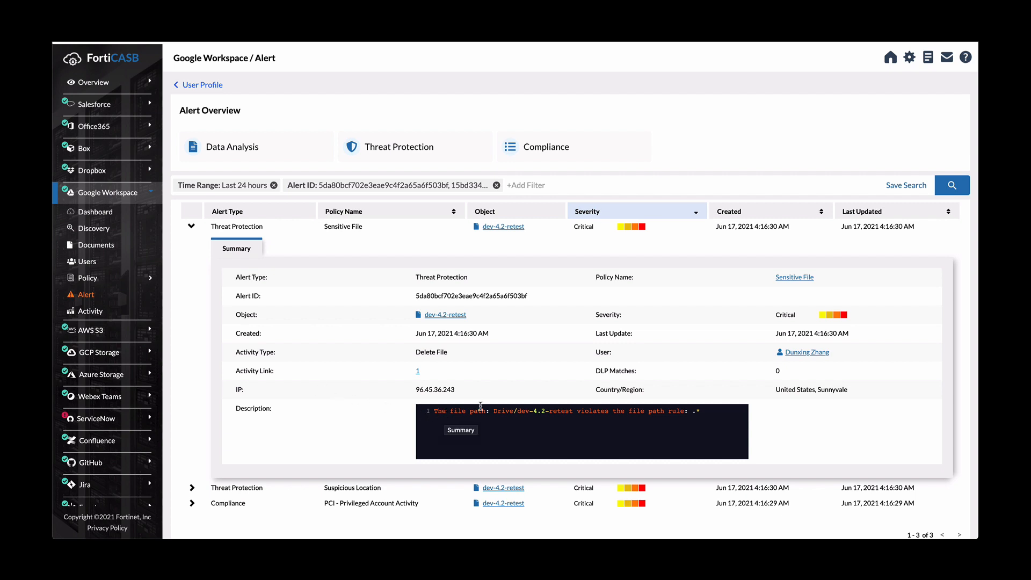
mouse_move(467, 430)
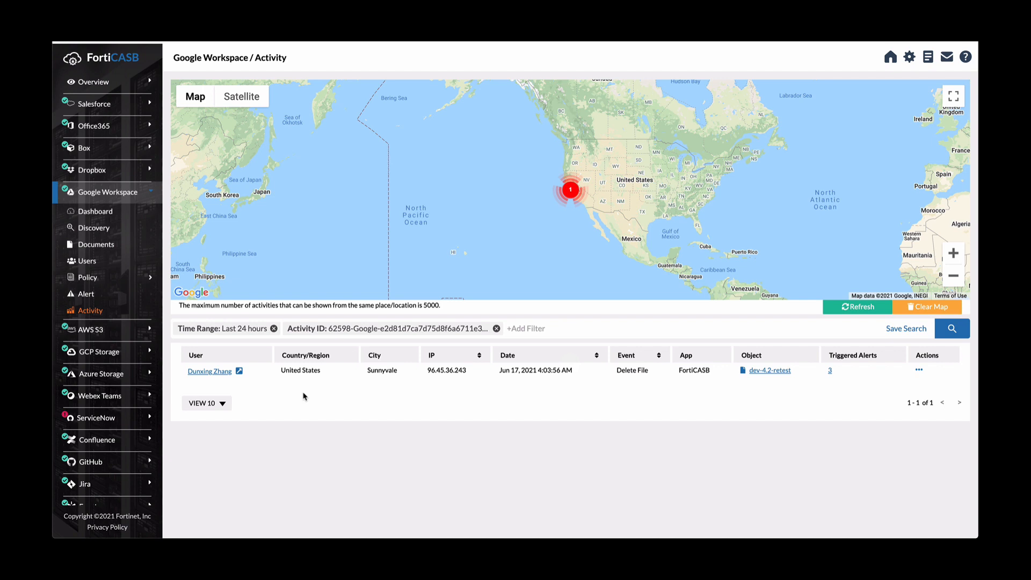
mouse_move(215, 381)
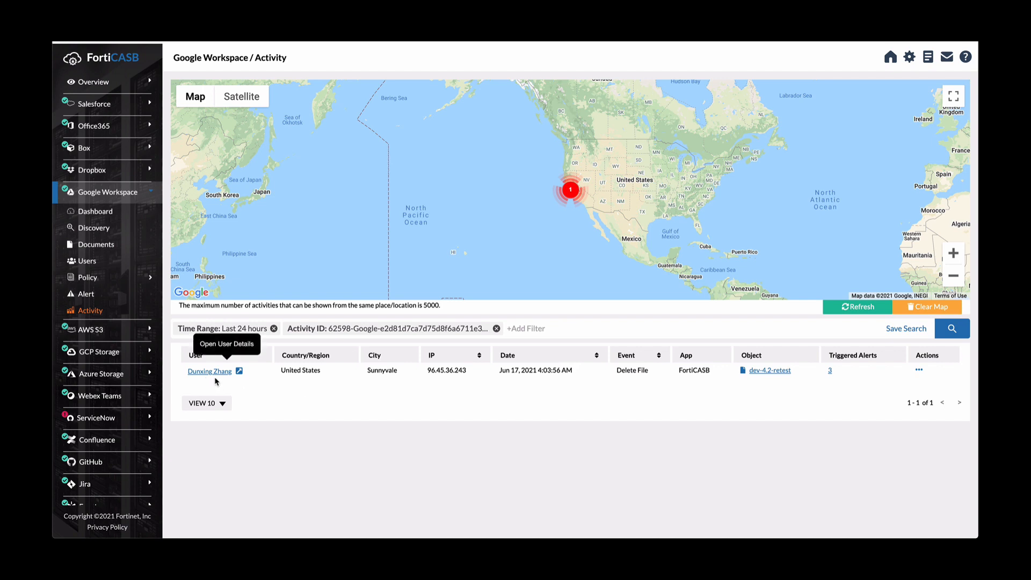
mouse_move(477, 393)
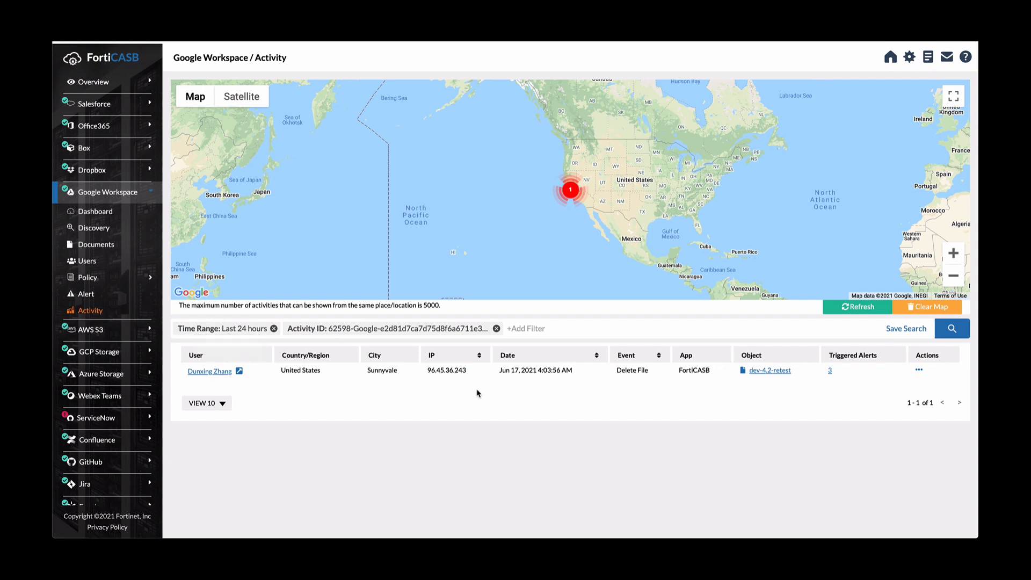
mouse_move(650, 384)
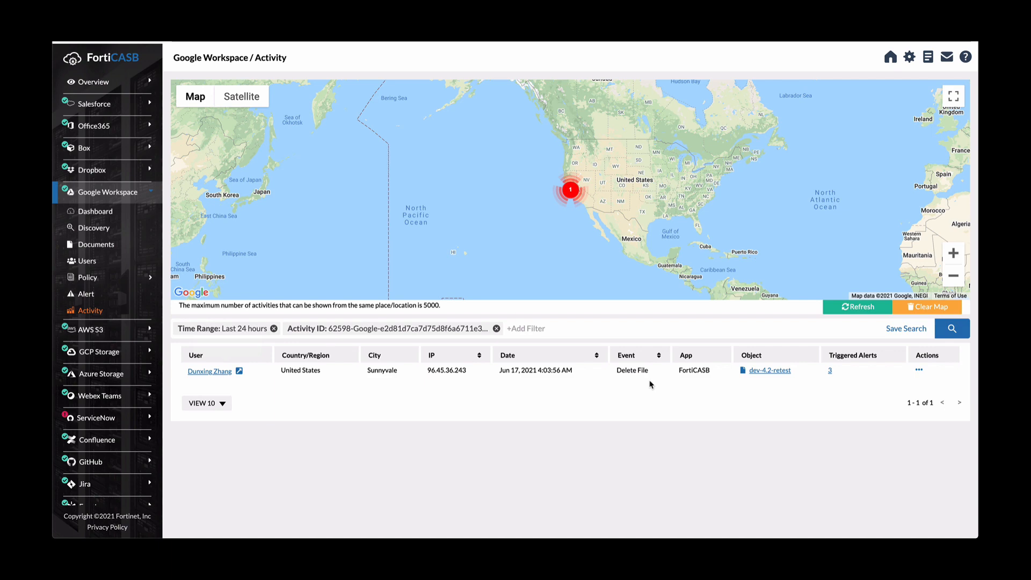
Show Google Workspace's predefined Threat Protection policies, twelve in total
left_click(86, 277)
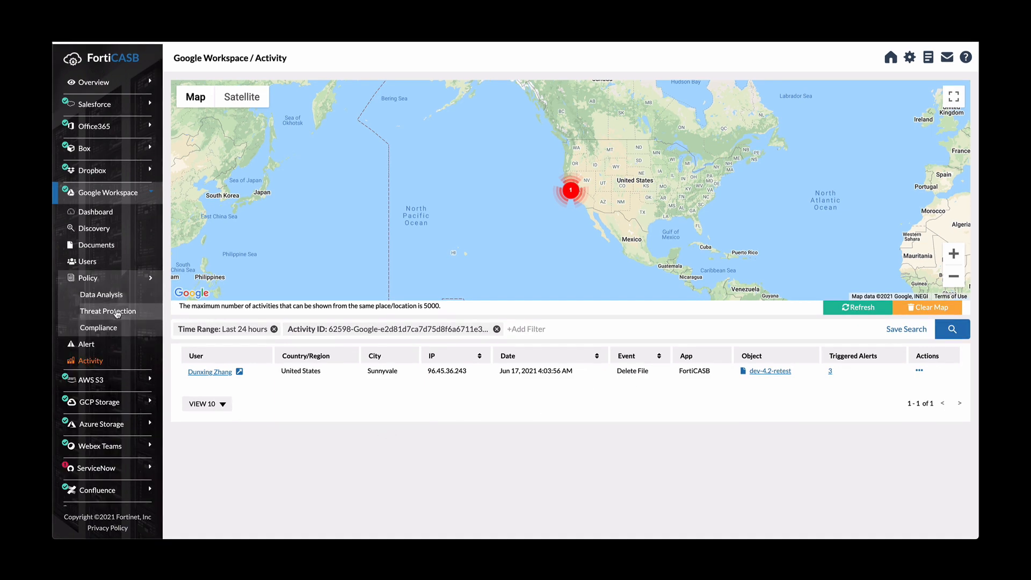
left_click(107, 311)
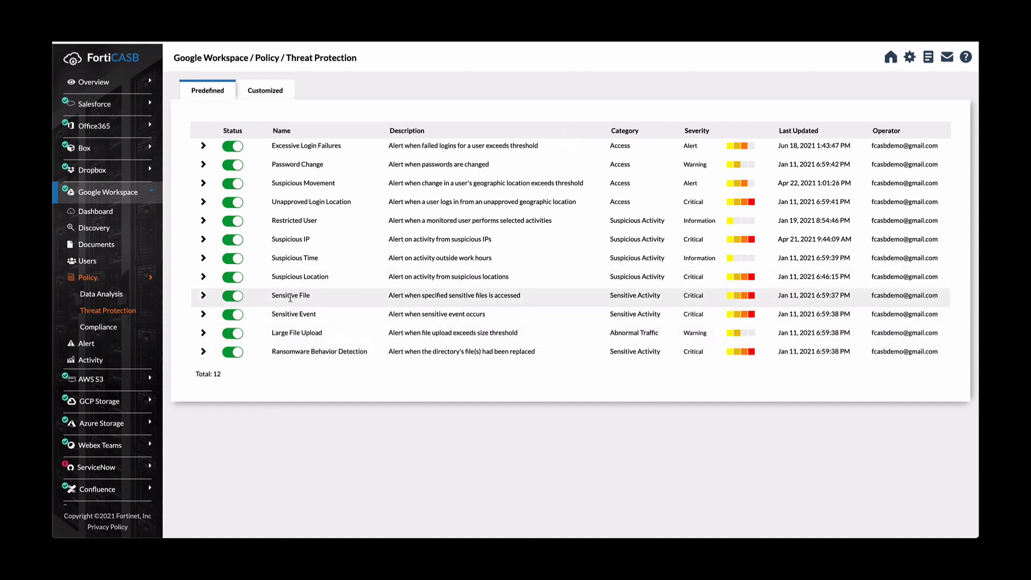
mouse_move(267, 304)
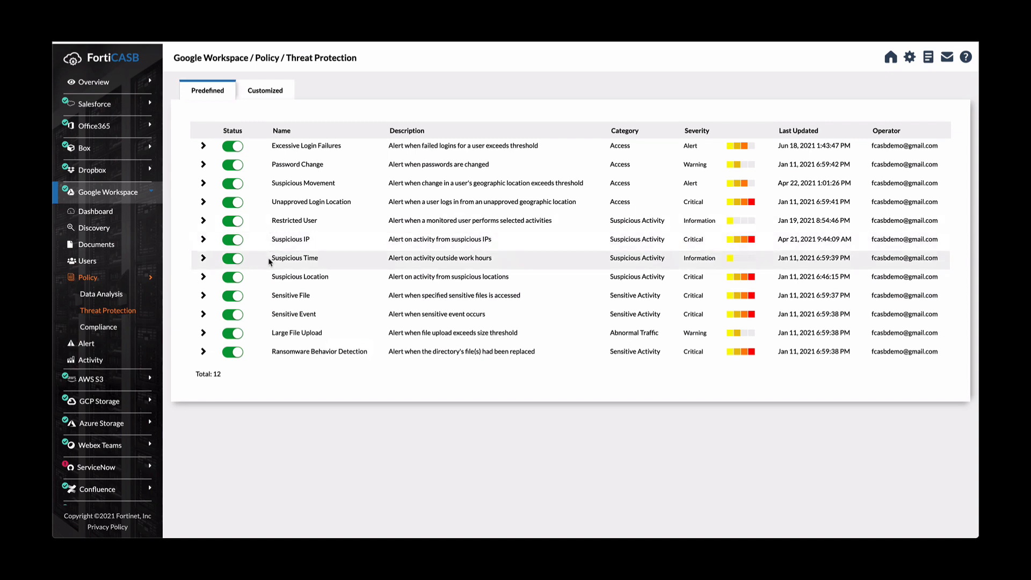
mouse_move(340, 288)
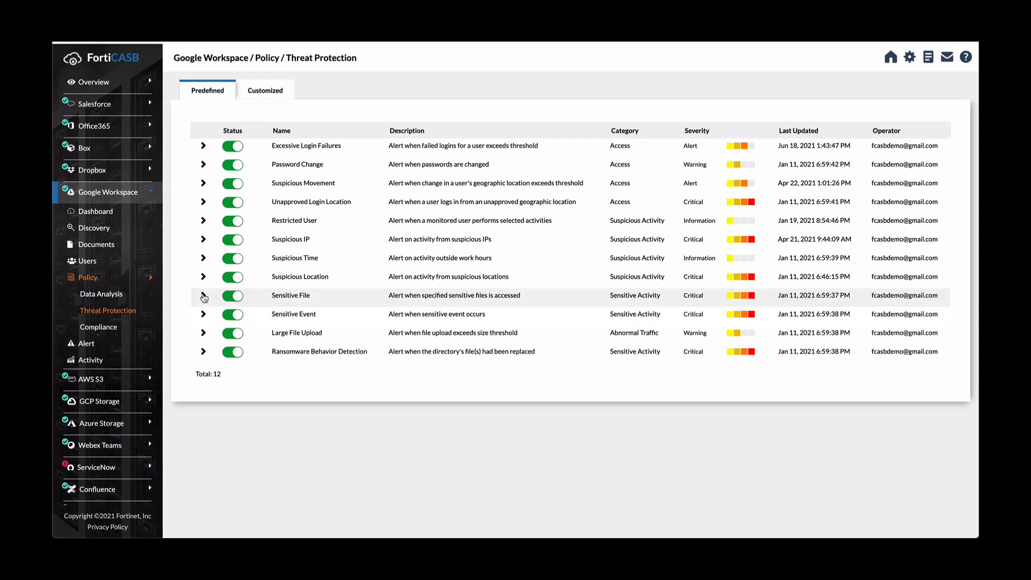
View the Sensitive File policy's Context file path regex, then collapse its details
left_click(203, 295)
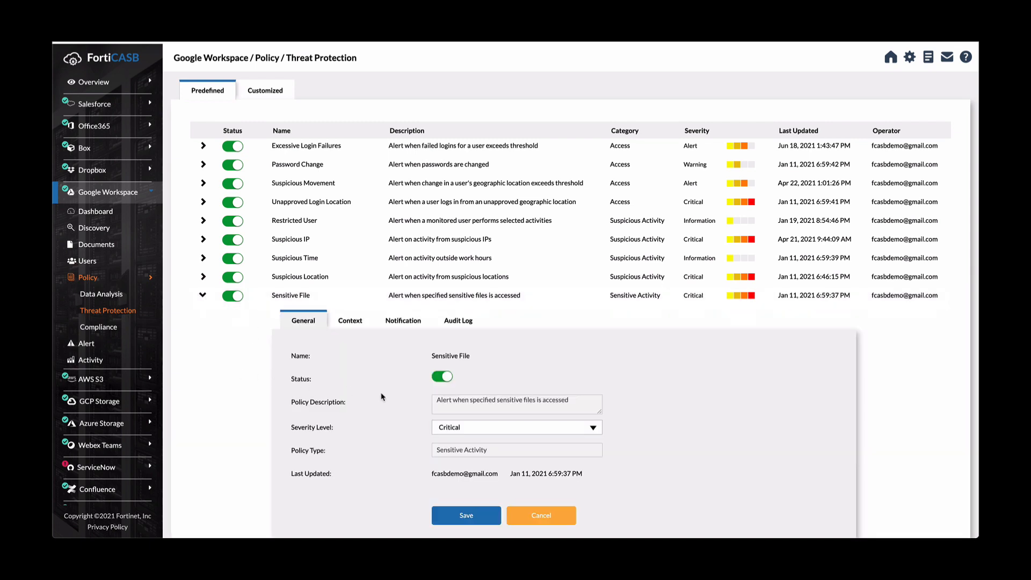
scroll("down", 3)
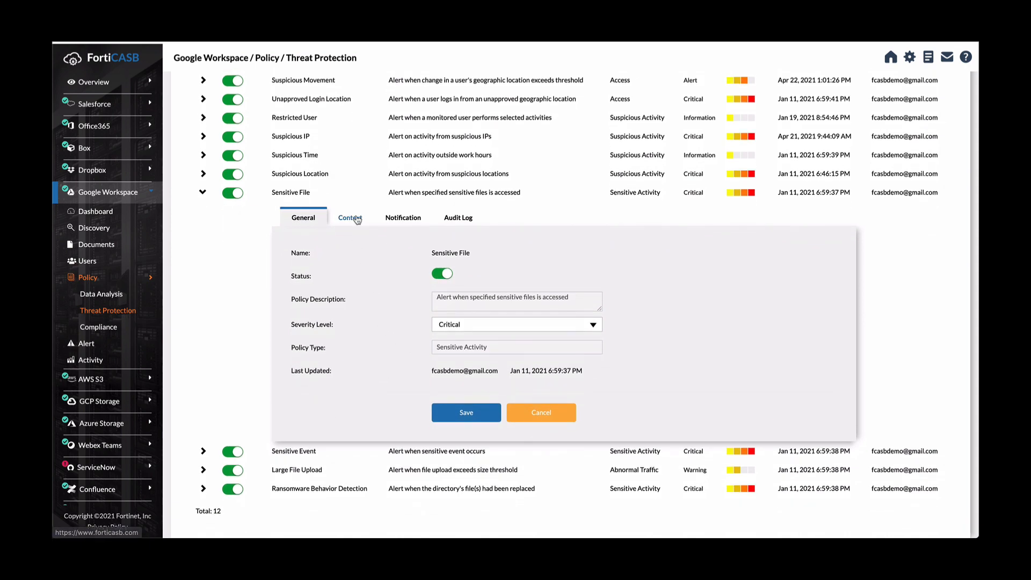
left_click(349, 218)
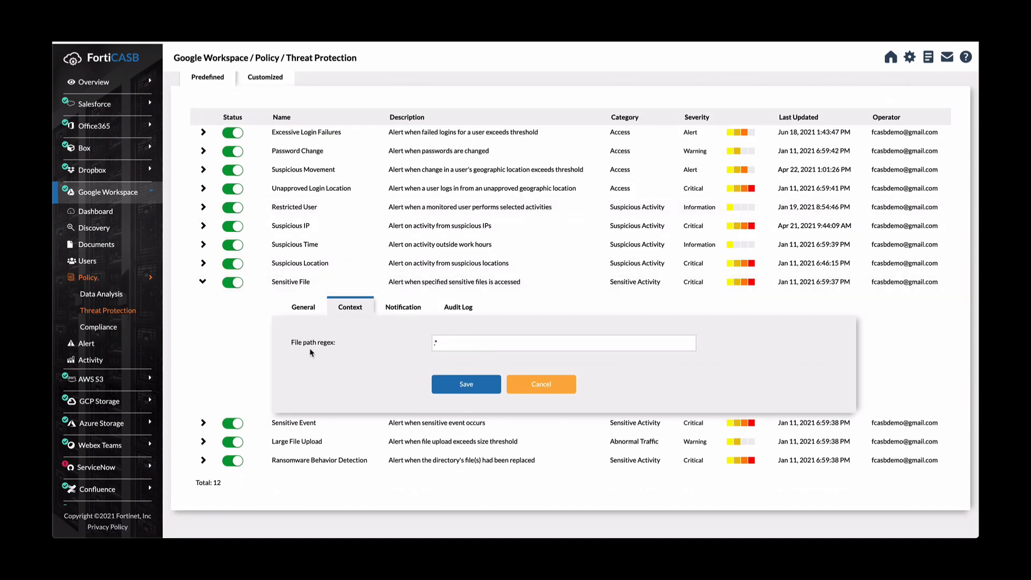
mouse_move(302, 348)
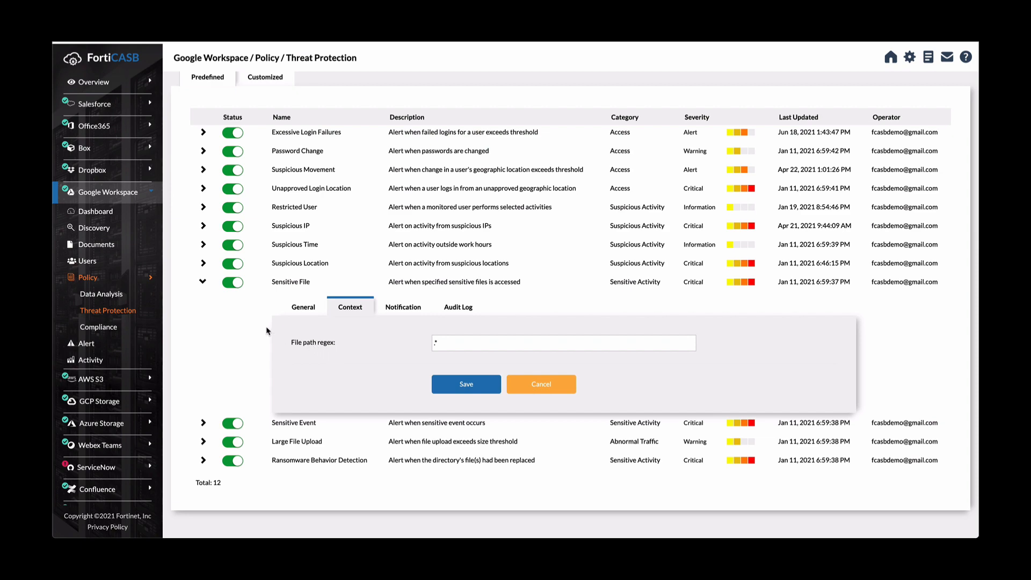
left_click(540, 385)
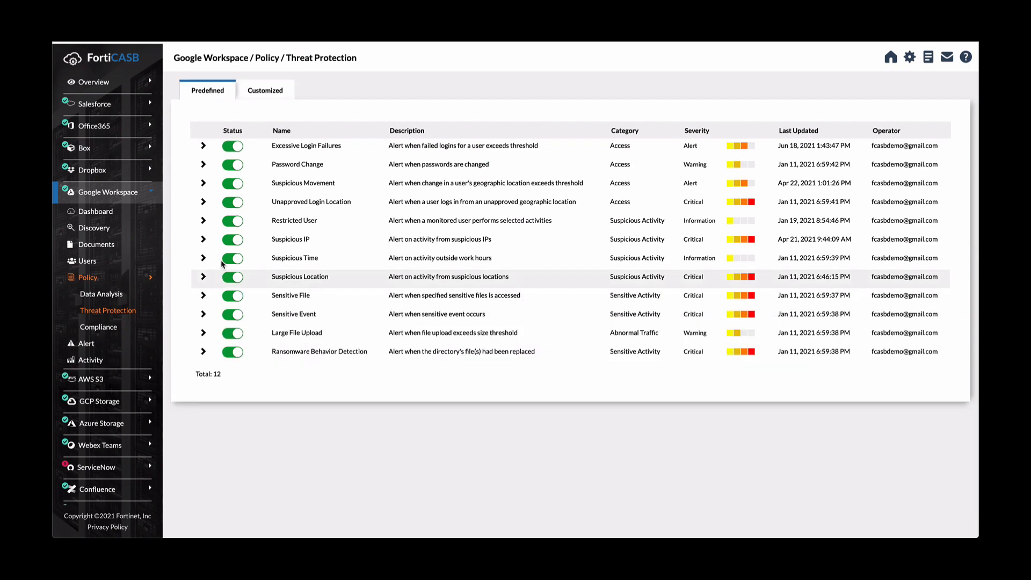
List the customized threat protection policies, then return to the connected cloud apps dashboard
left_click(265, 90)
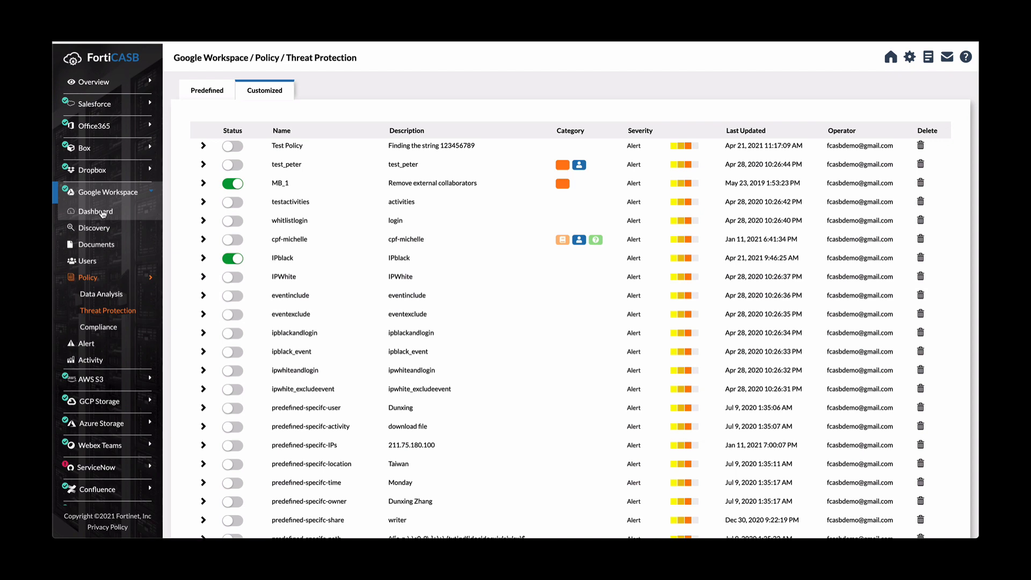
left_click(95, 211)
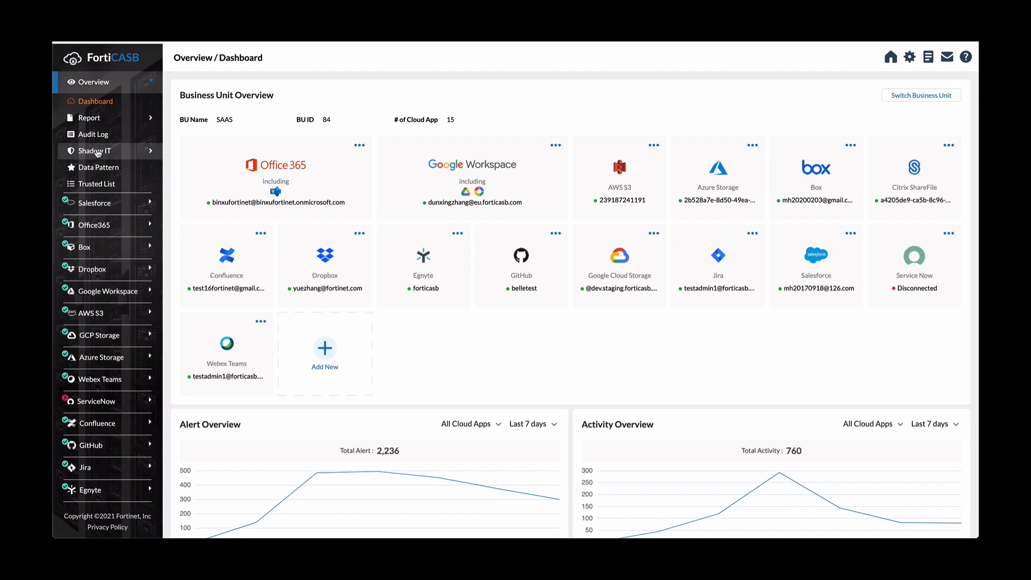
Show the Shadow IT dashboard with 11,618 files in sanctioned cloud apps
left_click(93, 150)
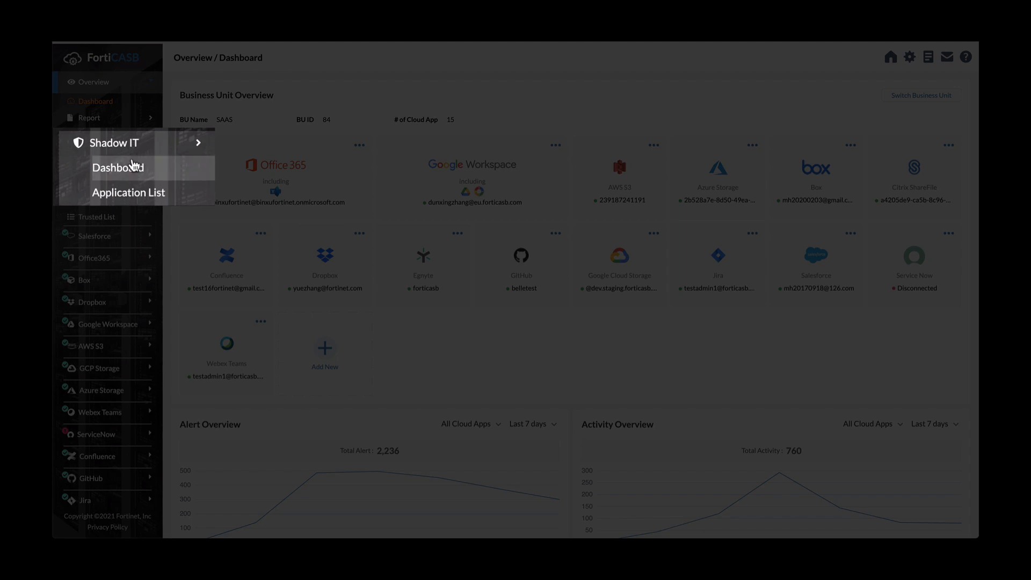
left_click(118, 168)
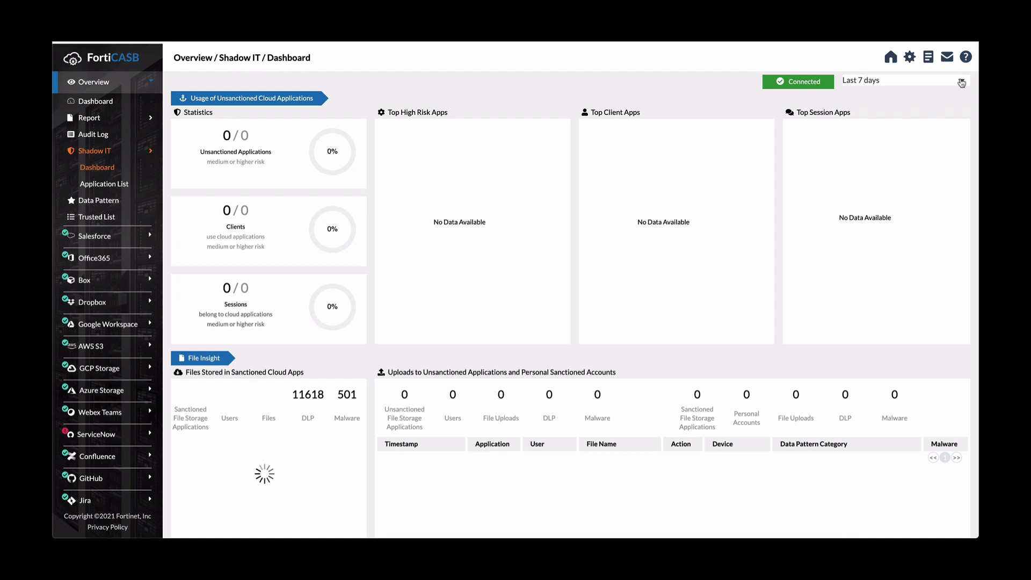
Switch Shadow IT reporting to the last 90 days and review the File Insight section
left_click(903, 80)
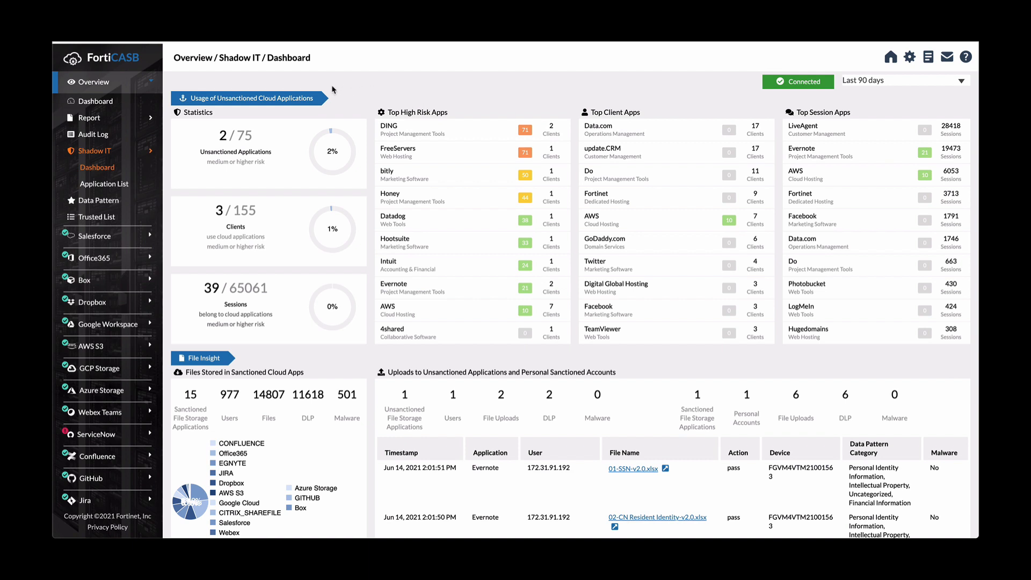
mouse_move(295, 193)
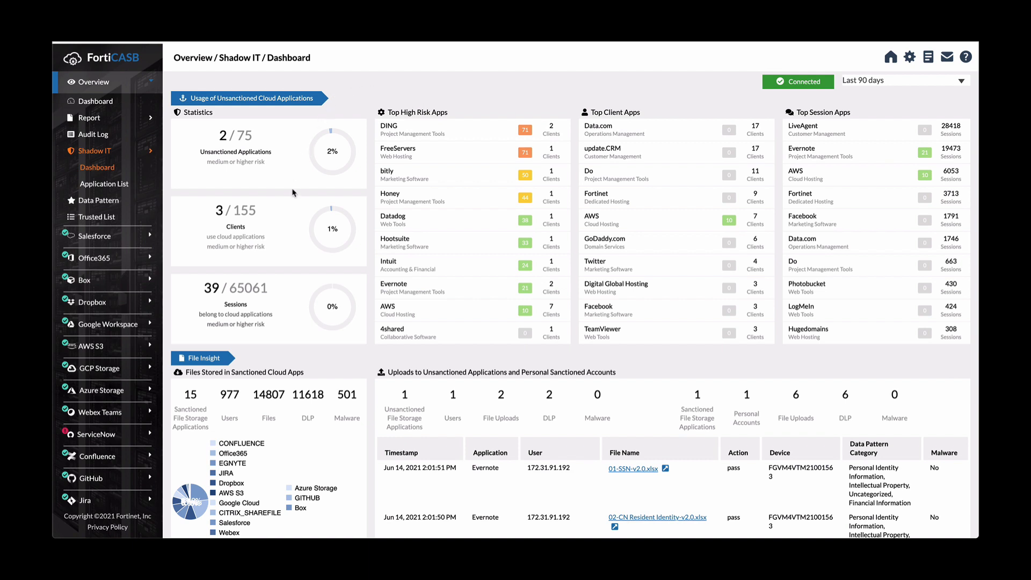
mouse_move(297, 282)
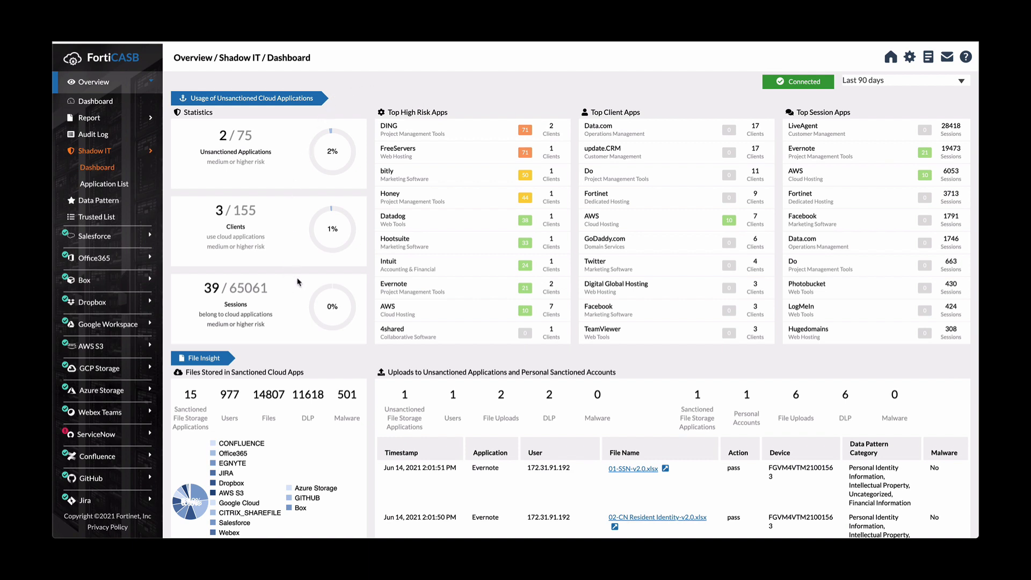
mouse_move(384, 96)
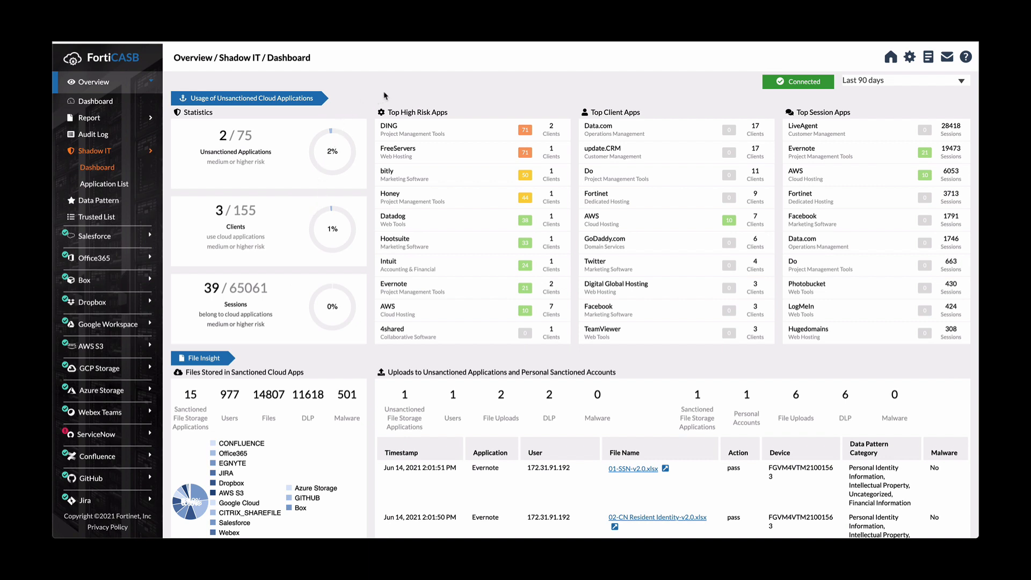
mouse_move(648, 127)
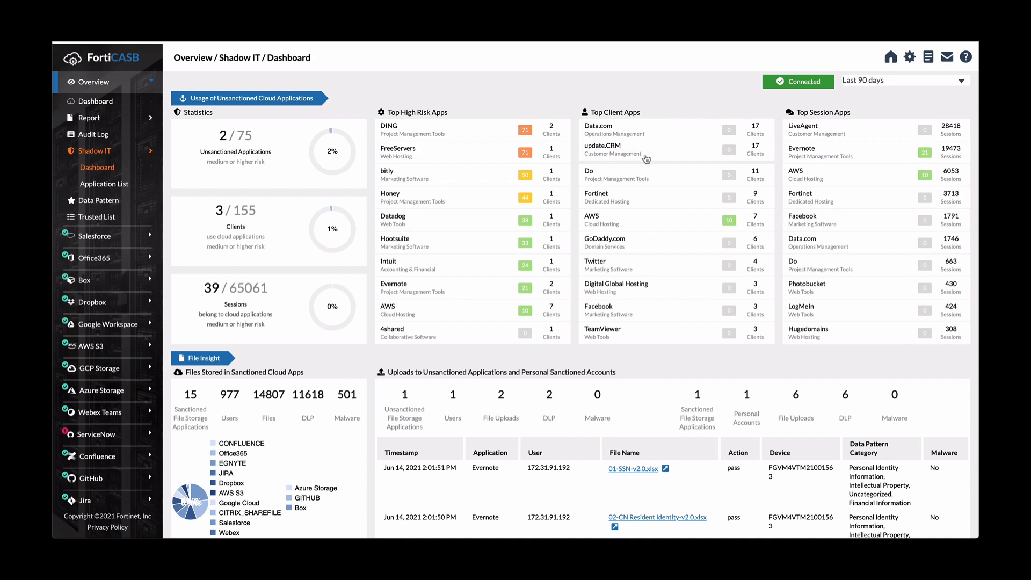
scroll("down", 3)
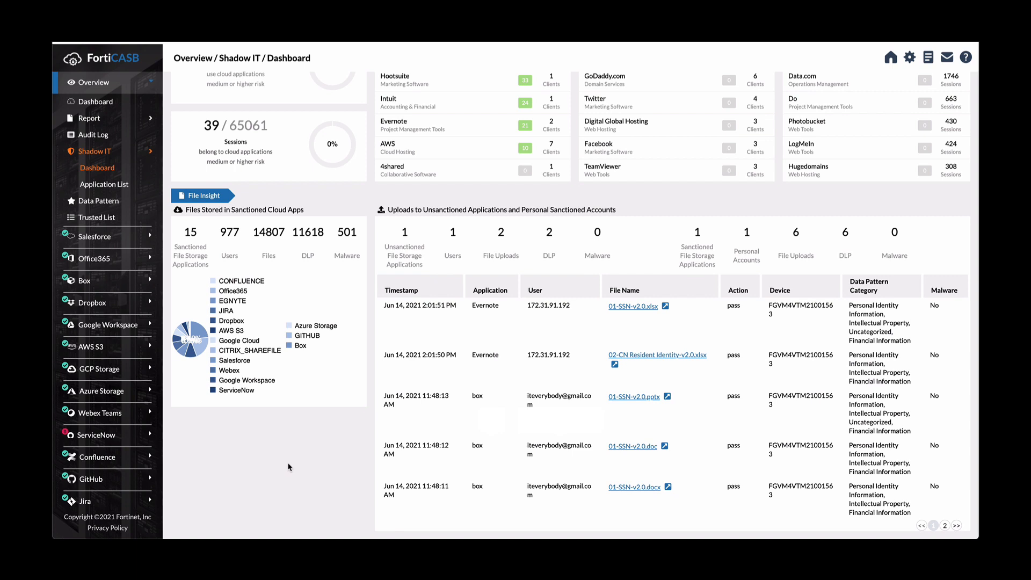
mouse_move(338, 326)
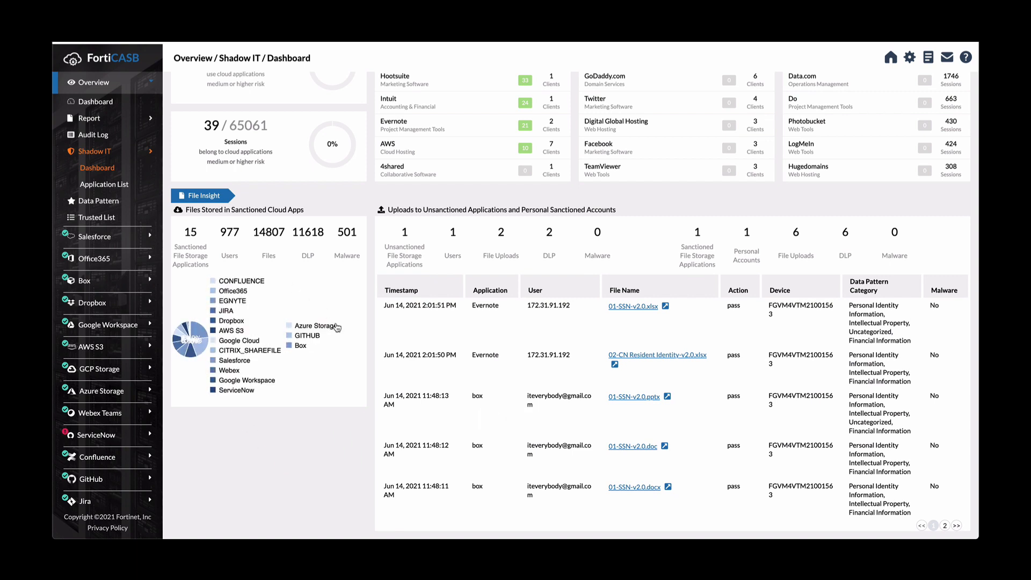
mouse_move(321, 395)
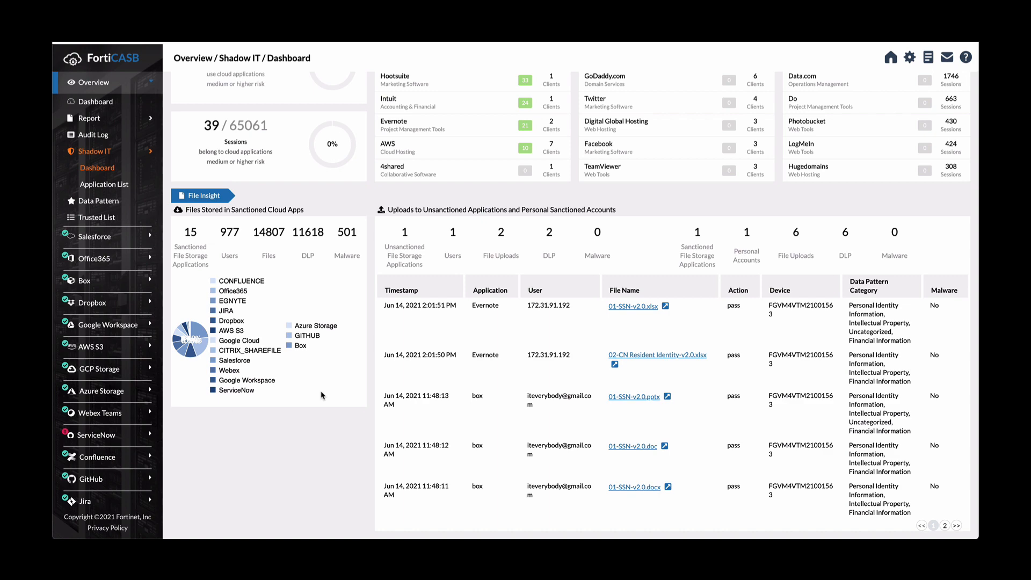
mouse_move(317, 403)
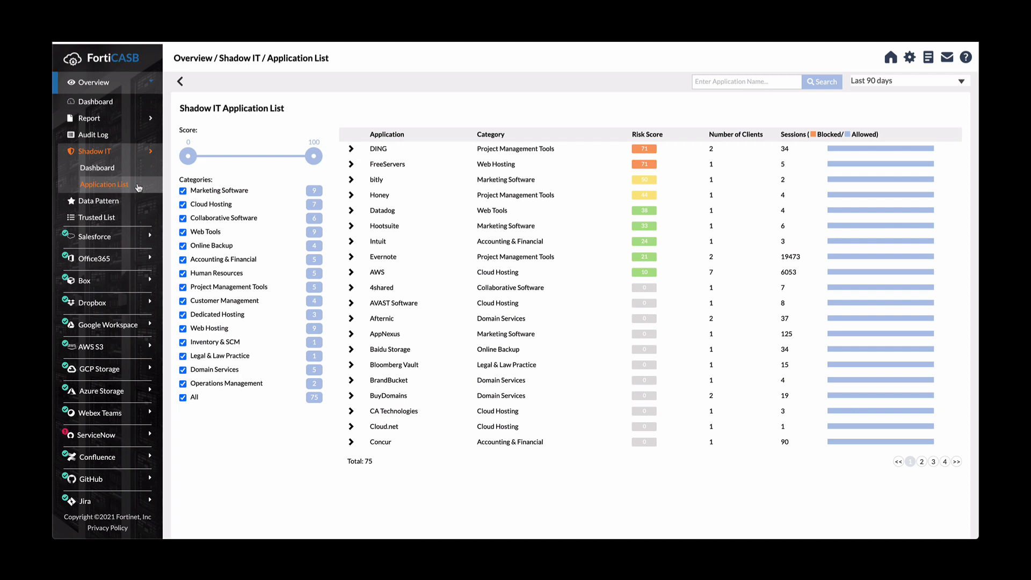
mouse_move(131, 160)
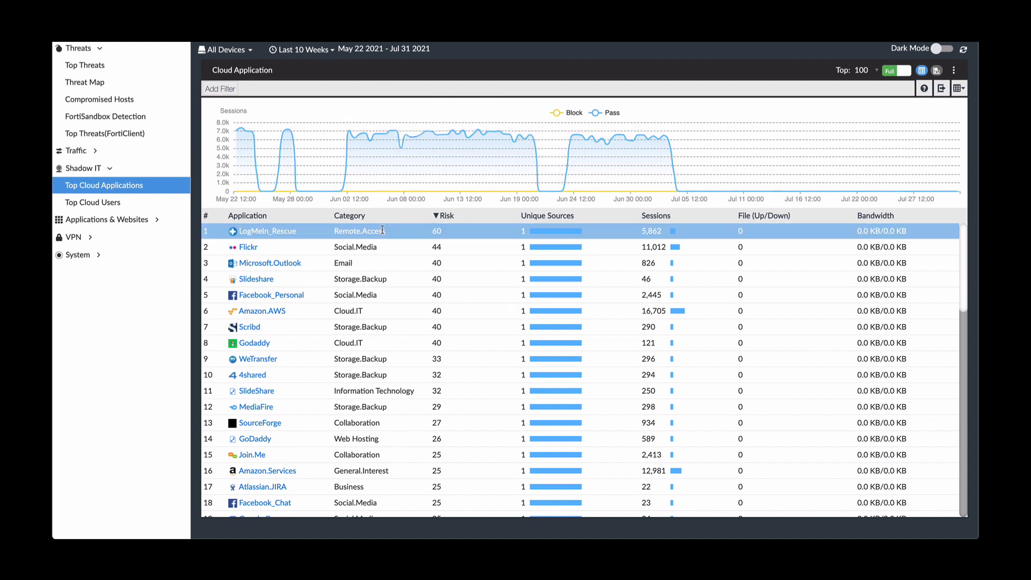
Review risk-ranked top cloud applications, then show the Shadow IT top cloud users
left_click(428, 247)
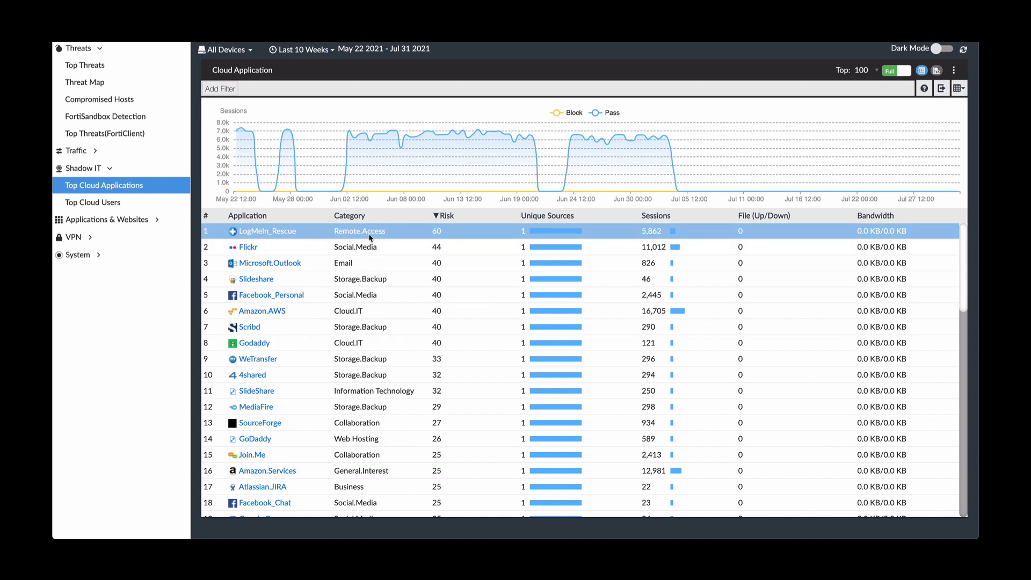
left_click(92, 202)
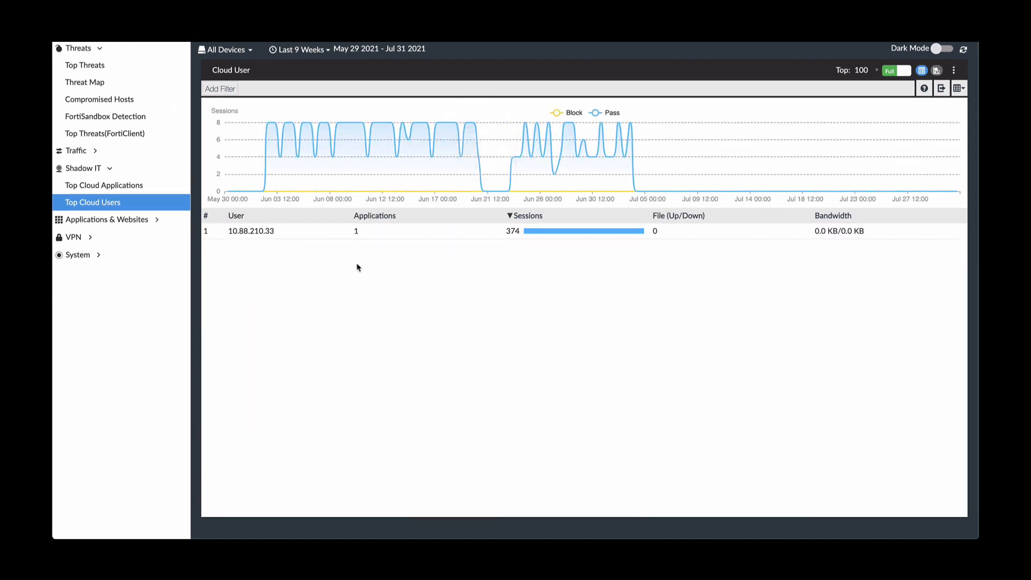
mouse_move(383, 276)
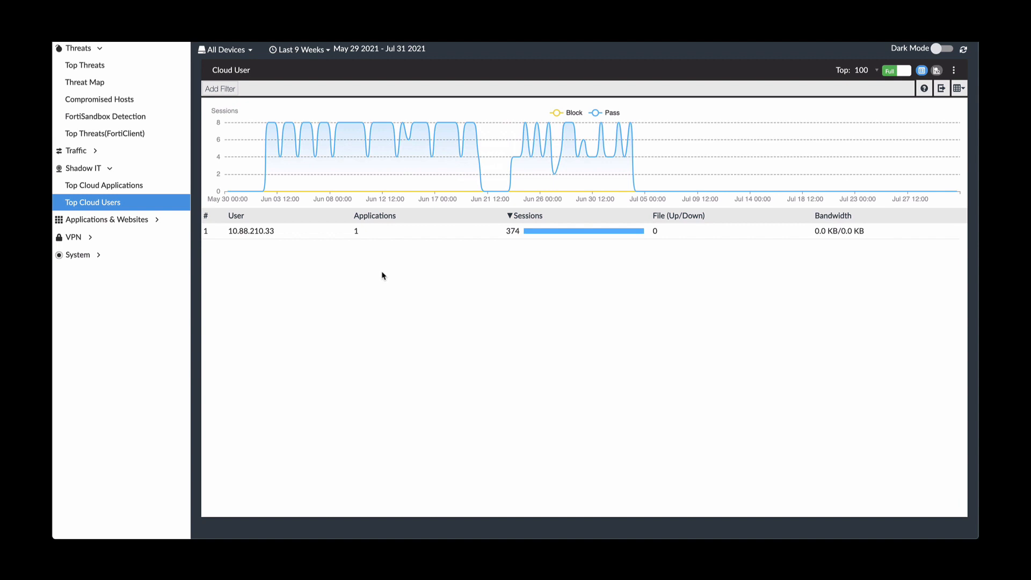
Inspect user 10.88.210.33 with 374 sessions in the Top Cloud Users report
left_click(264, 231)
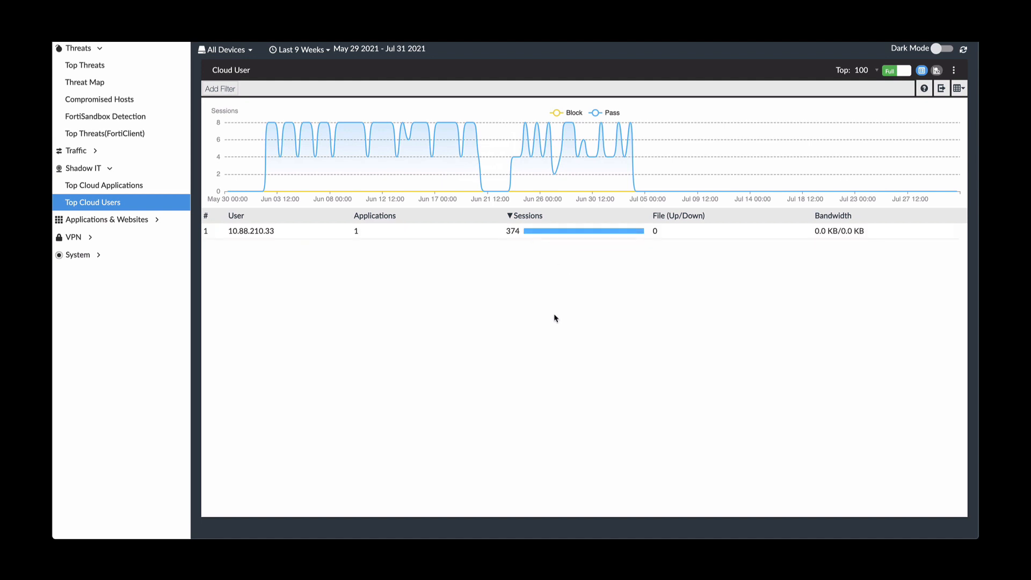
mouse_move(537, 293)
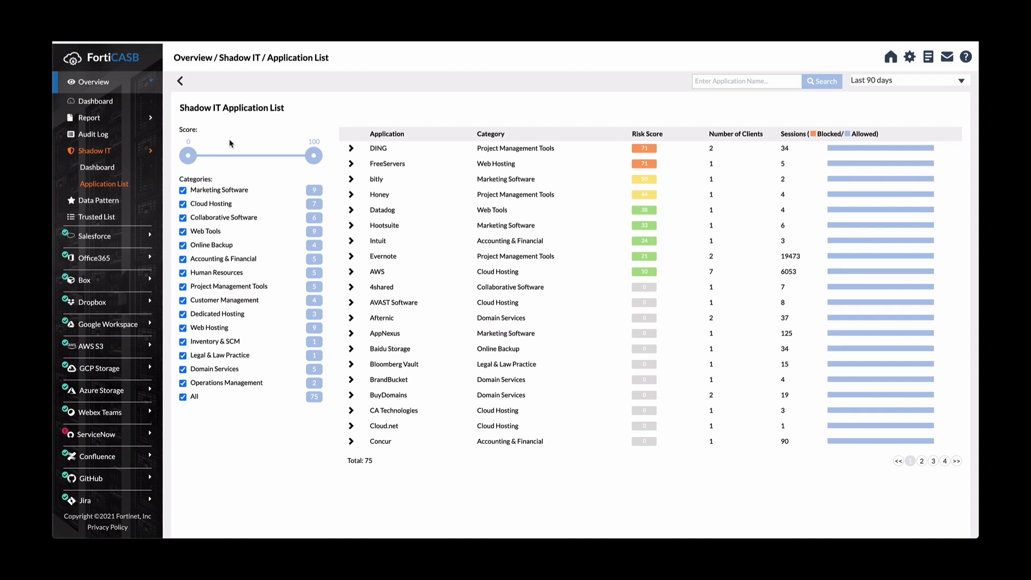
mouse_move(232, 143)
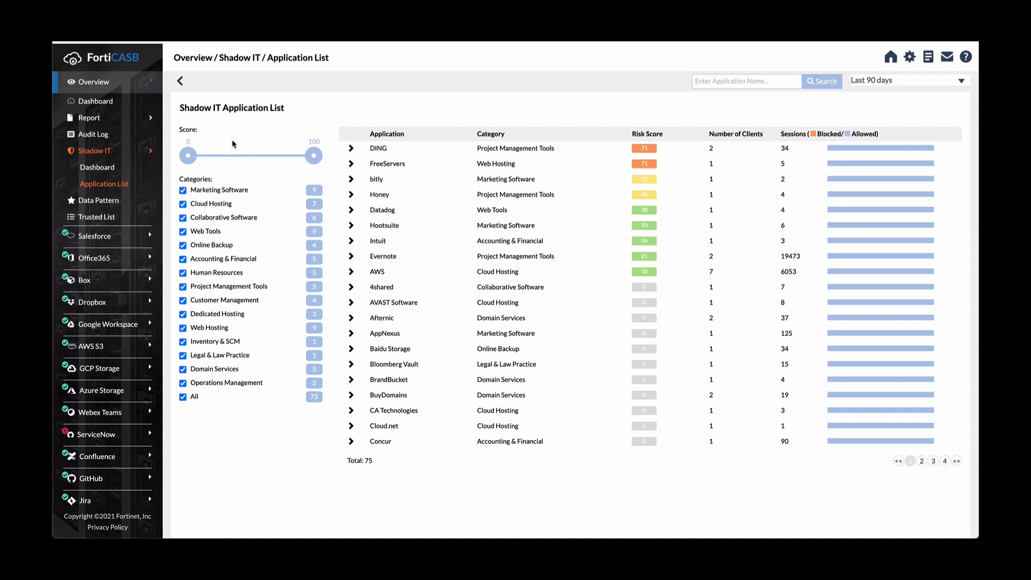